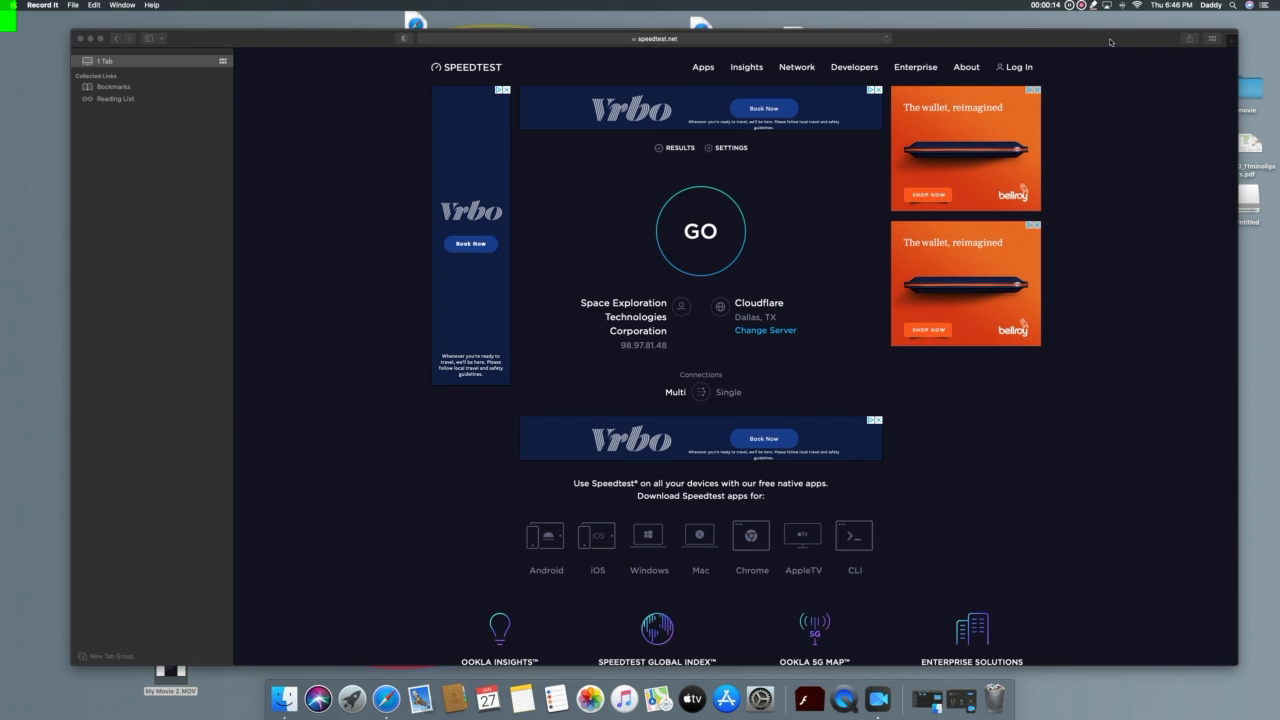
Switch Wi-Fi to the Viasat network so Speedtest shows Viasat as provider
click(1136, 4)
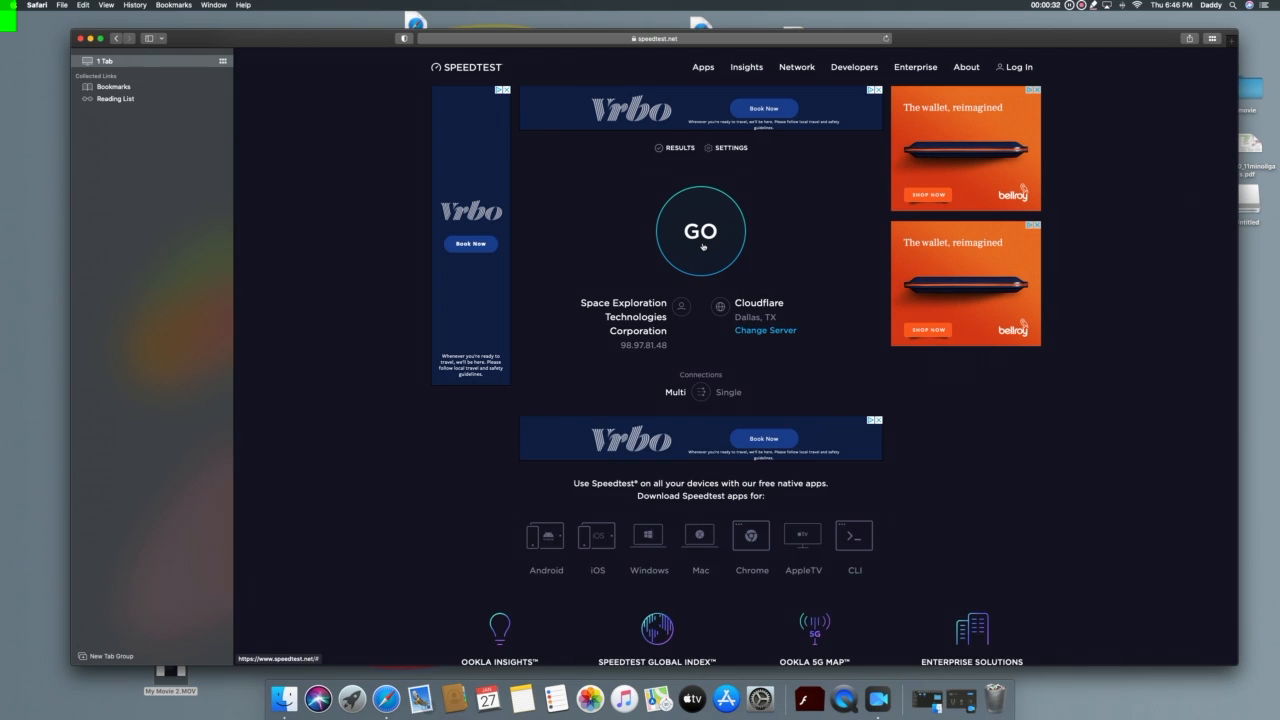
click(700, 232)
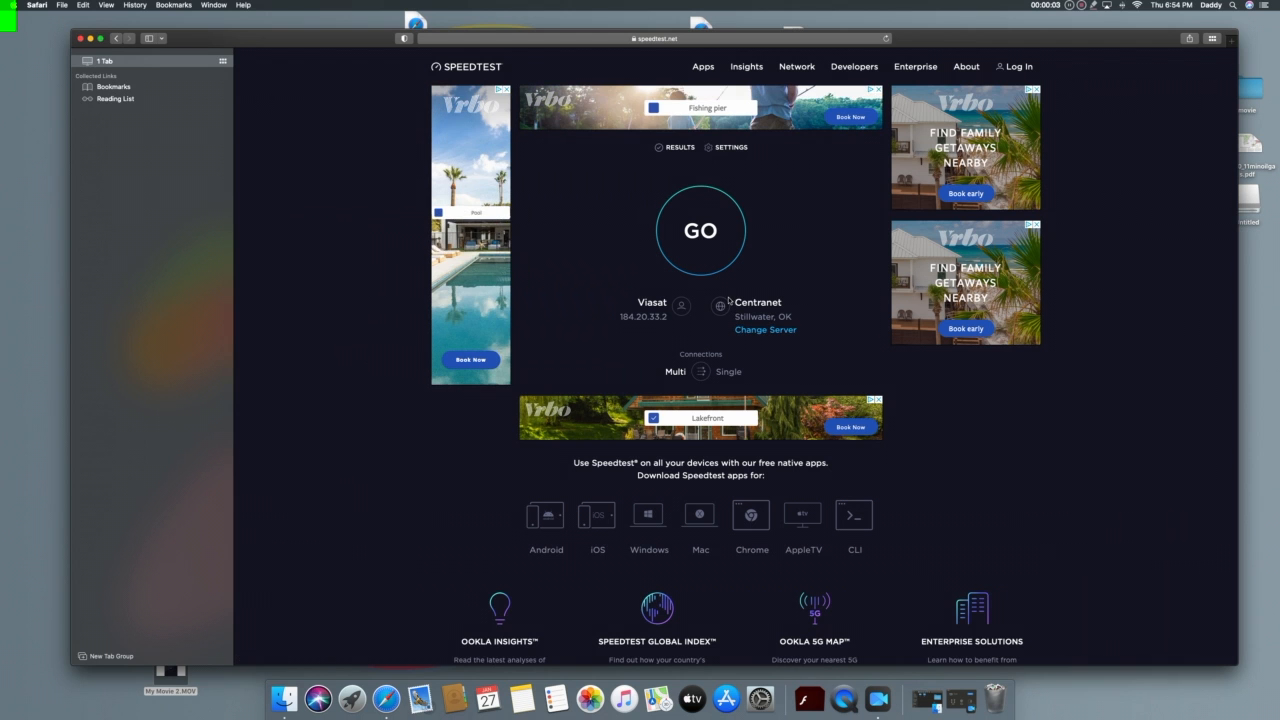
Change the test server to Cloudflare Dallas, TX and confirm the connected Wi-Fi network
click(764, 330)
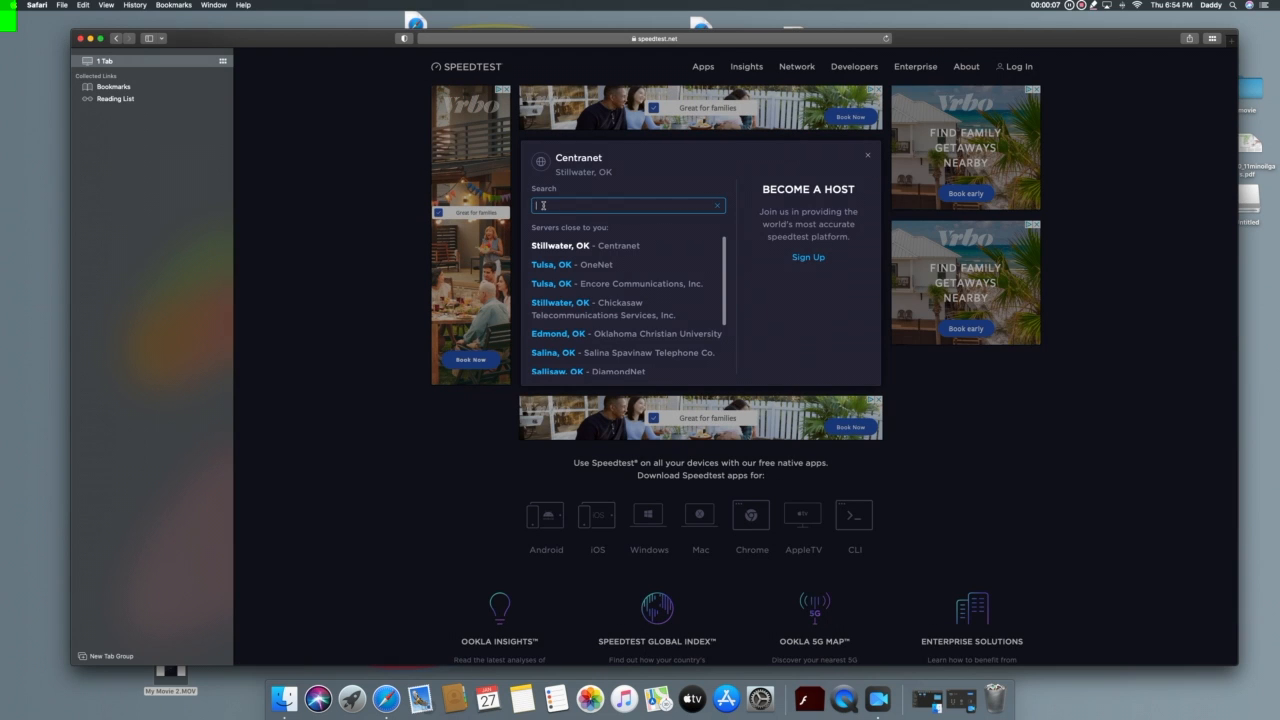
text(dail)
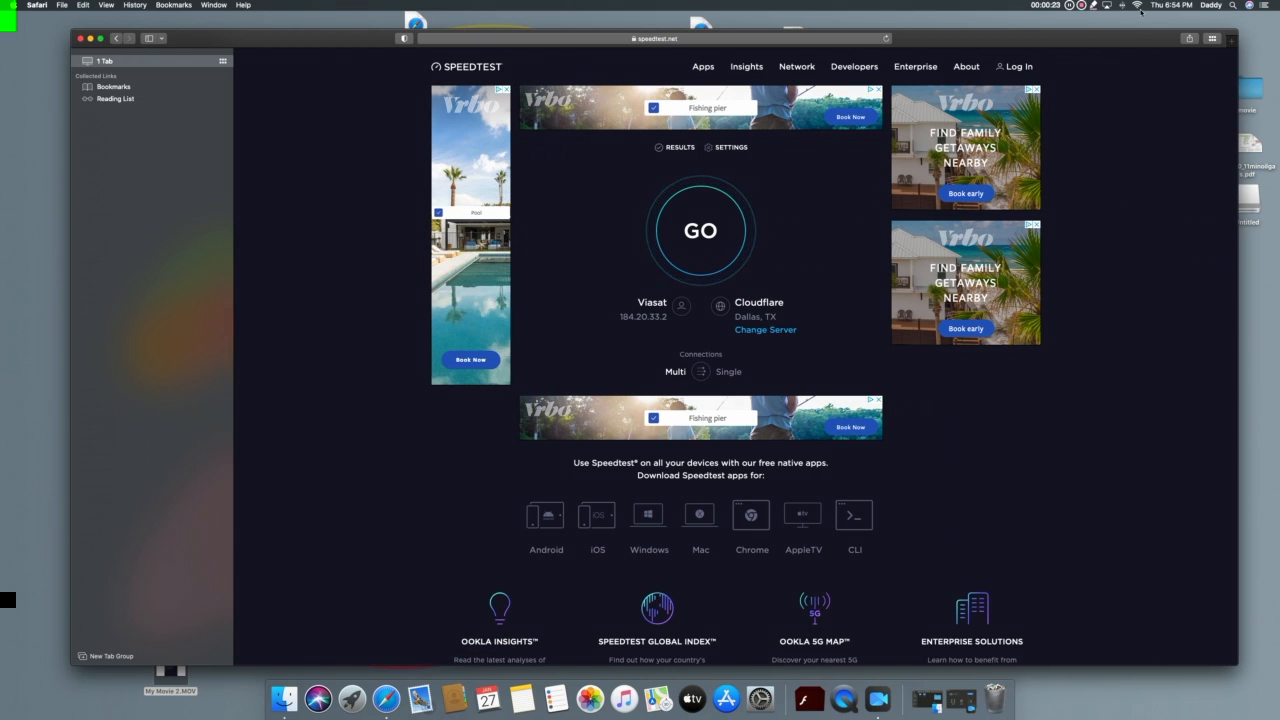
click(1136, 4)
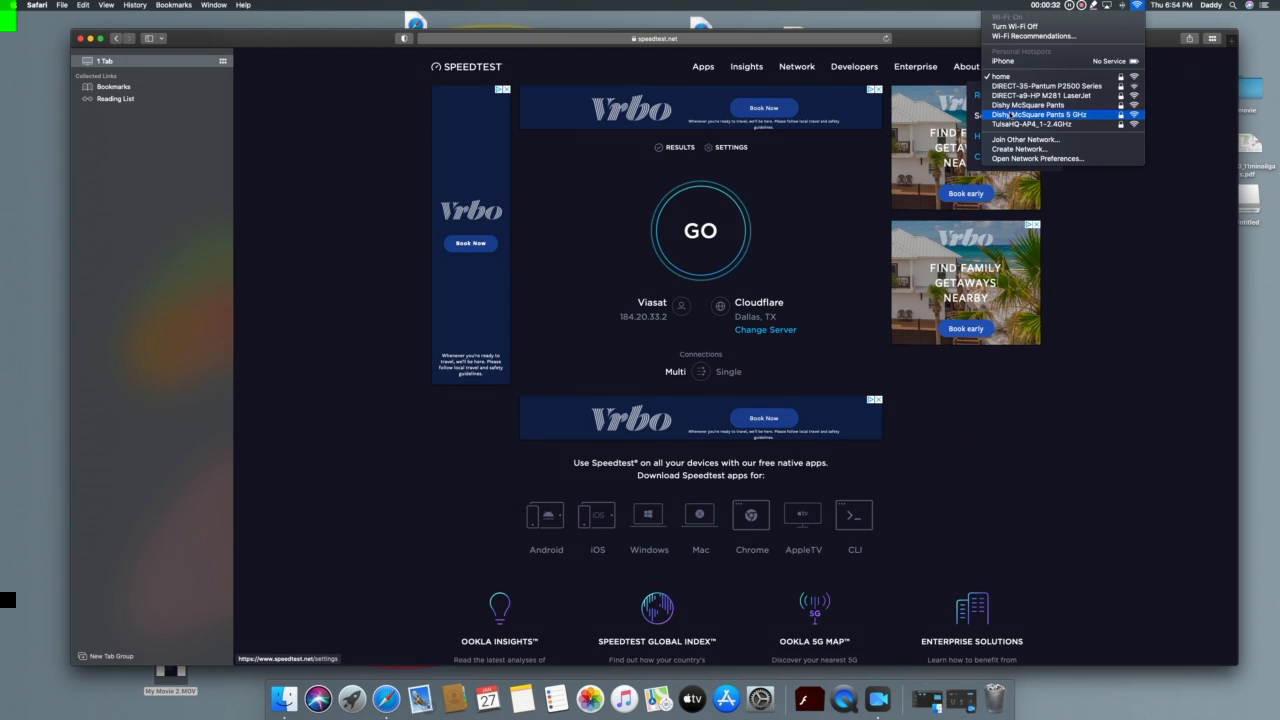
click(784, 236)
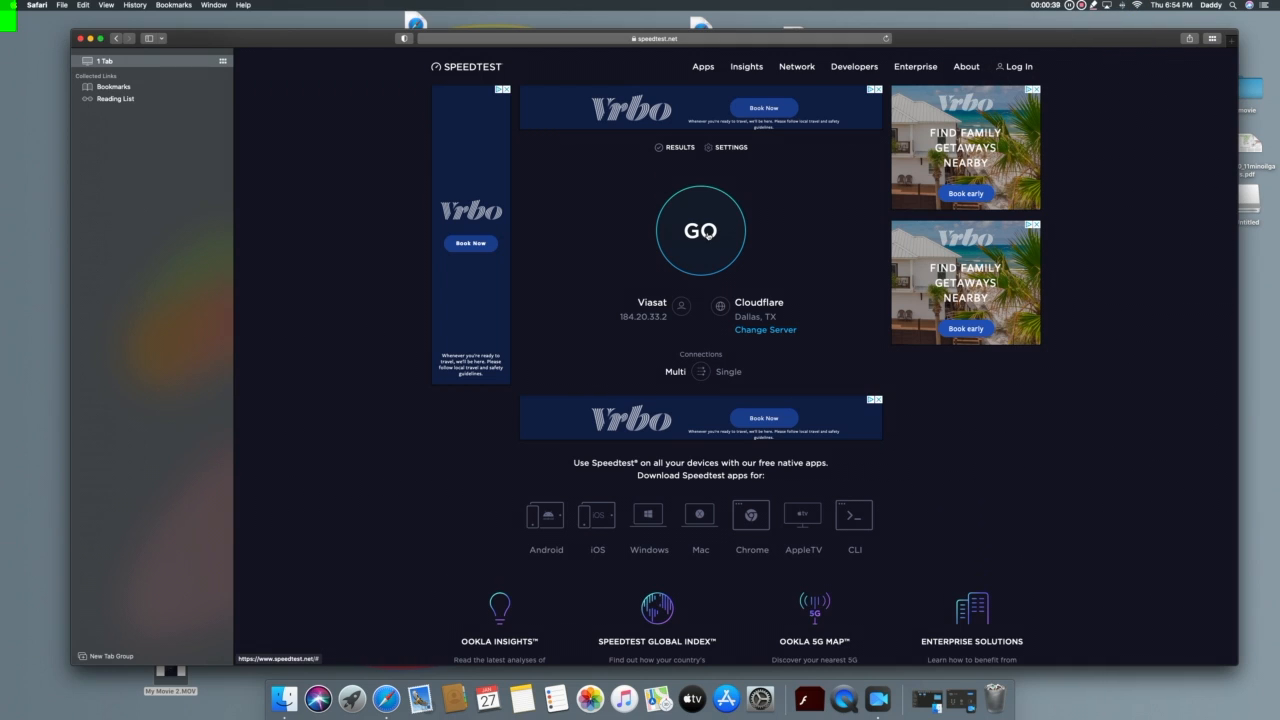
Run the Viasat speed test to Cloudflare Dallas (609 ms ping, 7.28 Mbps download)
click(700, 230)
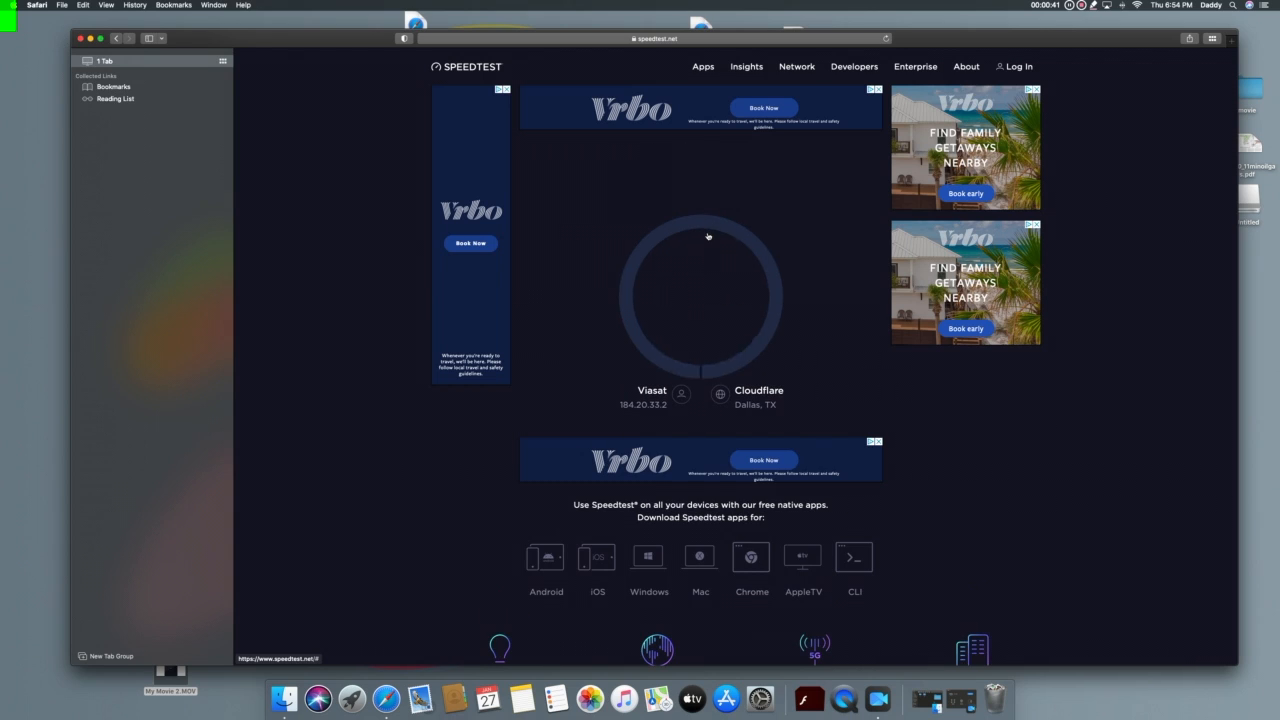
click(700, 296)
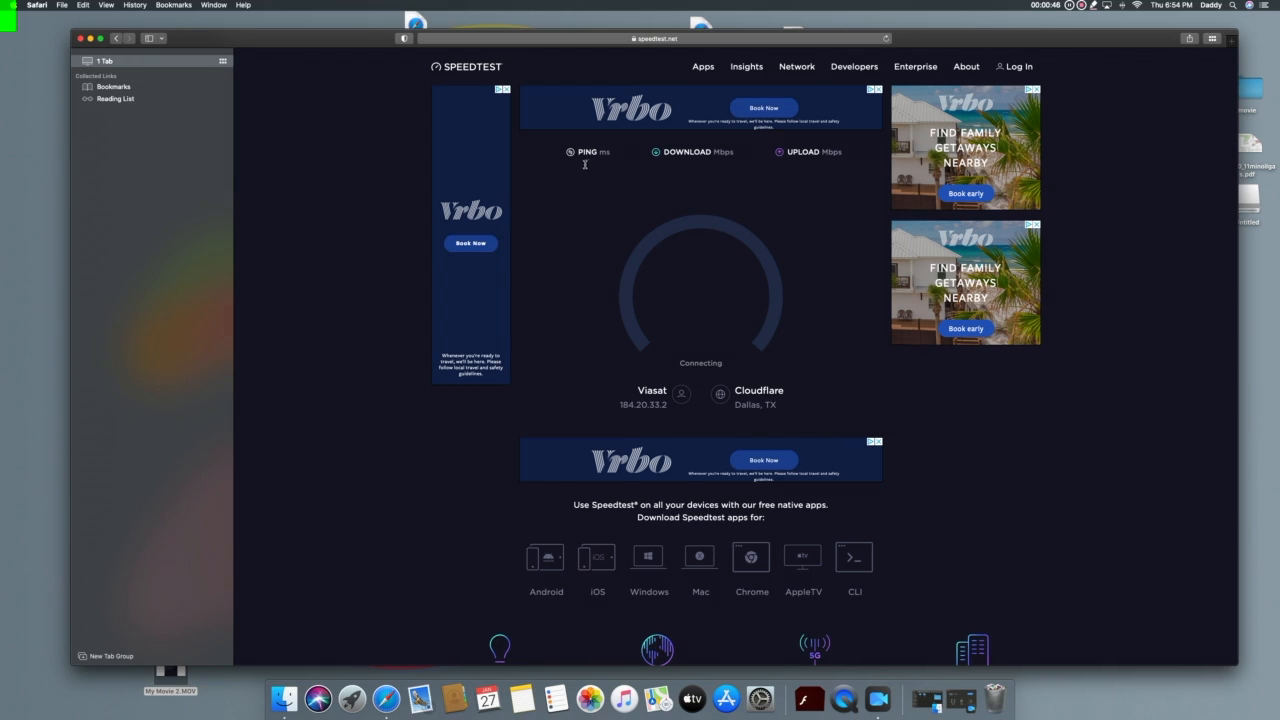
mouse_move(604, 224)
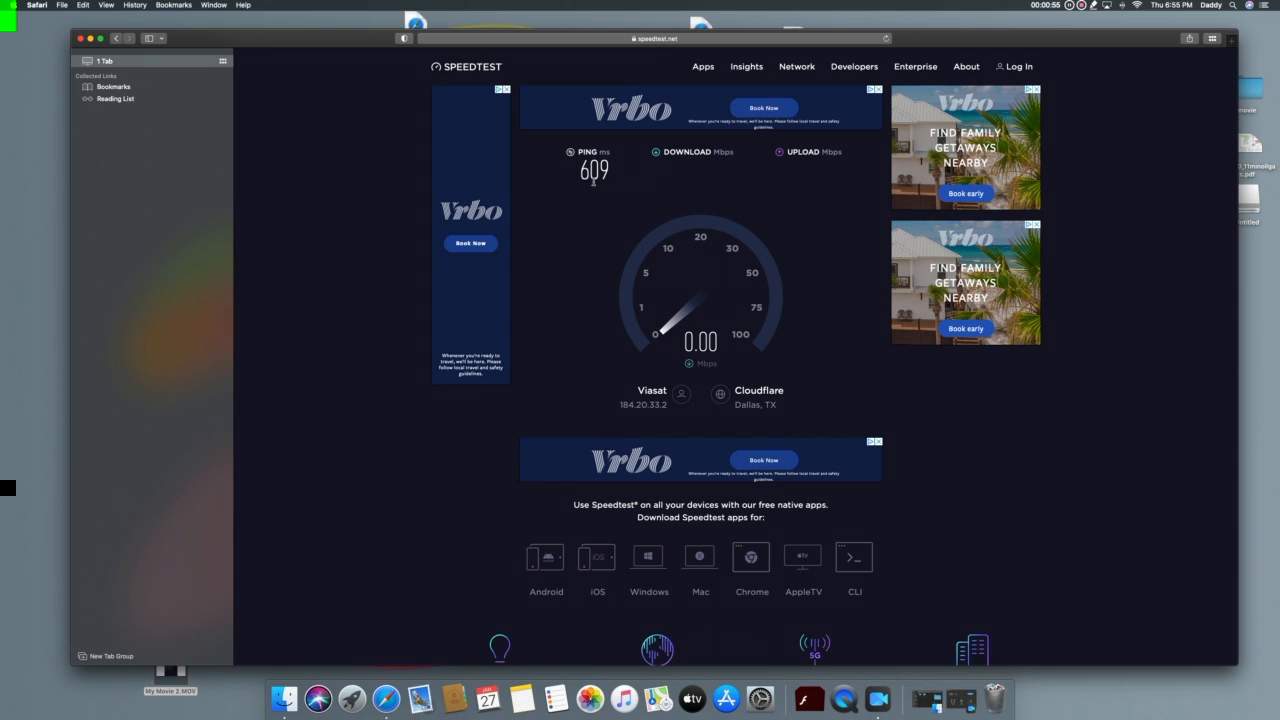
mouse_move(604, 238)
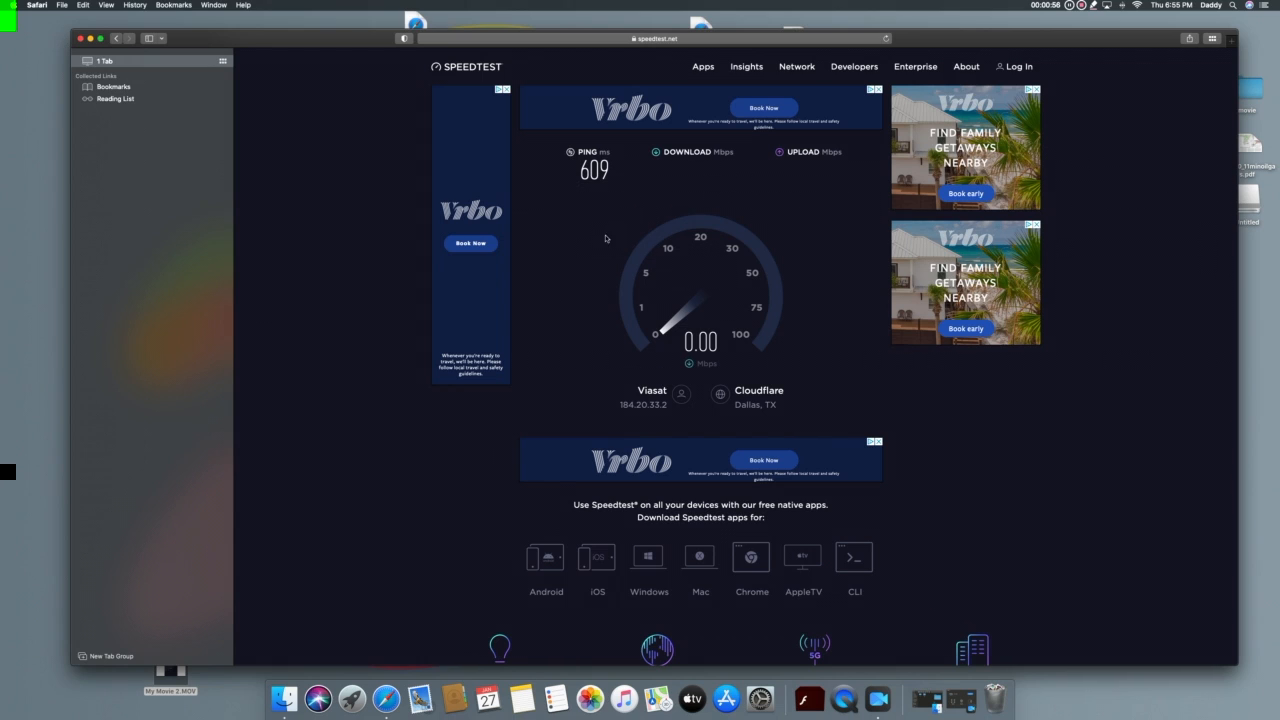
mouse_move(644, 236)
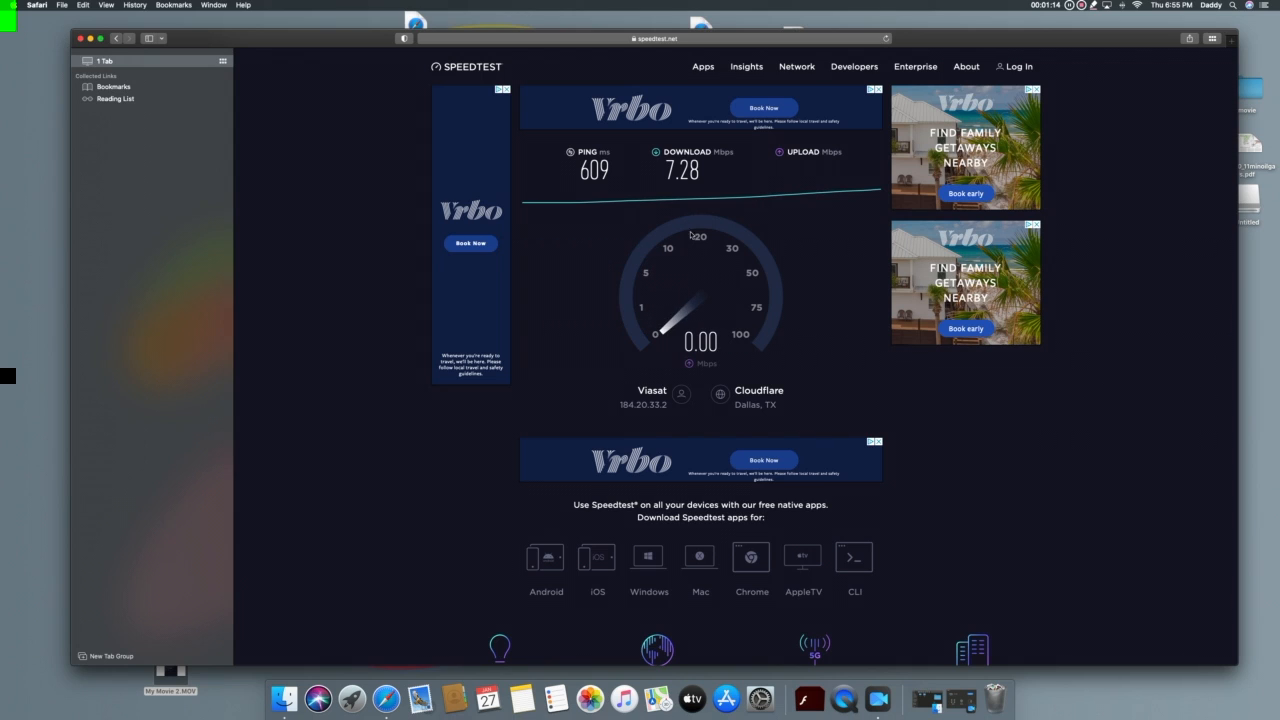
mouse_move(676, 200)
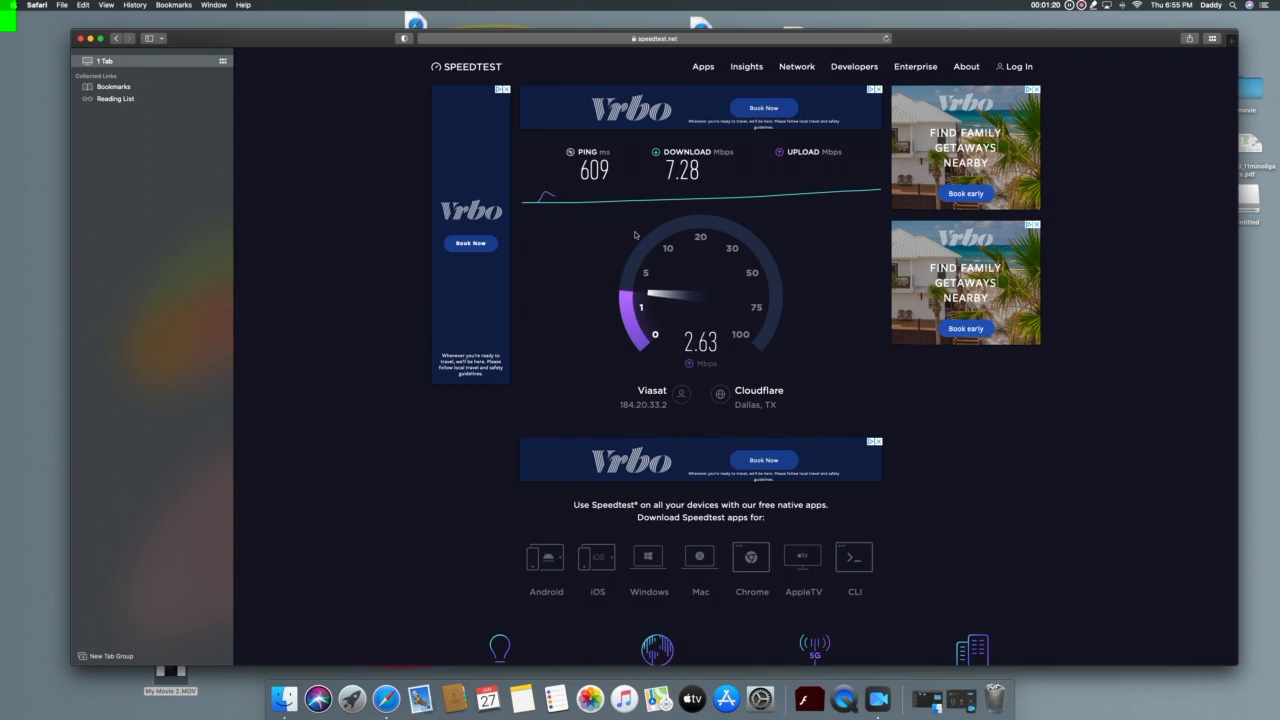
mouse_move(660, 282)
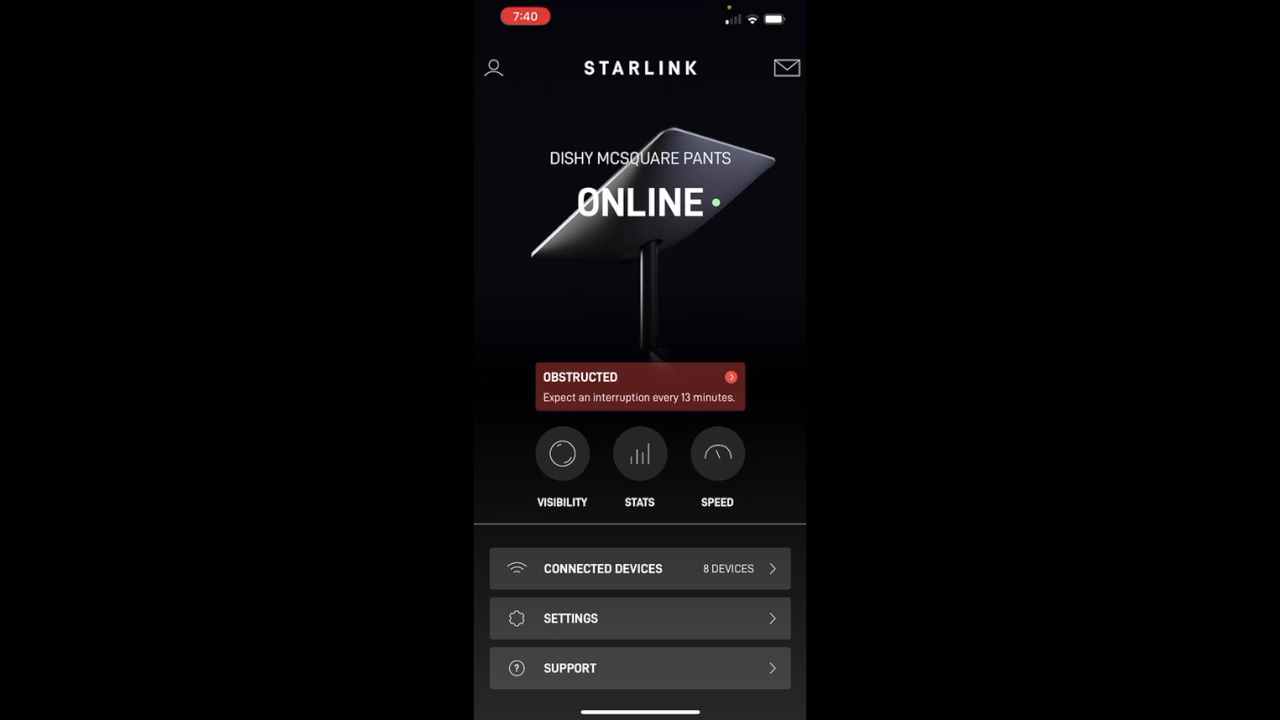
Show the Starlink dish's sky visibility and obstruction map
click(562, 452)
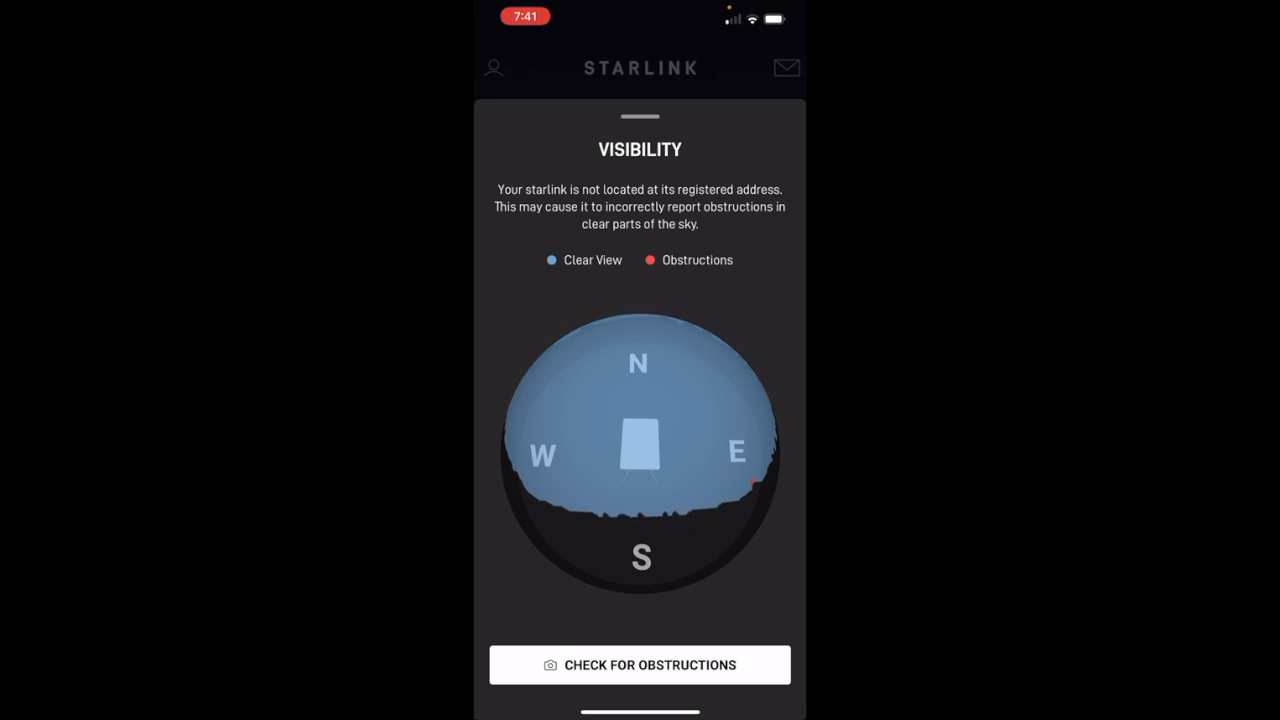
Review the Check for Obstructions instructions and return to the home screen
click(640, 664)
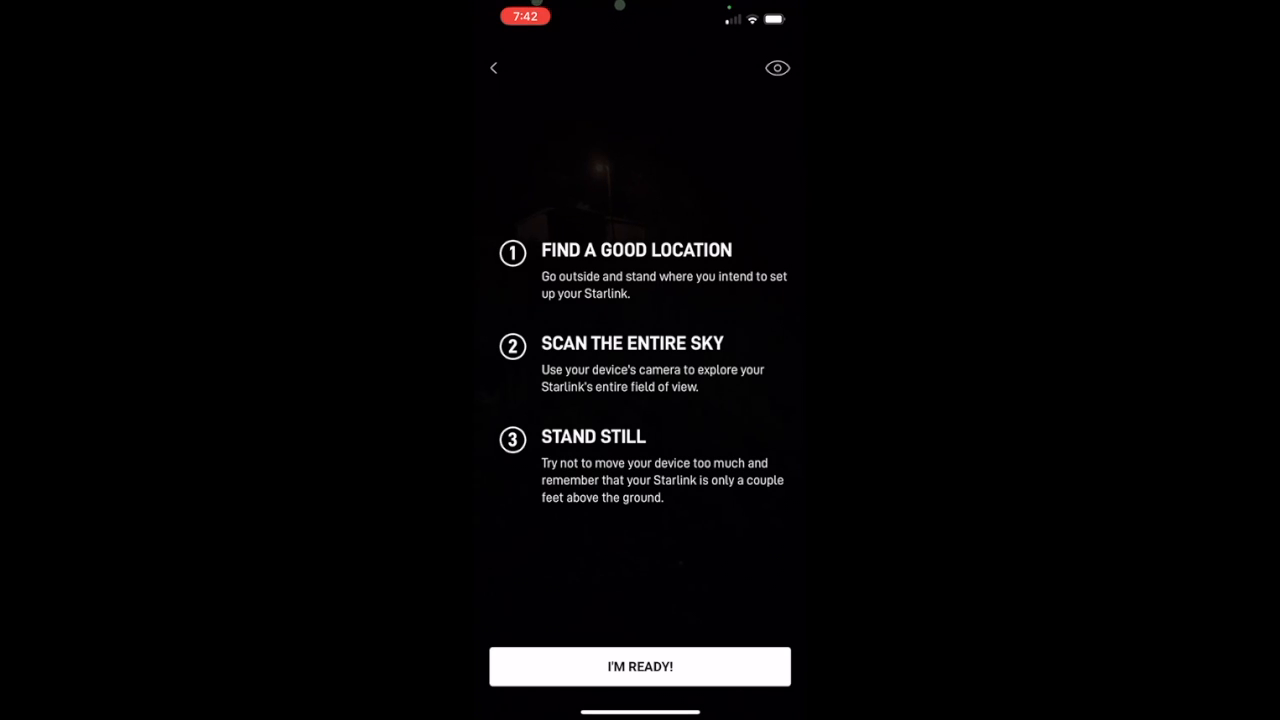
click(640, 666)
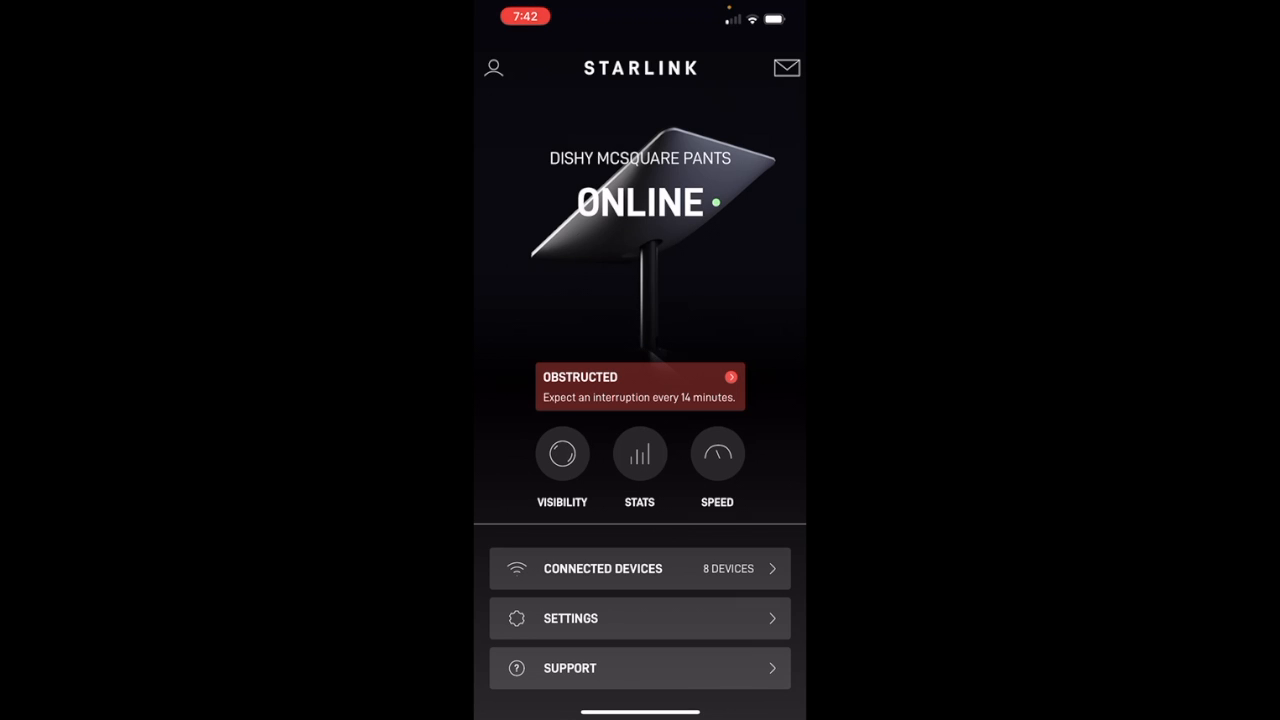
Review Network Statistics uptime, latency and usage charts, then reach the Starlink ordering page
click(640, 452)
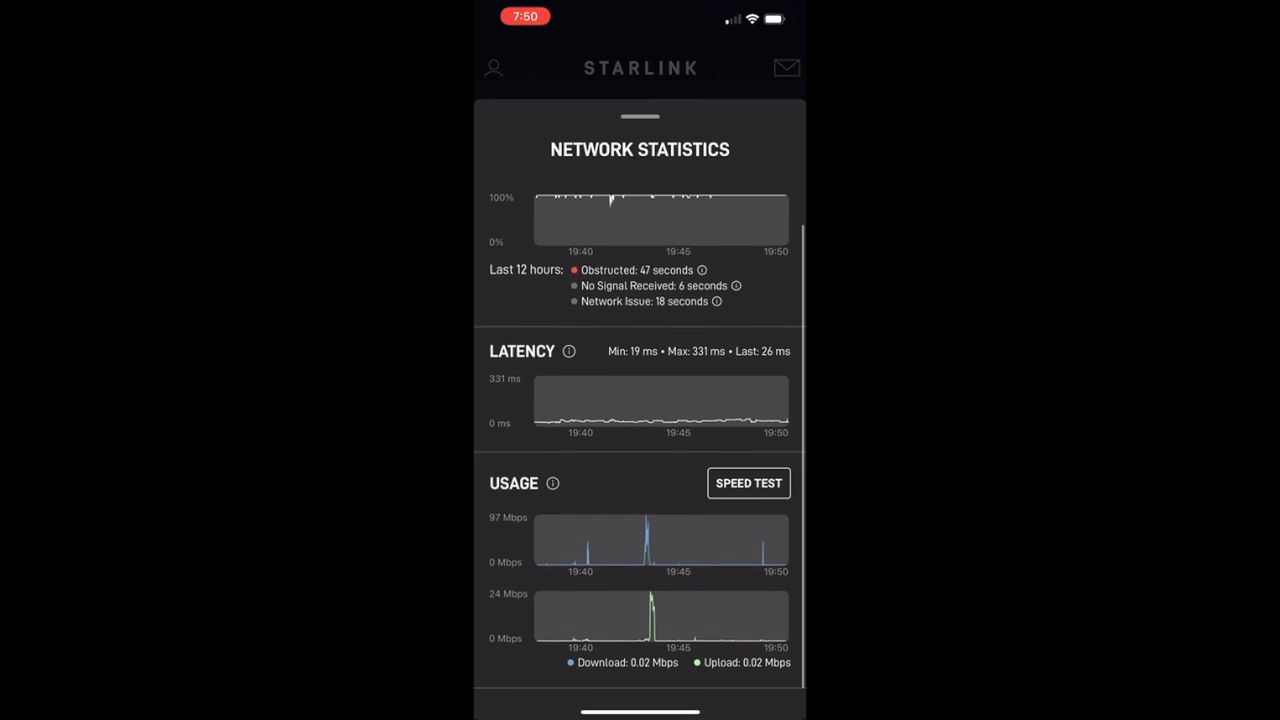
scroll(down, 3)
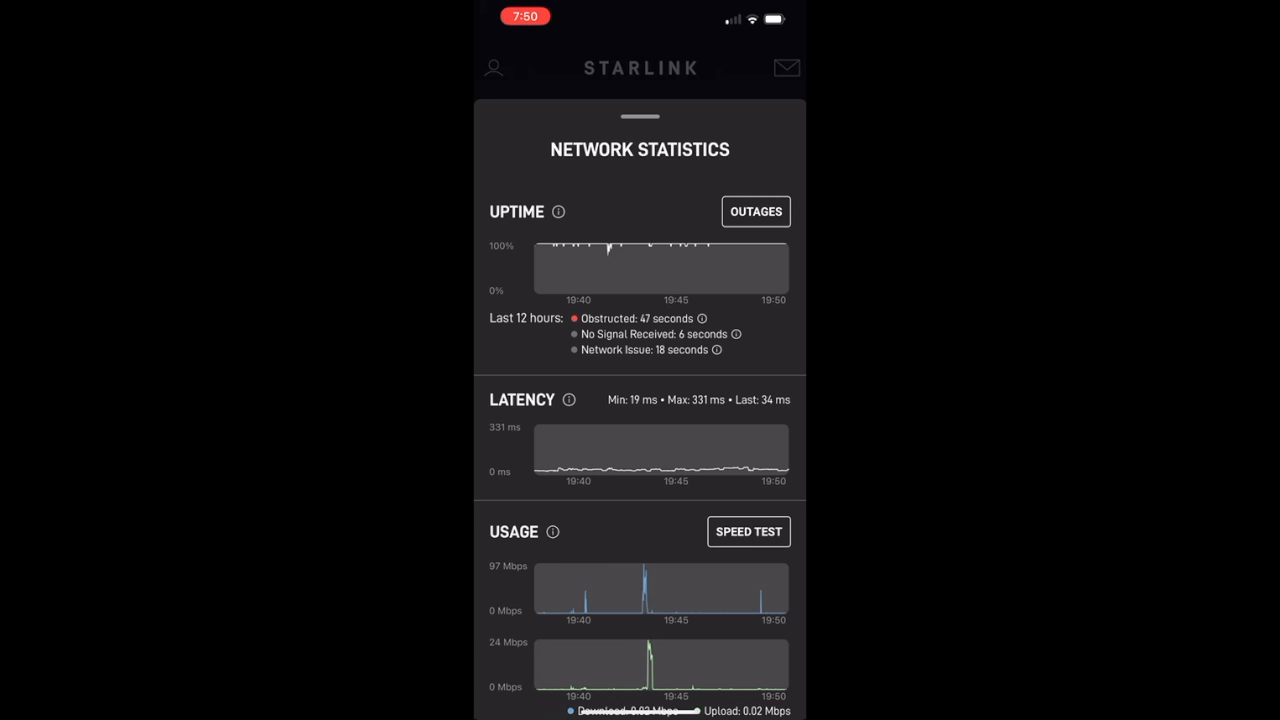
click(756, 212)
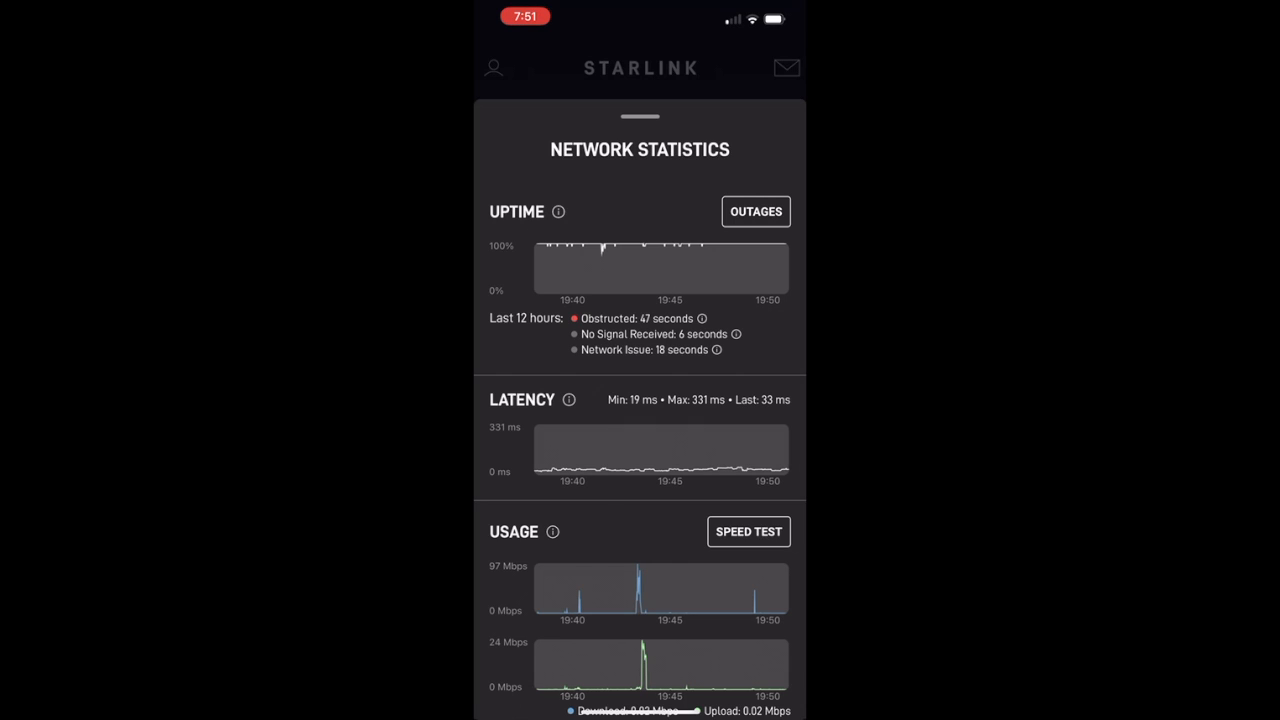
click(748, 532)
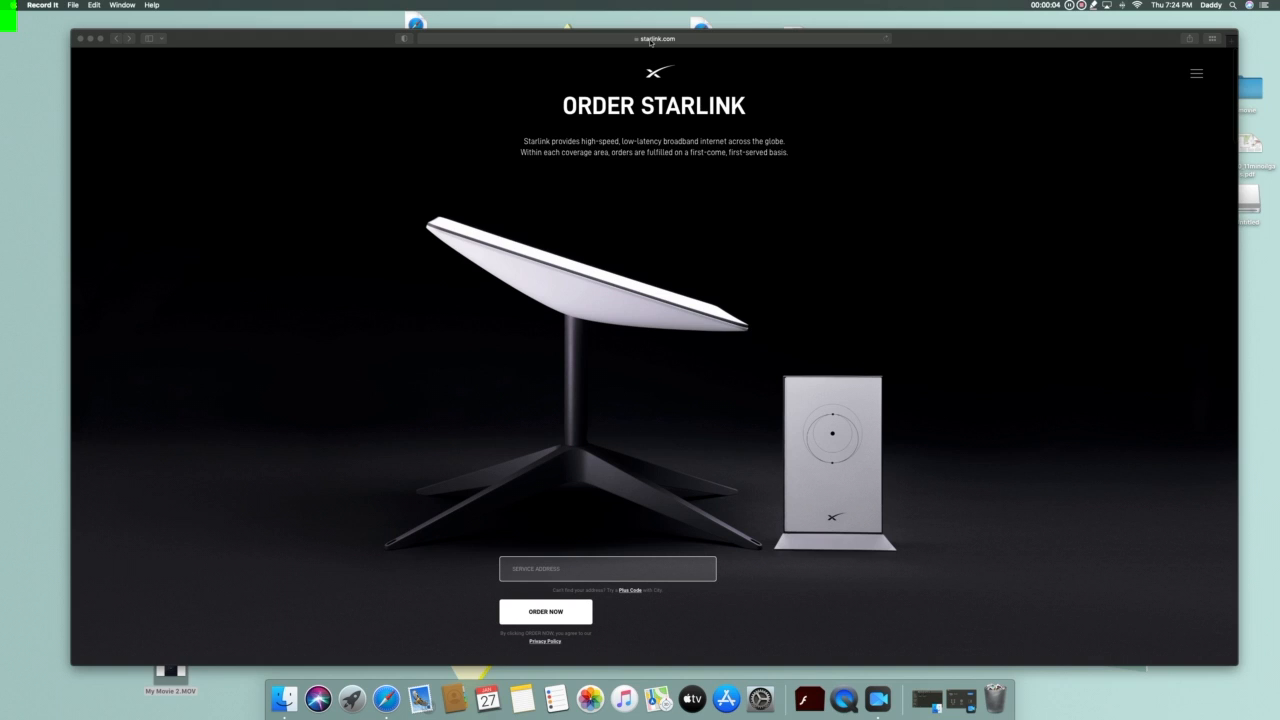
mouse_move(664, 124)
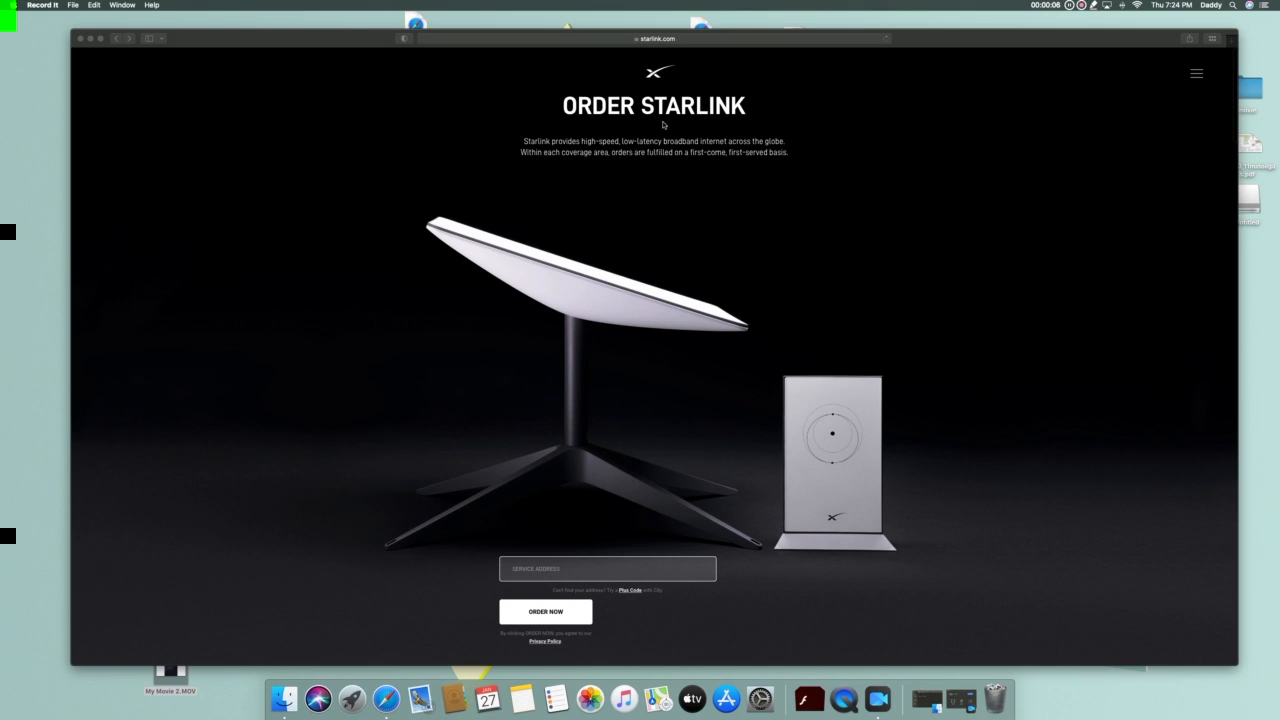
mouse_move(588, 170)
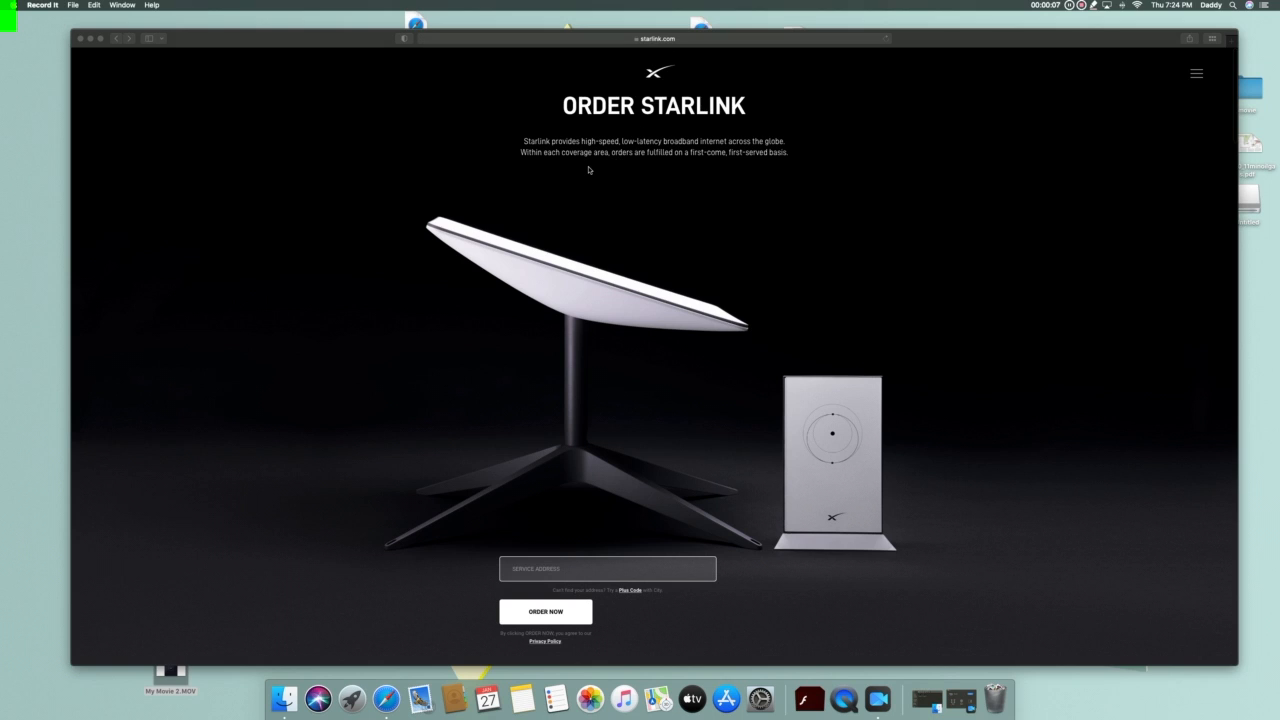
mouse_move(572, 152)
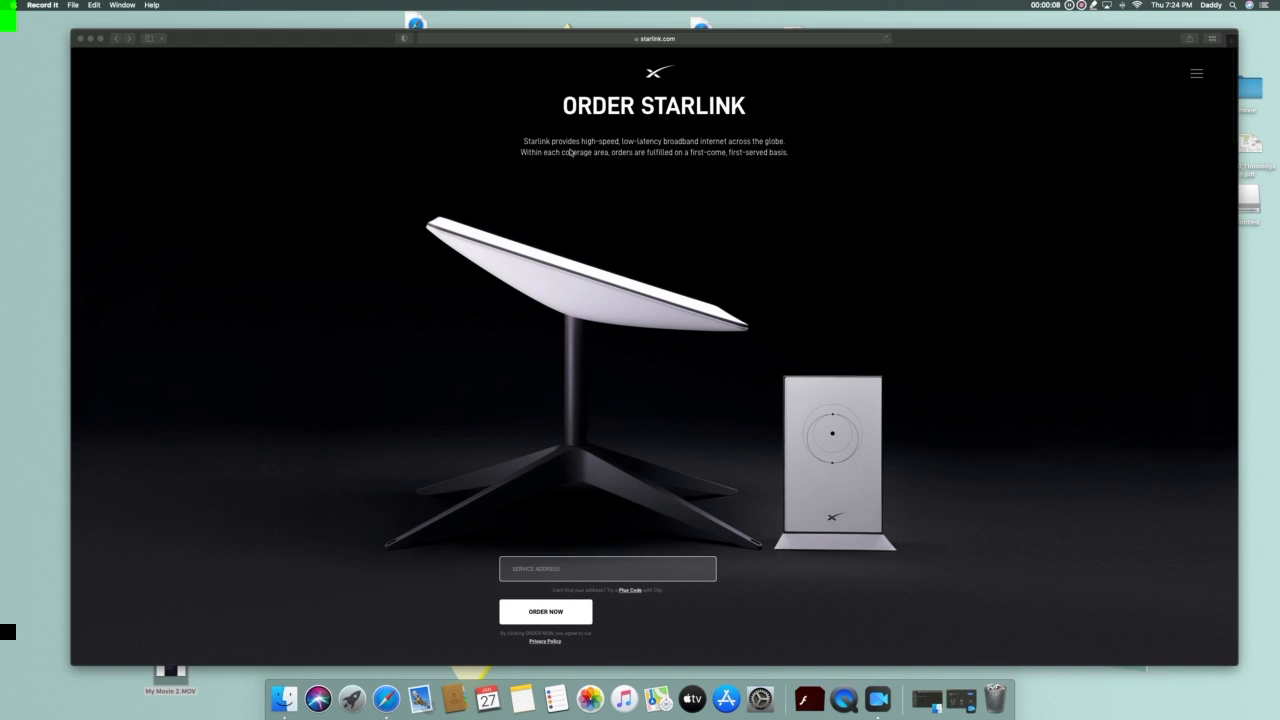
mouse_move(660, 152)
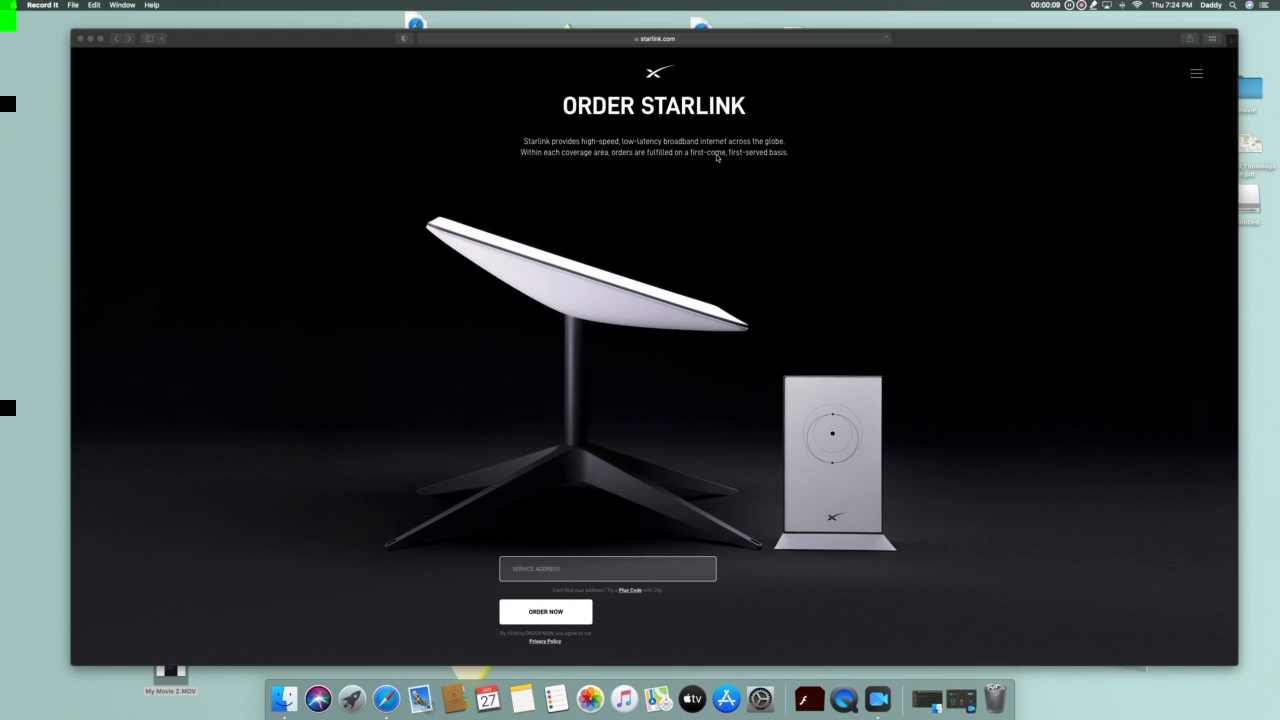
mouse_move(608, 164)
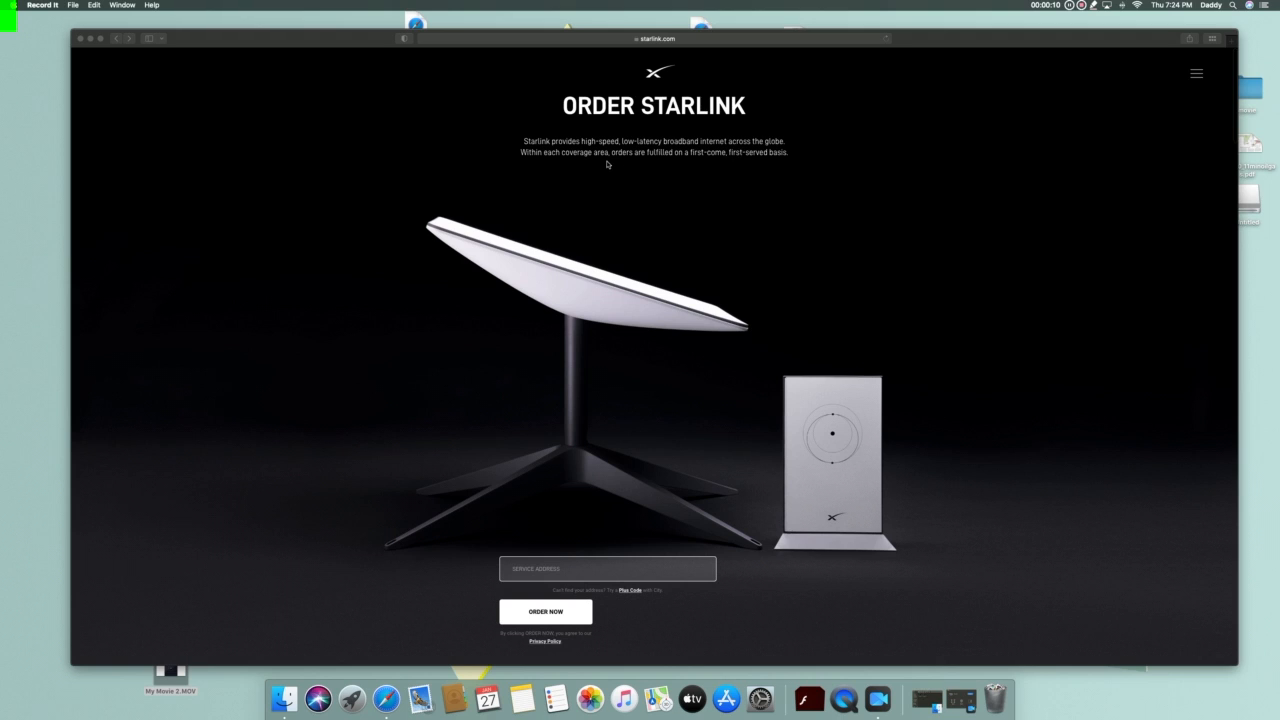
mouse_move(644, 164)
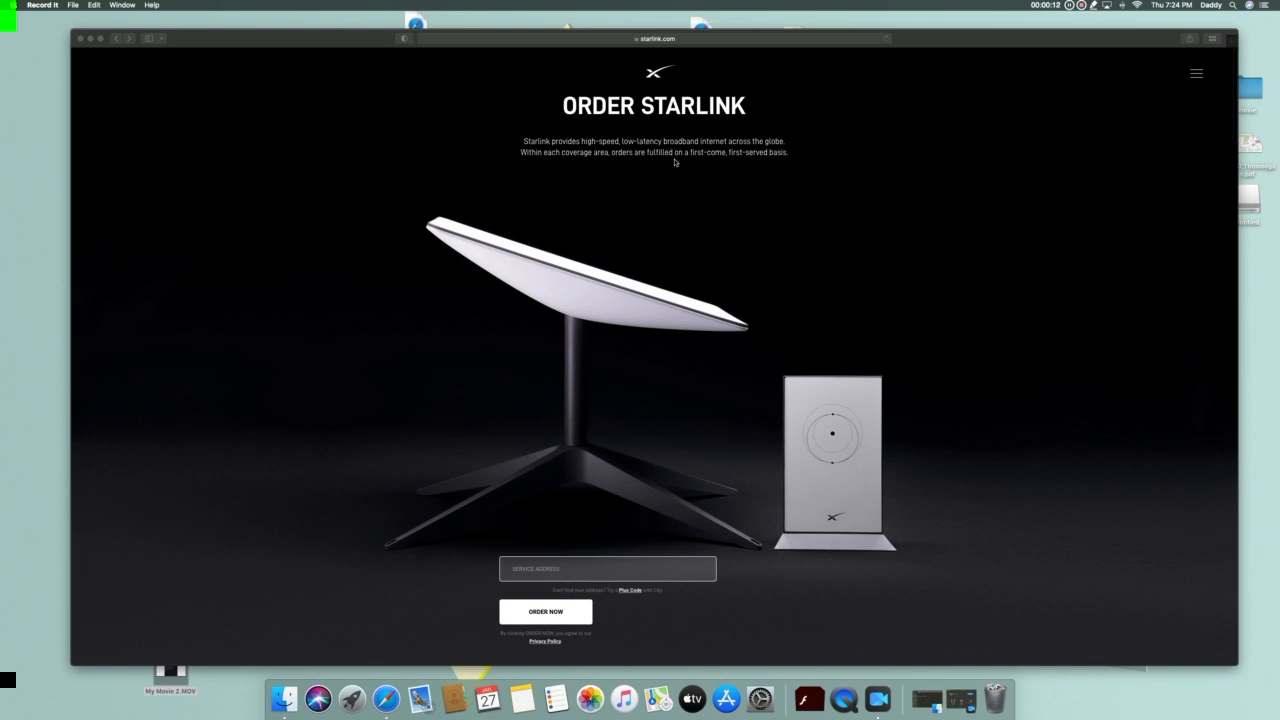
mouse_move(656, 160)
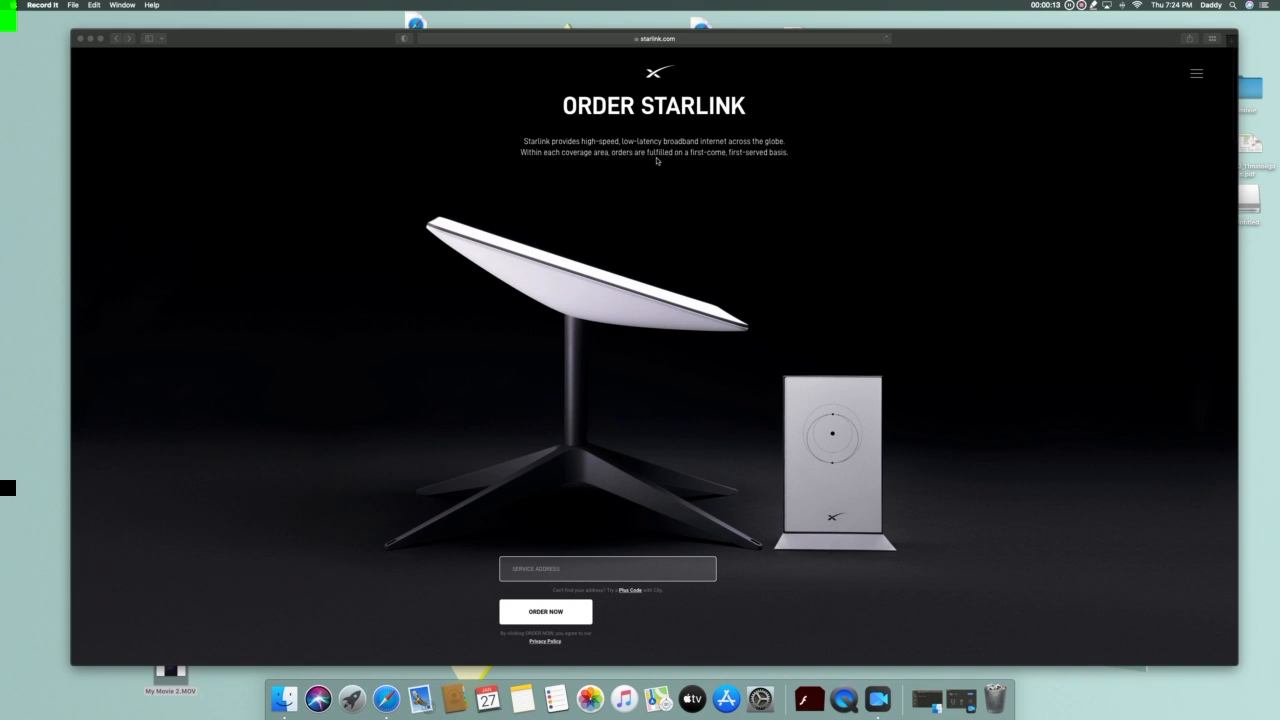
click(658, 154)
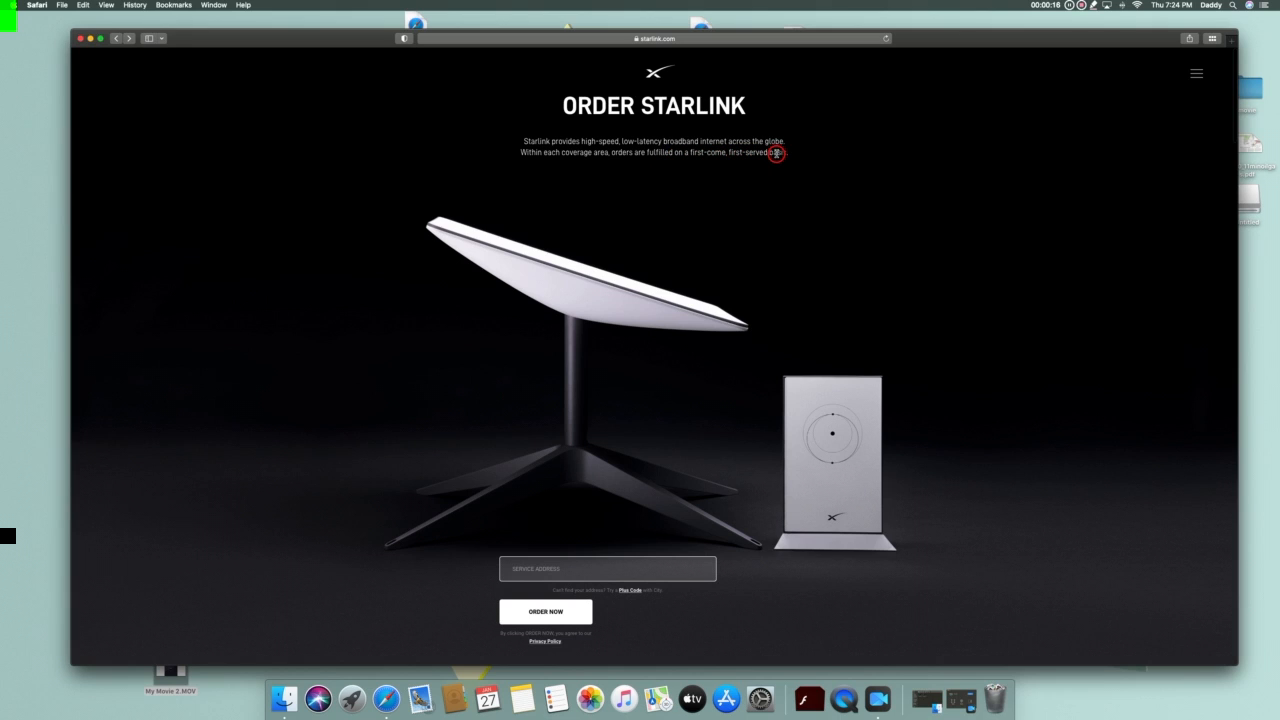
mouse_move(736, 152)
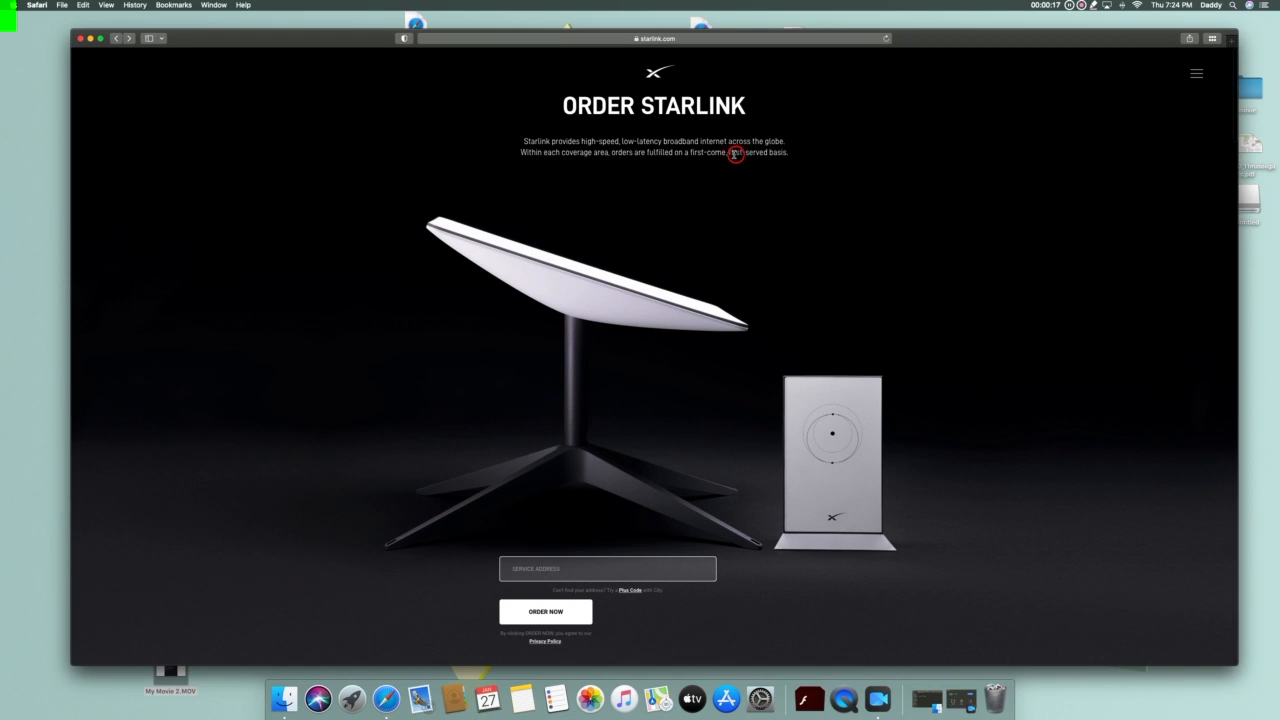
mouse_move(670, 156)
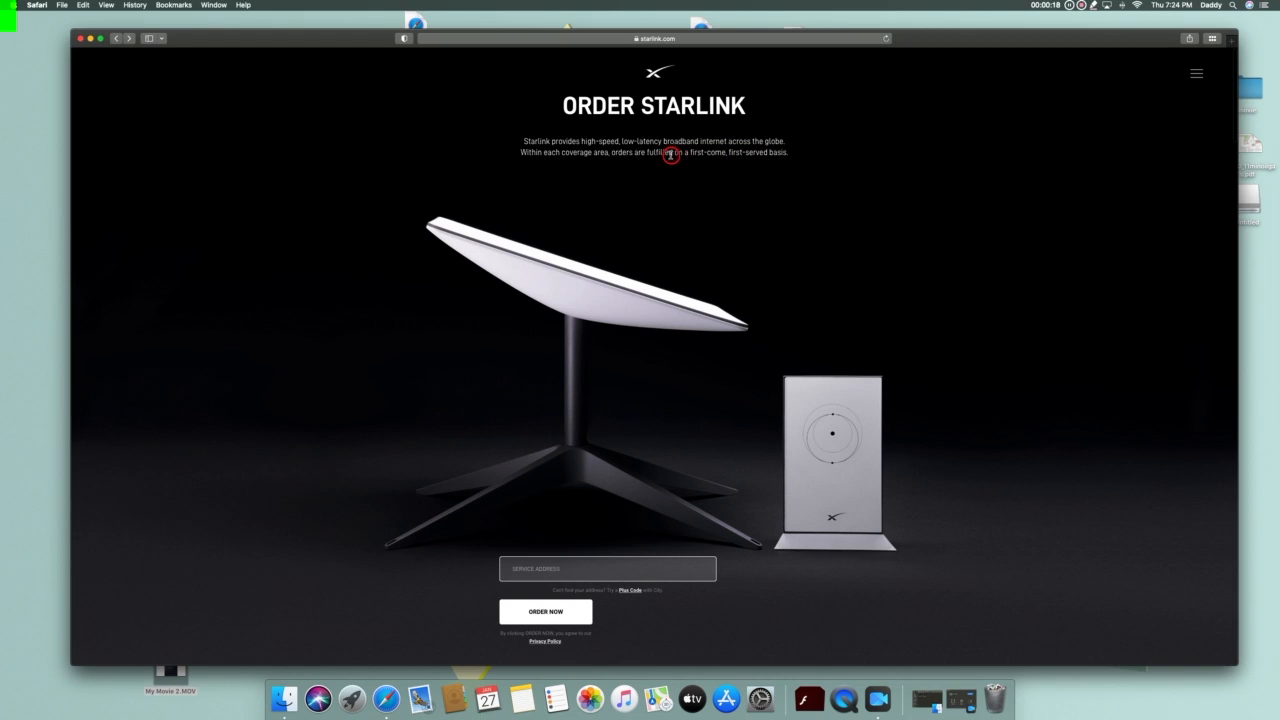
mouse_move(654, 182)
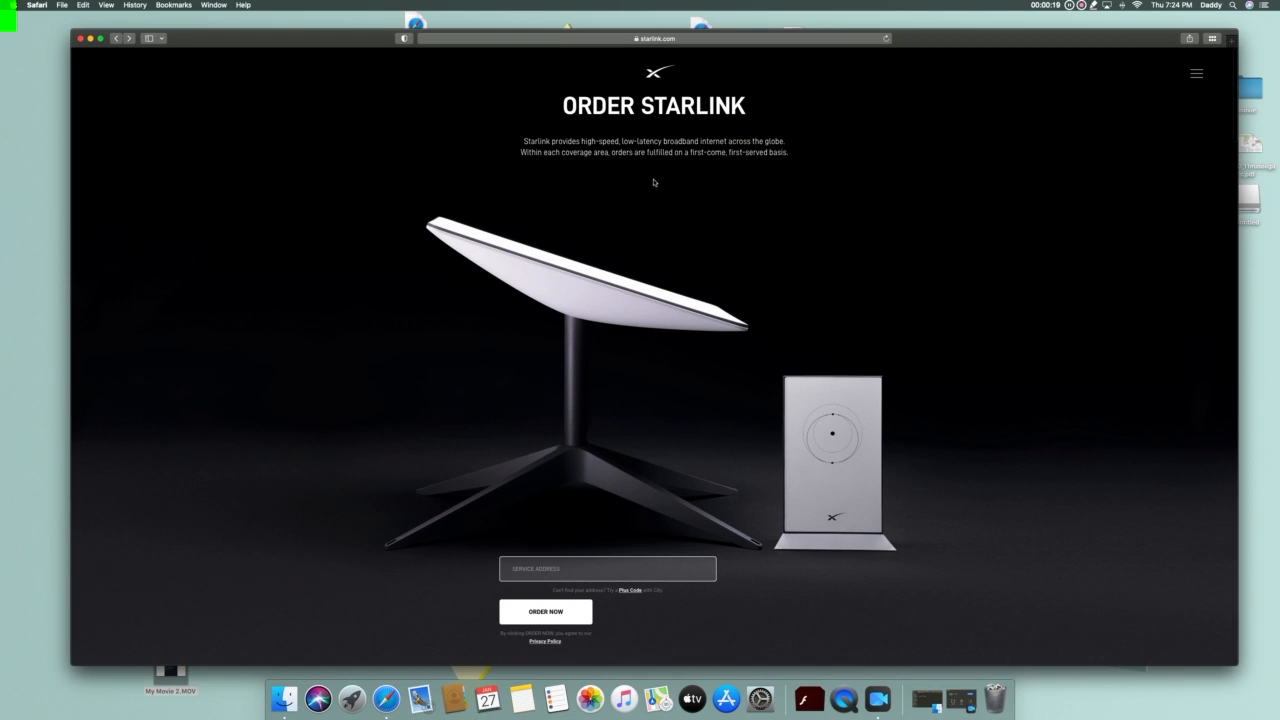
mouse_move(668, 174)
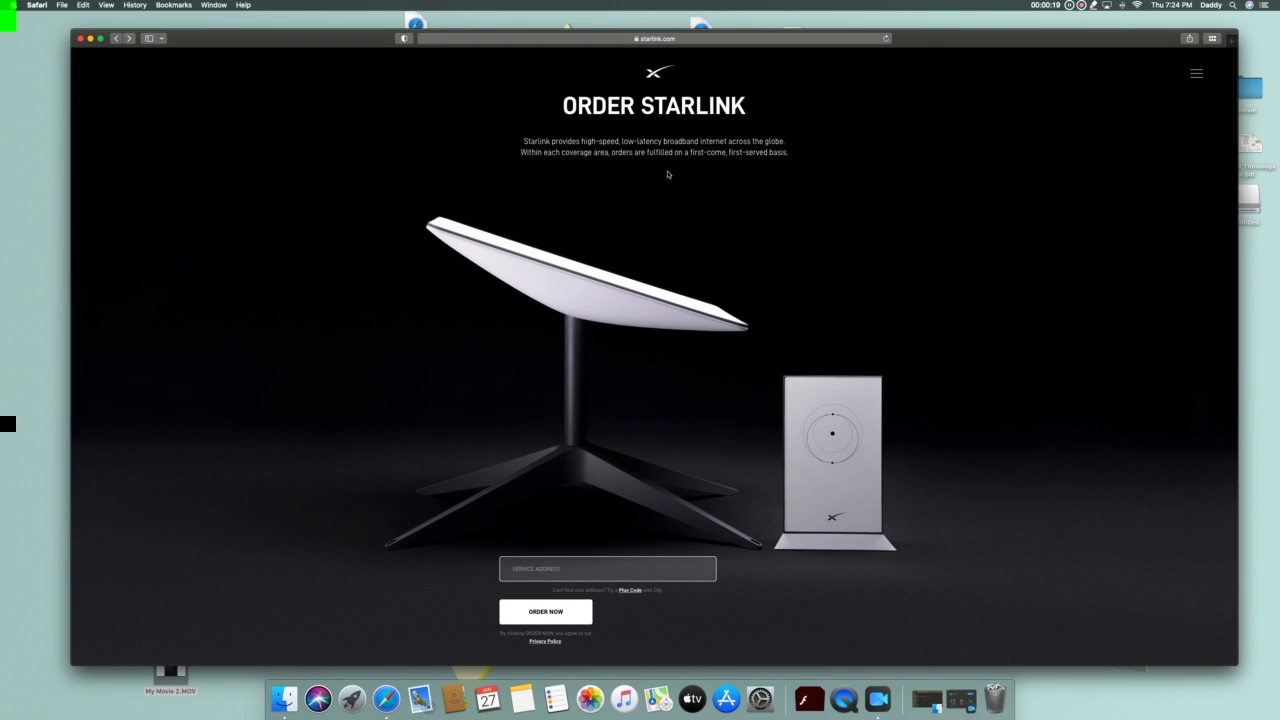
mouse_move(784, 388)
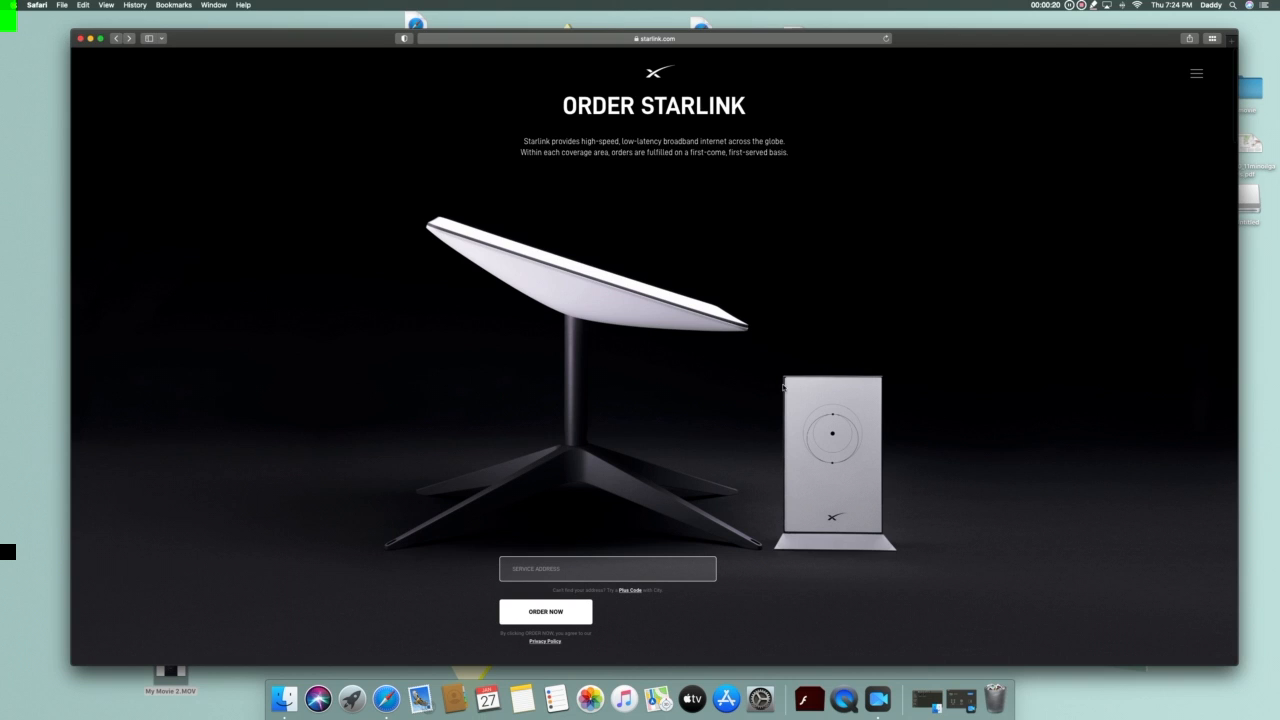
mouse_move(824, 438)
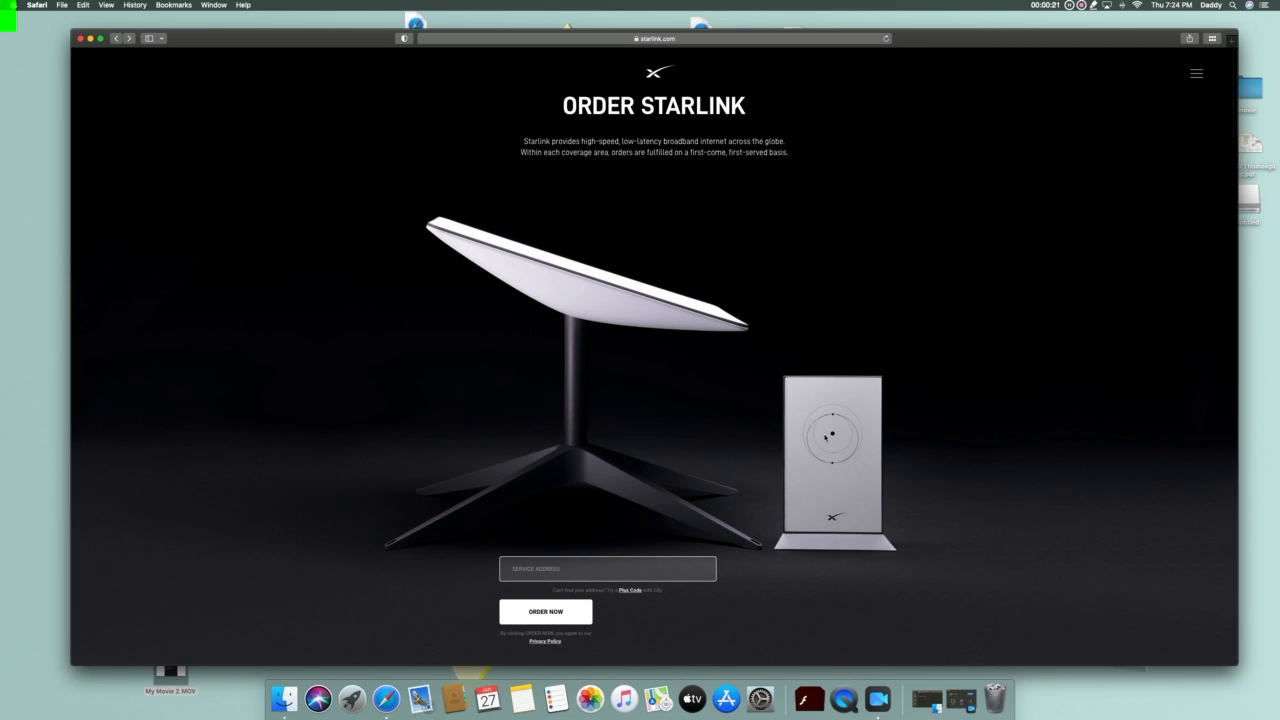
mouse_move(692, 448)
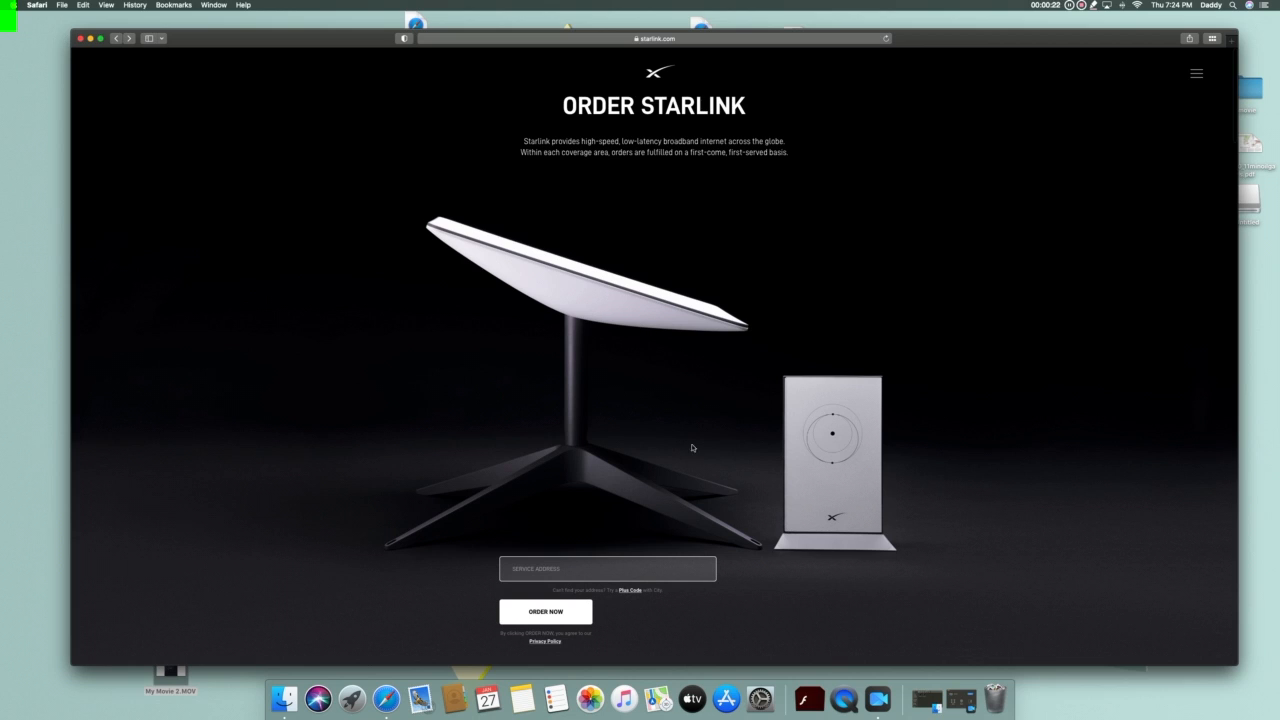
mouse_move(488, 228)
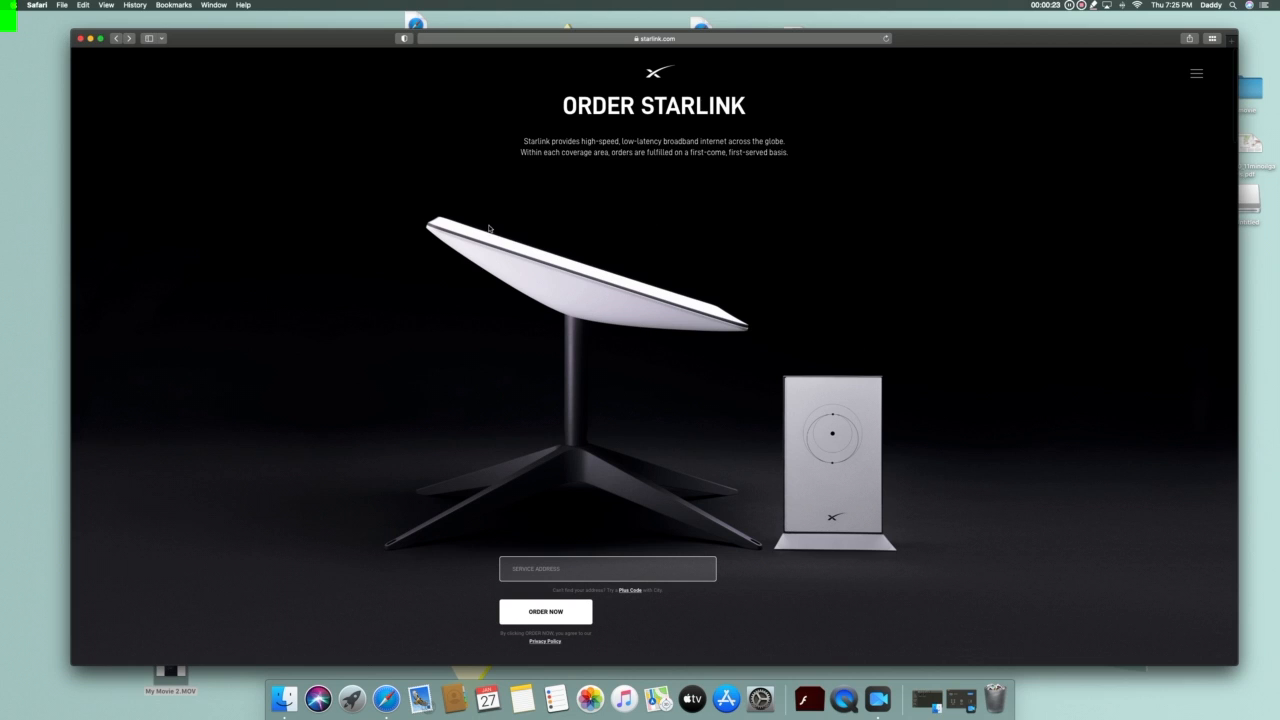
drag(560, 104, 790, 152)
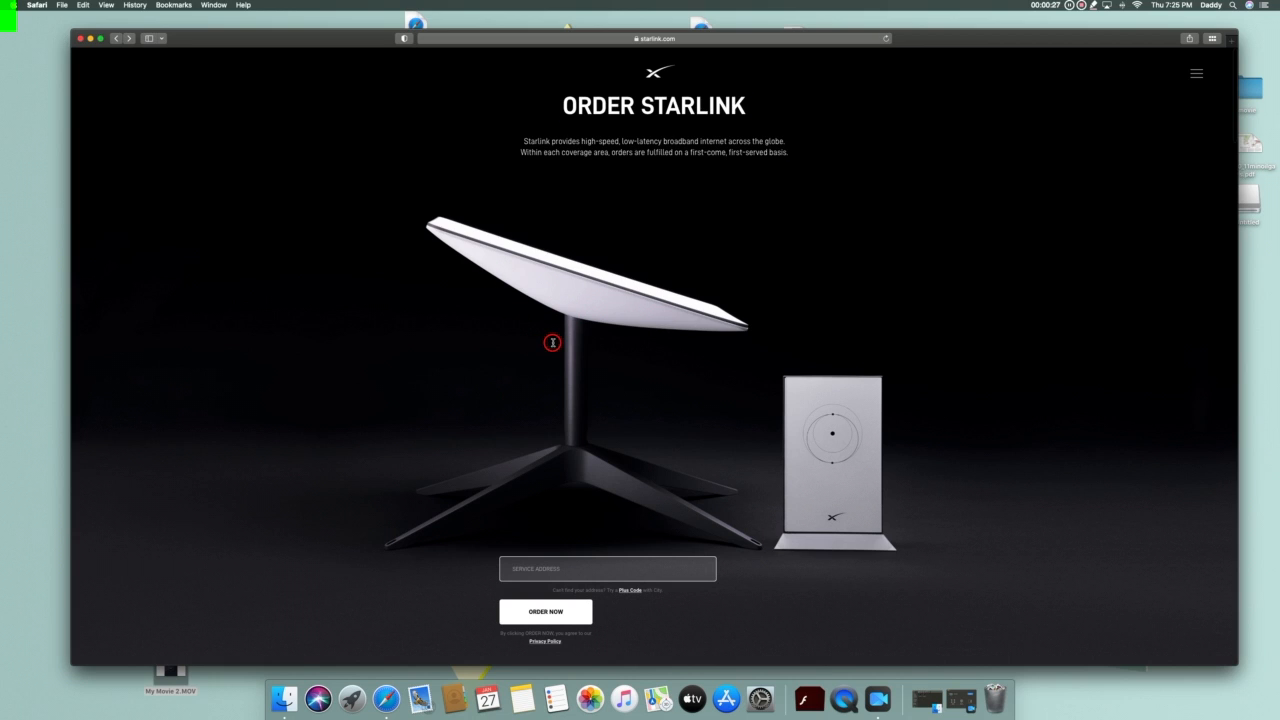
mouse_move(528, 284)
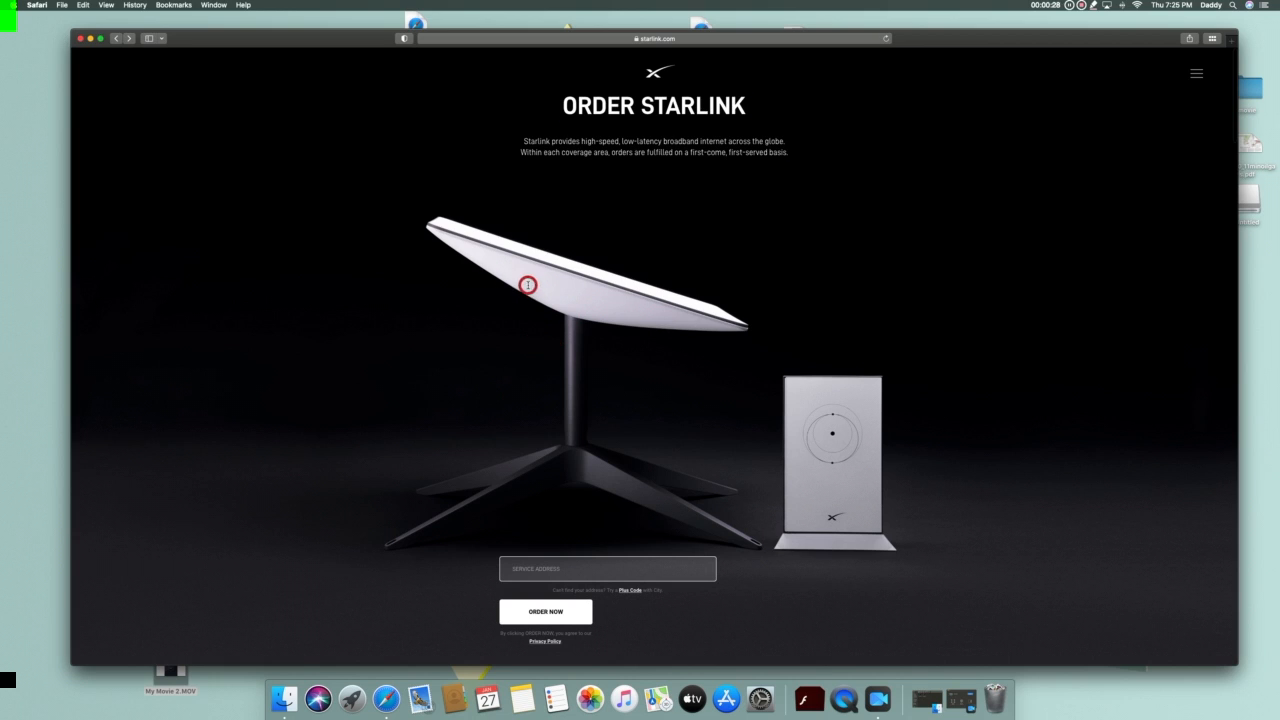
click(608, 568)
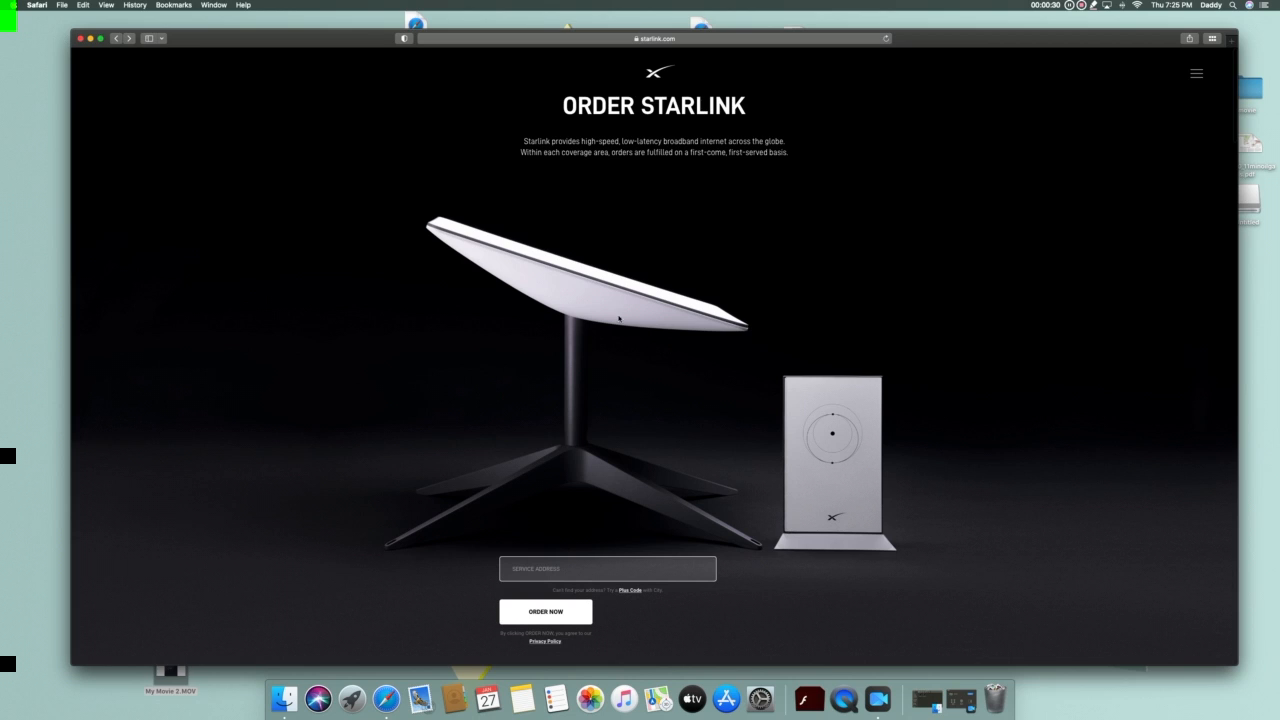
mouse_move(652, 356)
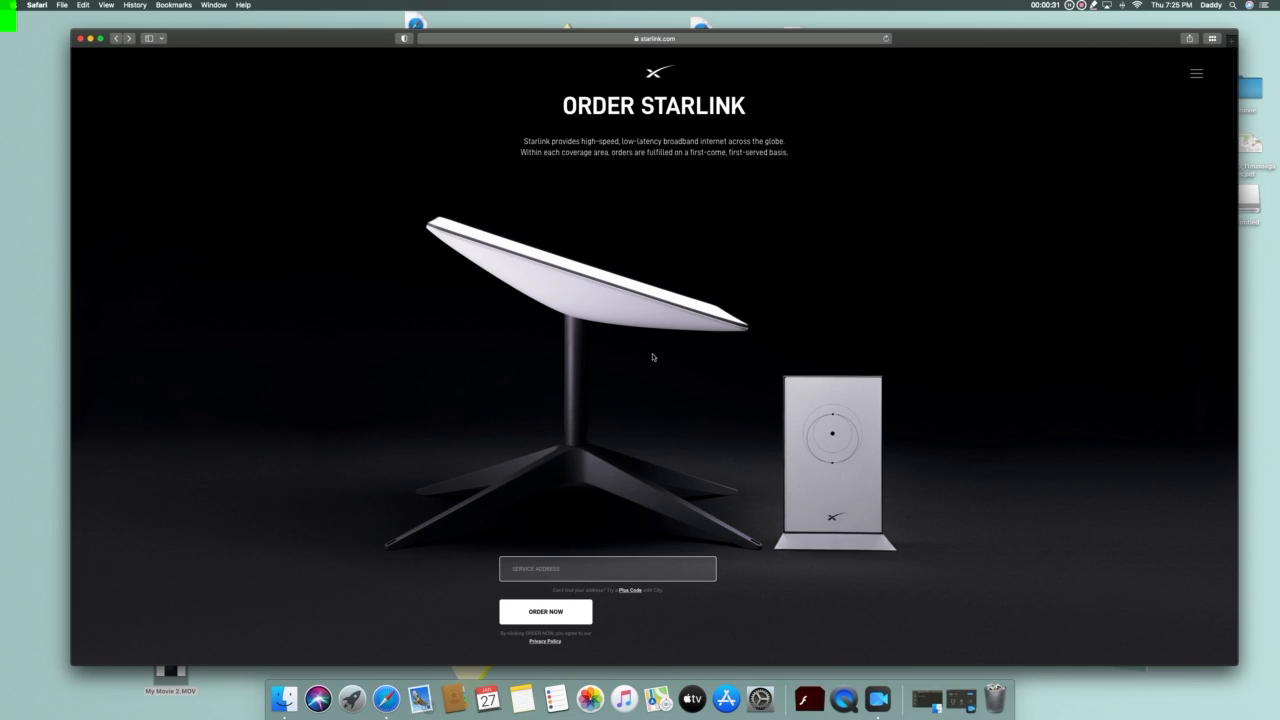
mouse_move(872, 198)
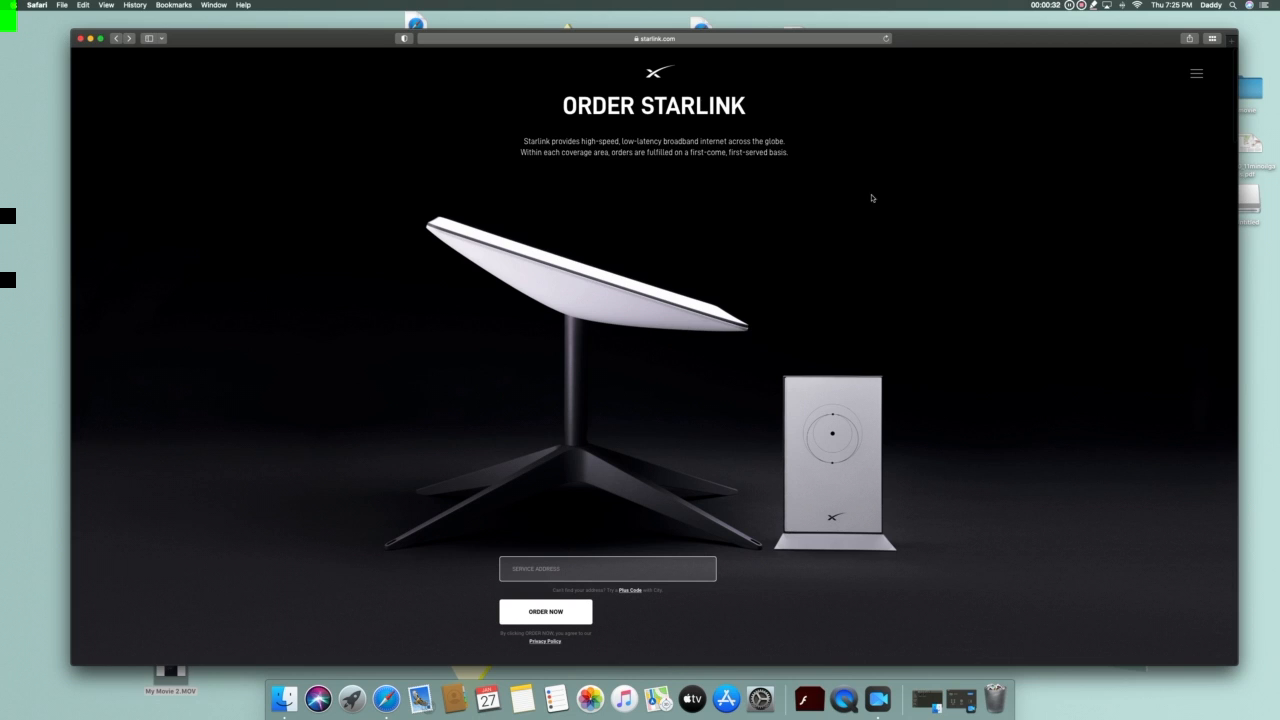
mouse_move(644, 382)
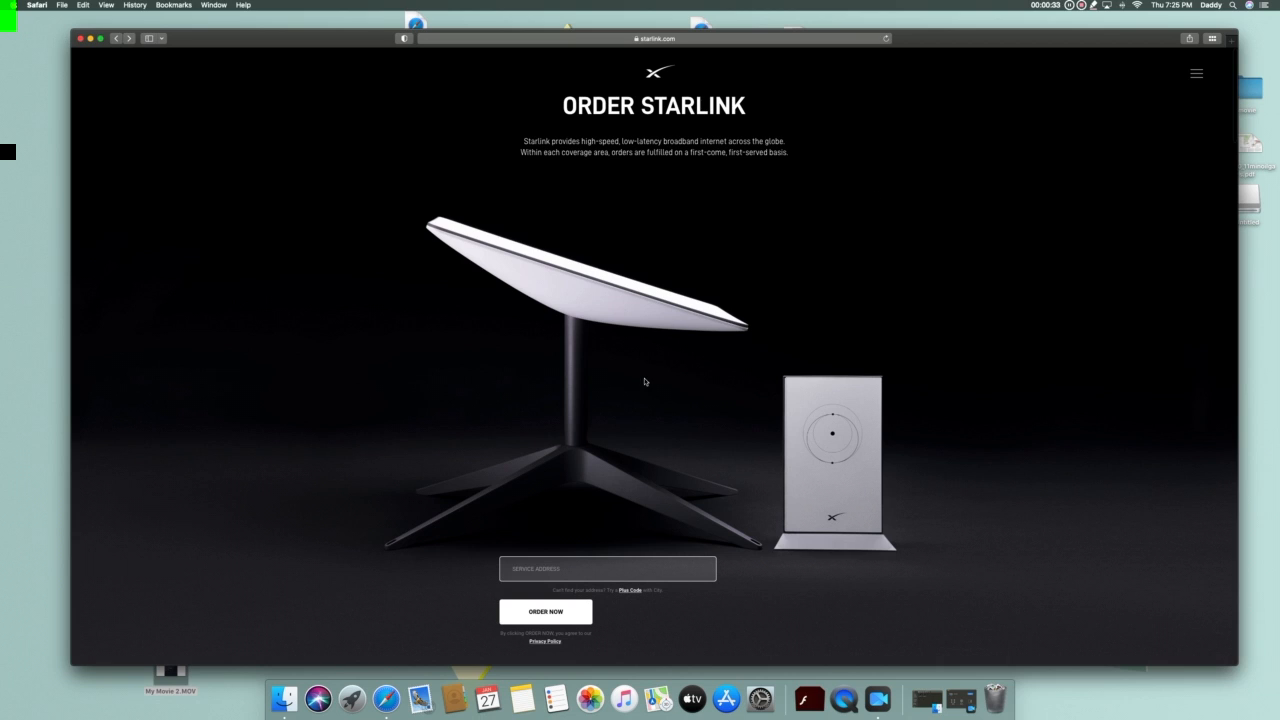
mouse_move(608, 516)
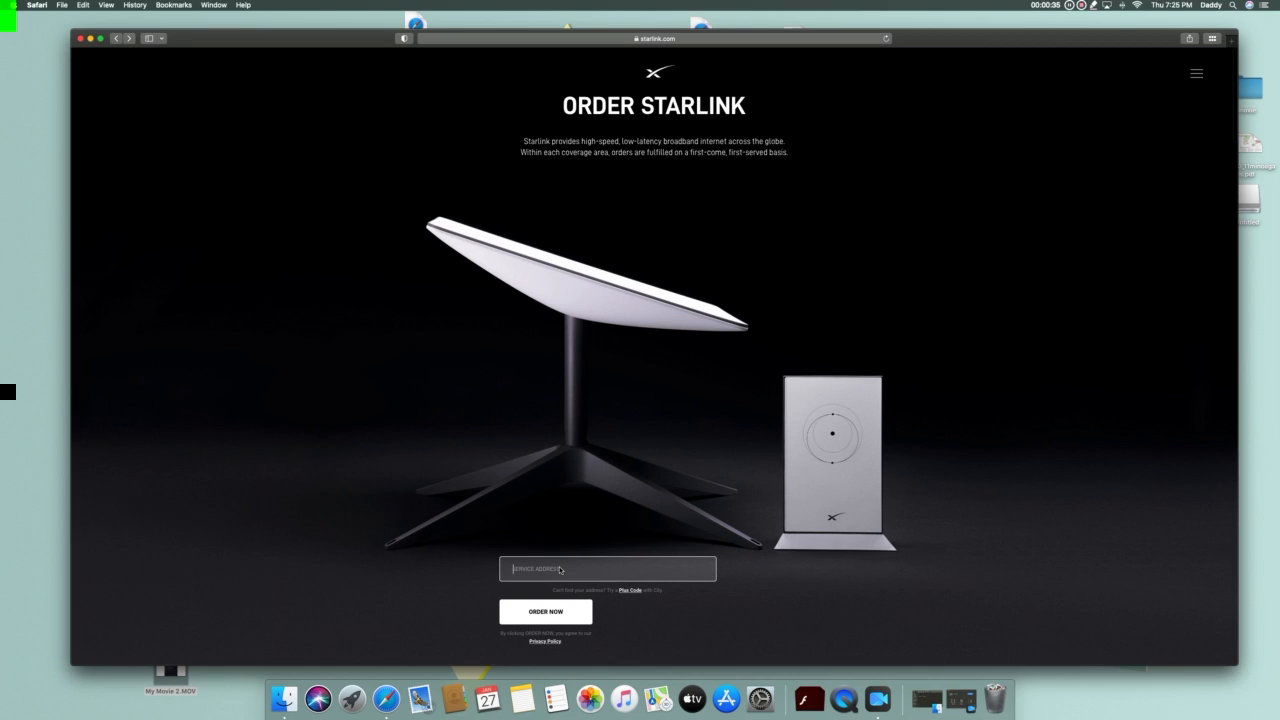
text(1624)
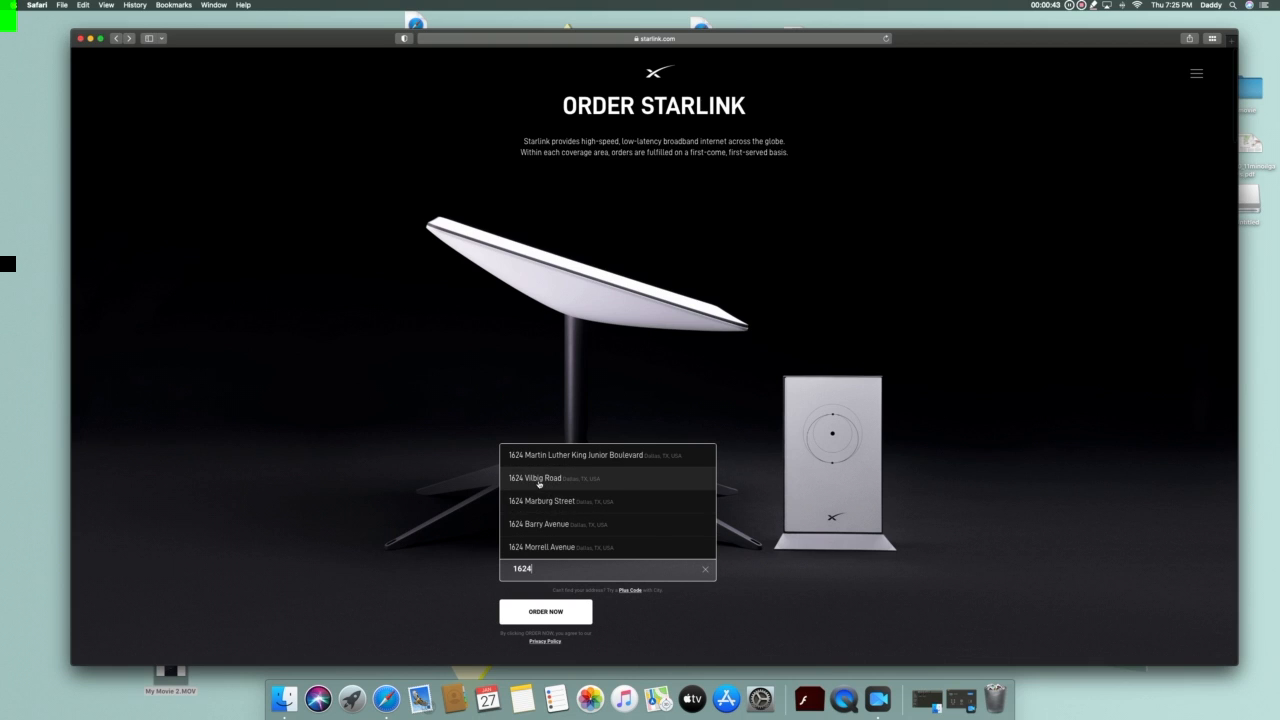
click(536, 478)
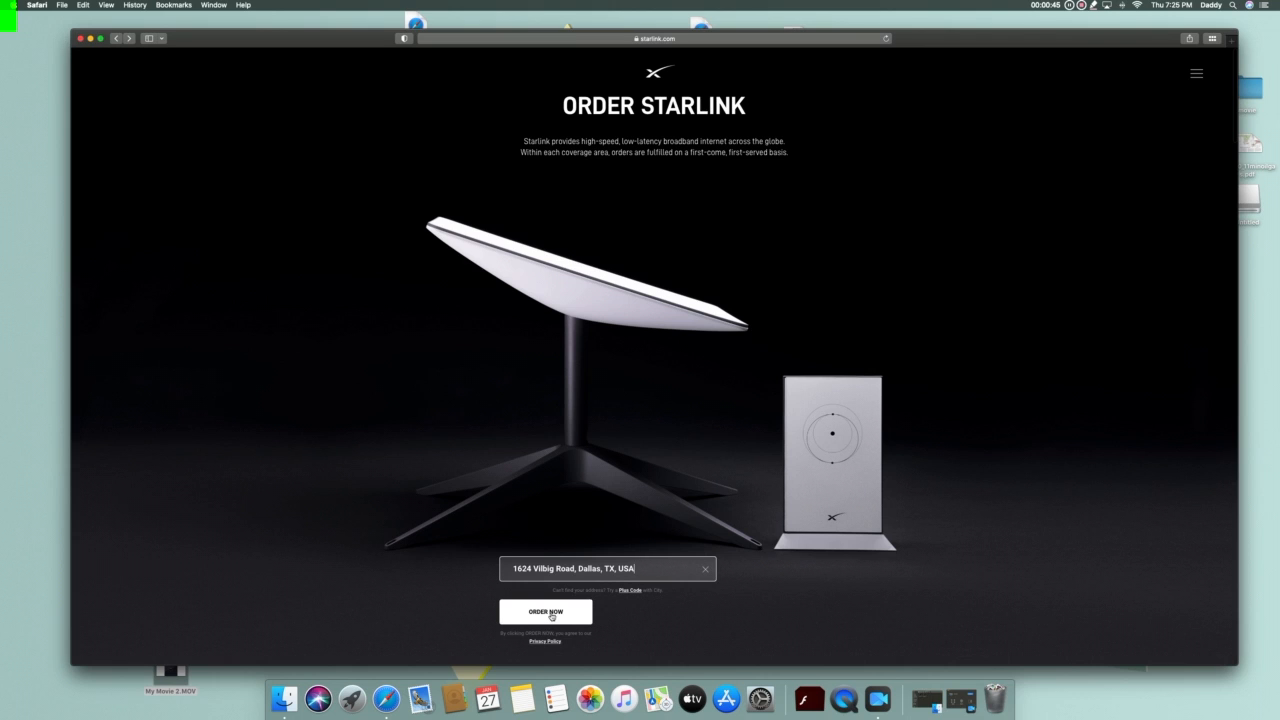
click(544, 612)
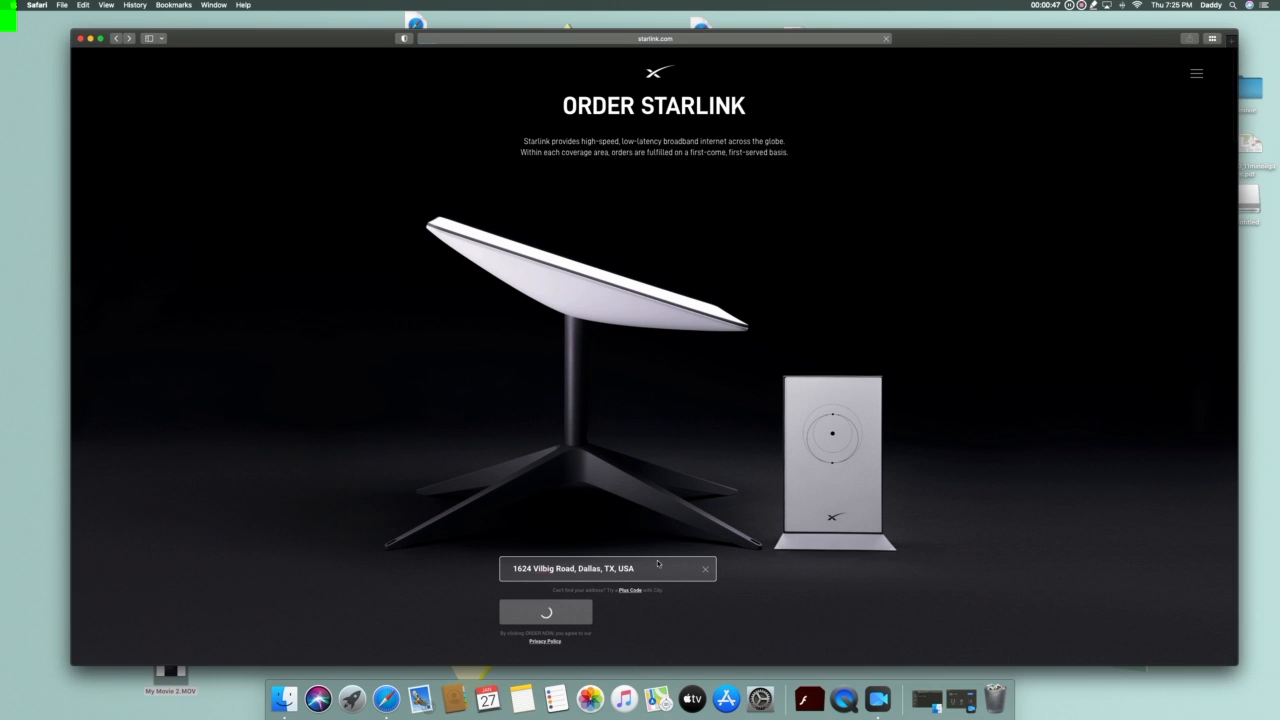
click(544, 612)
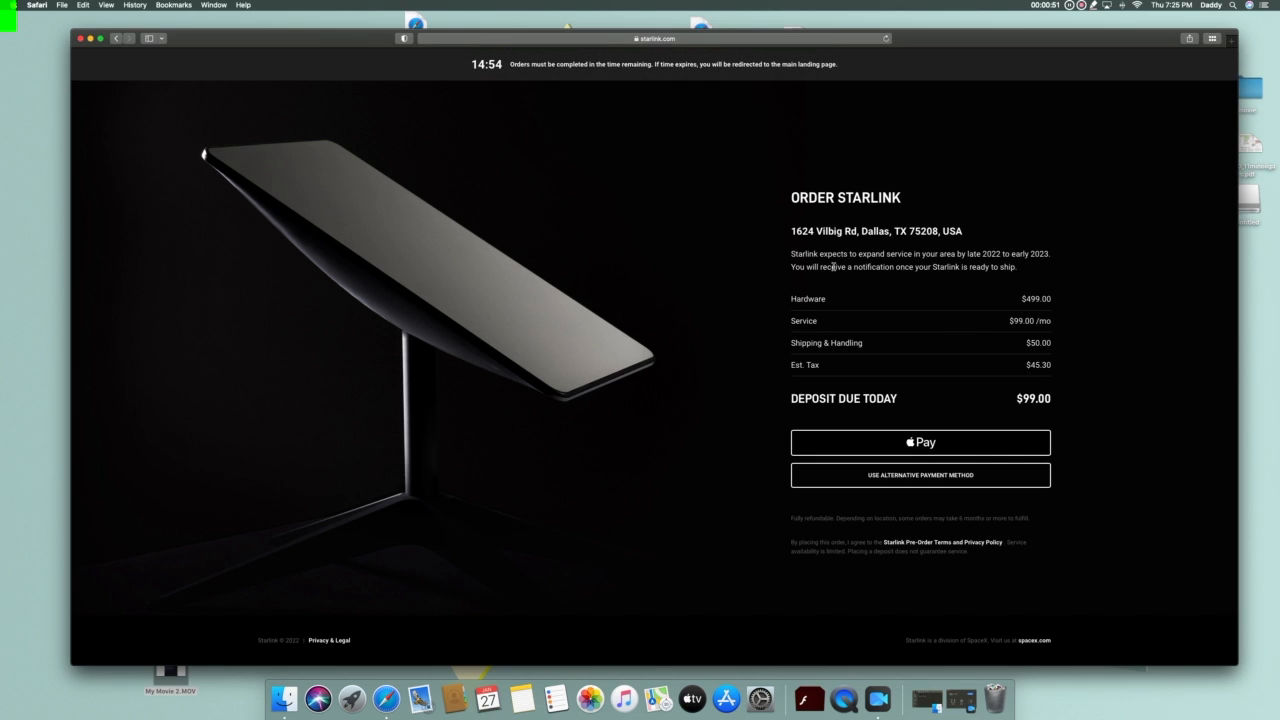
mouse_move(860, 262)
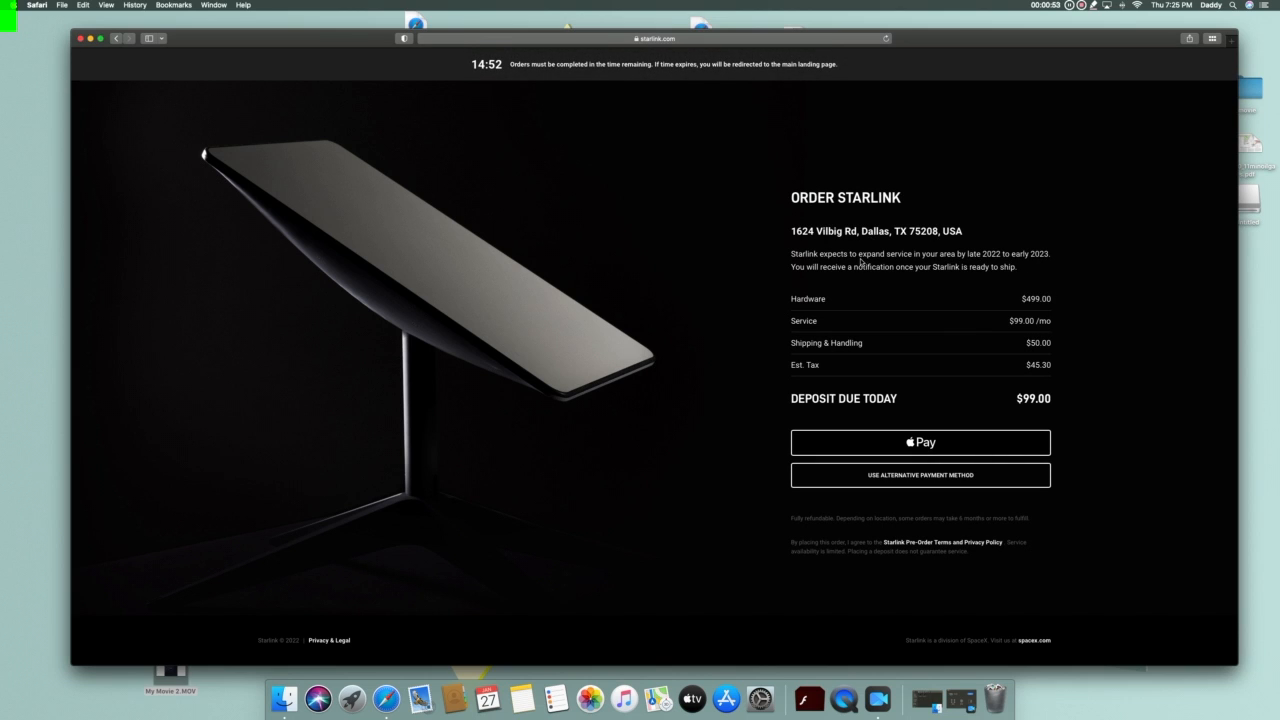
mouse_move(958, 336)
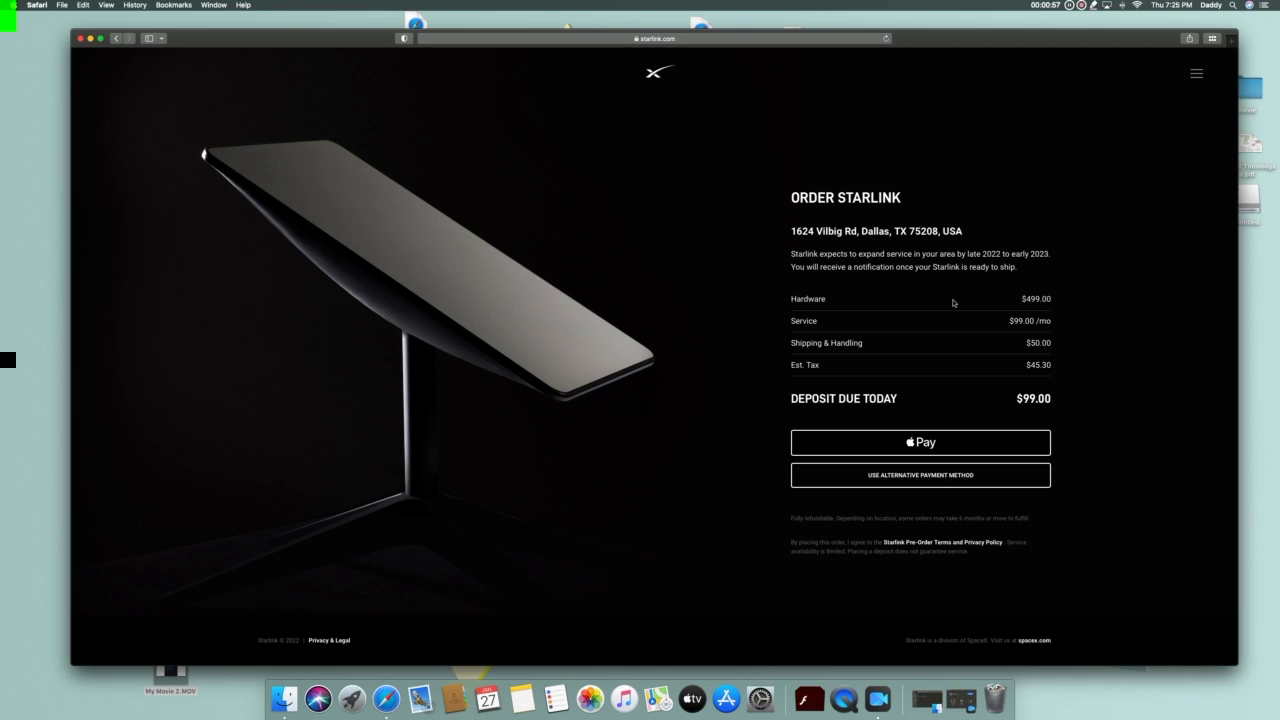
mouse_move(1012, 344)
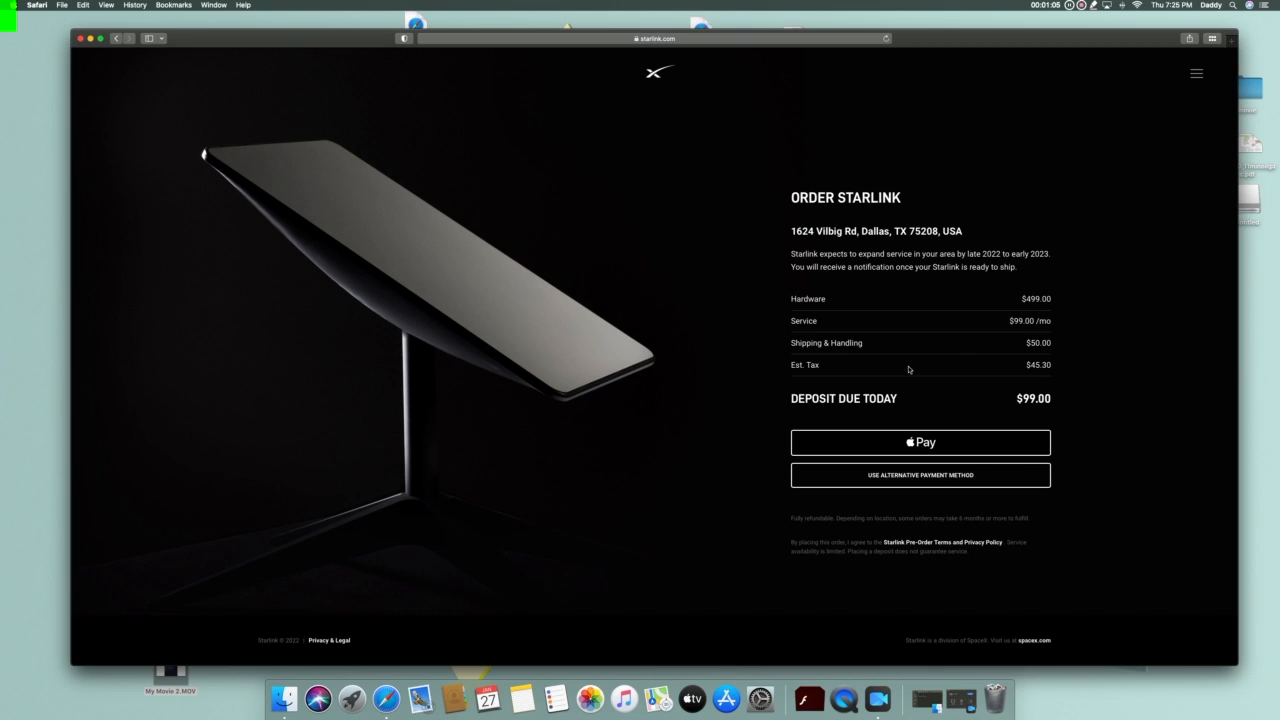
mouse_move(978, 356)
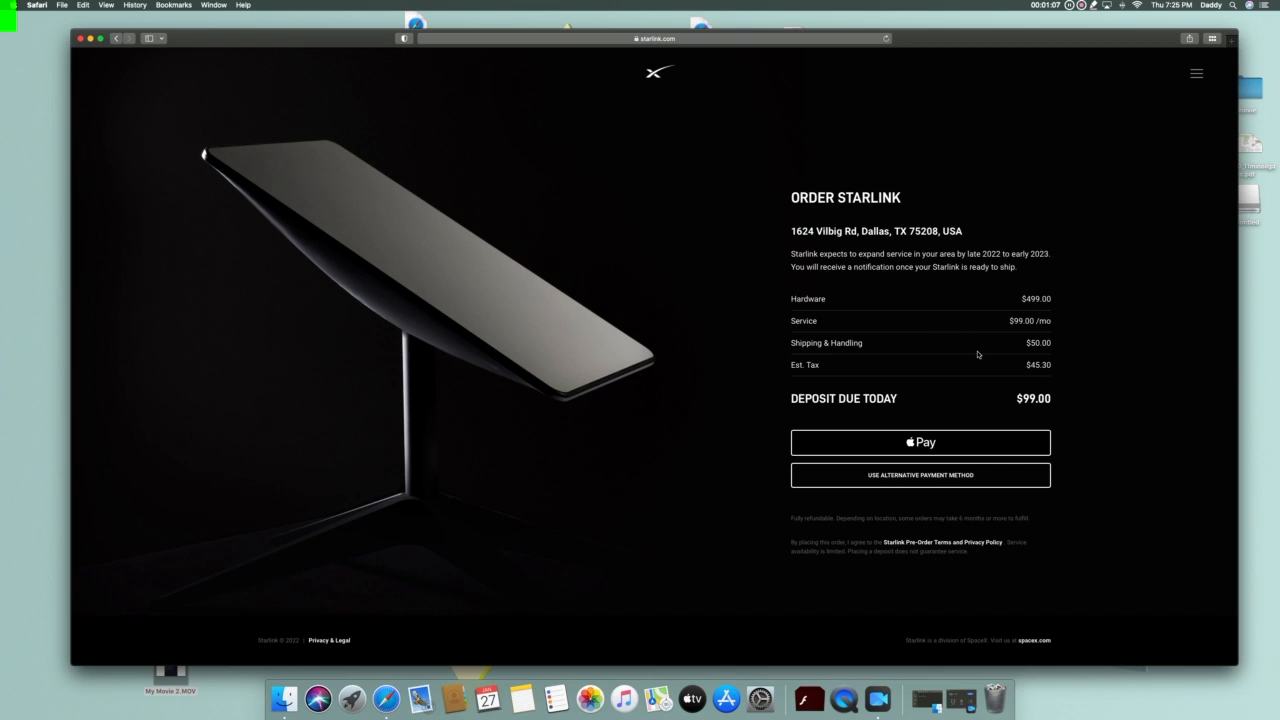
mouse_move(988, 380)
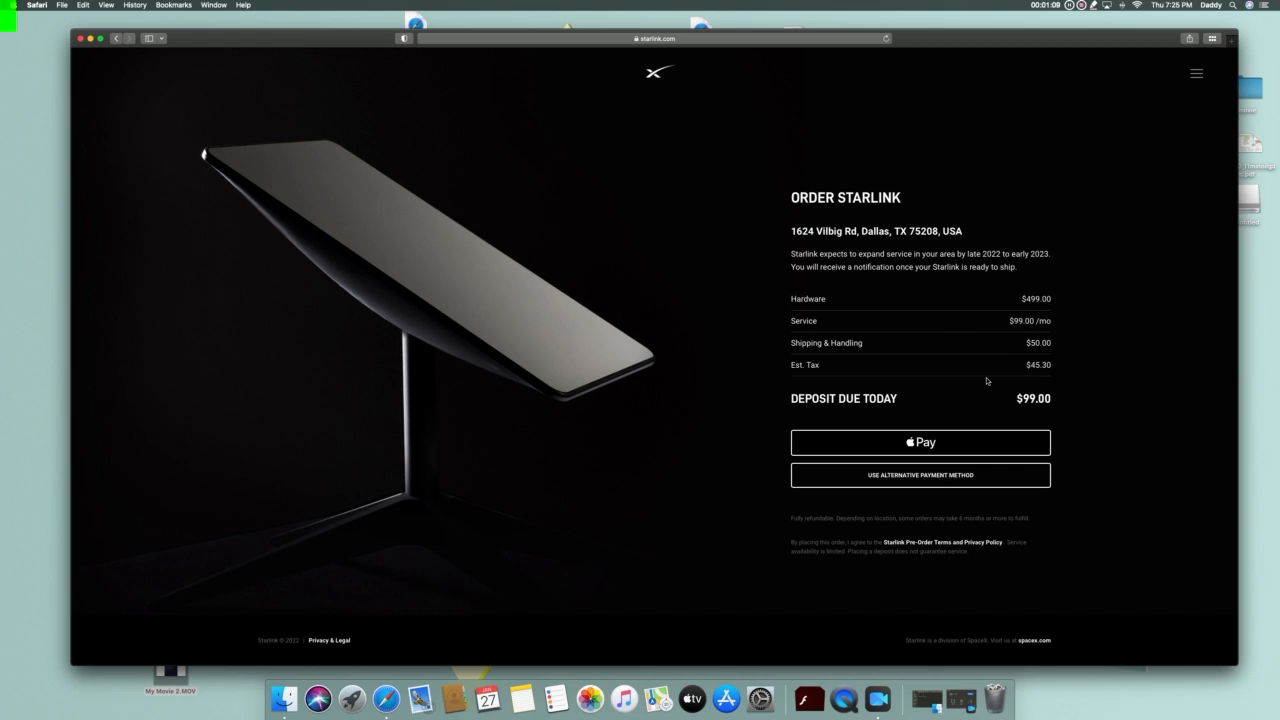
mouse_move(396, 204)
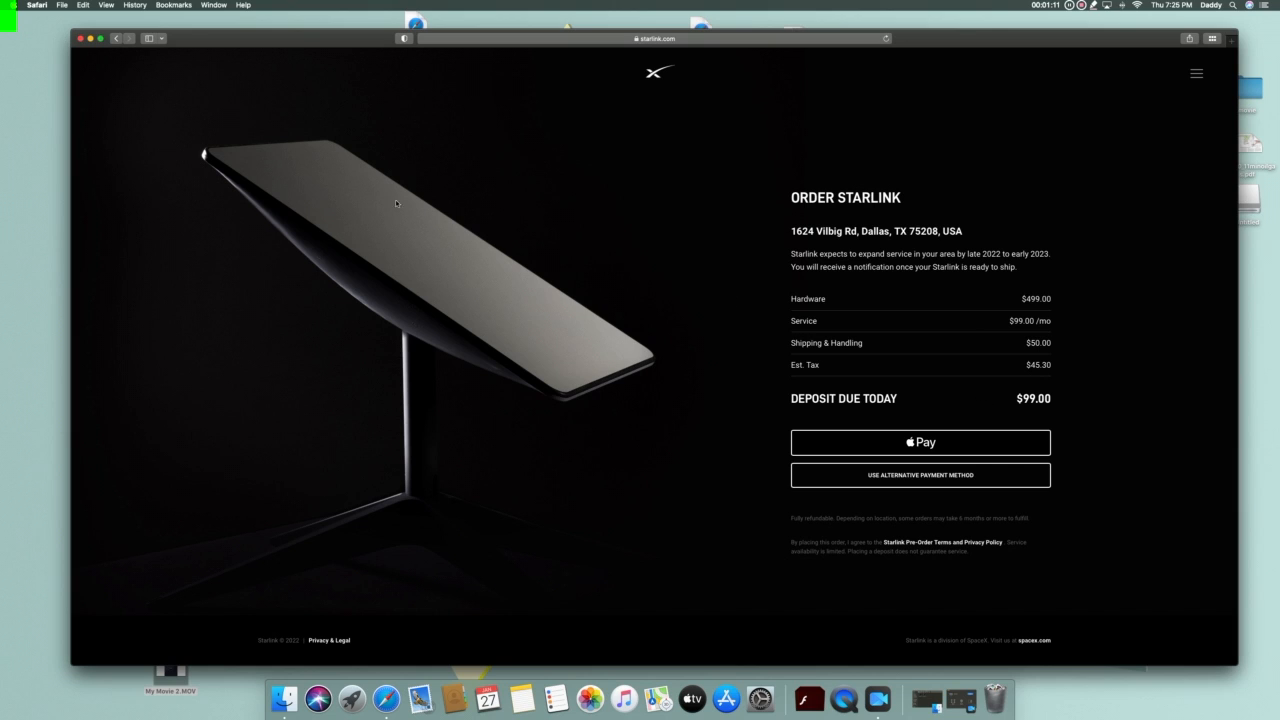
mouse_move(652, 216)
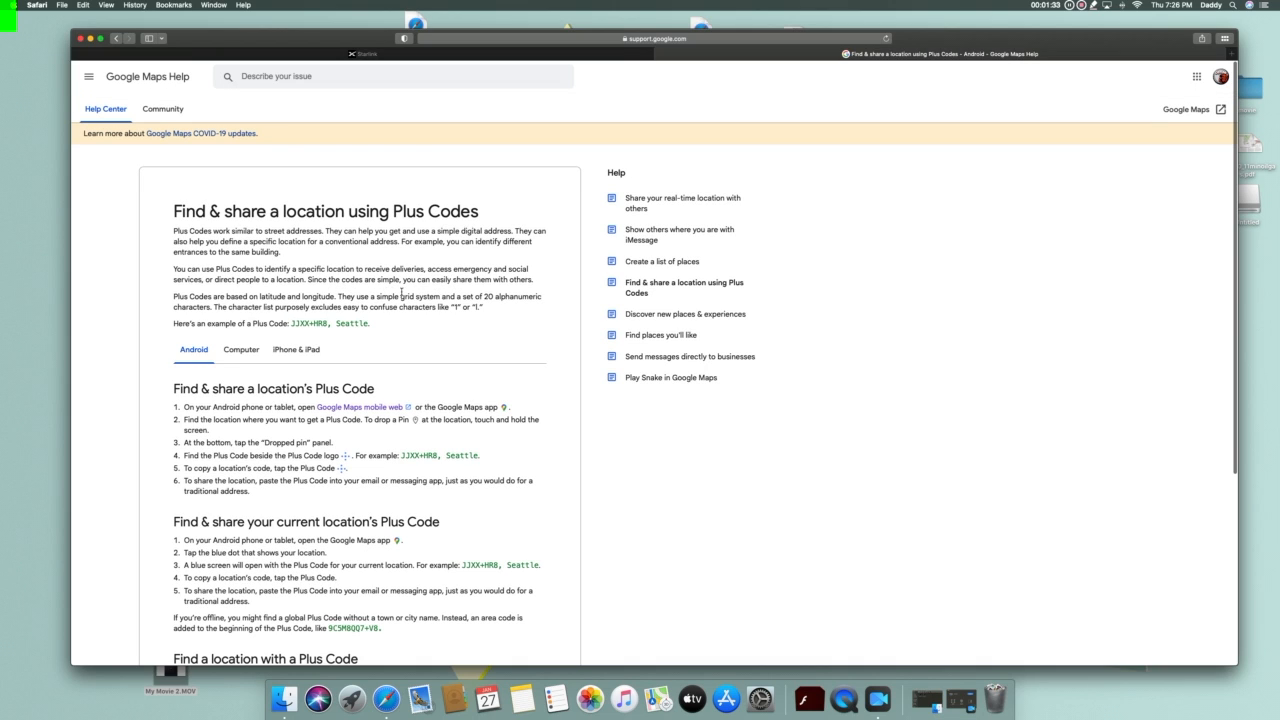
mouse_move(328, 436)
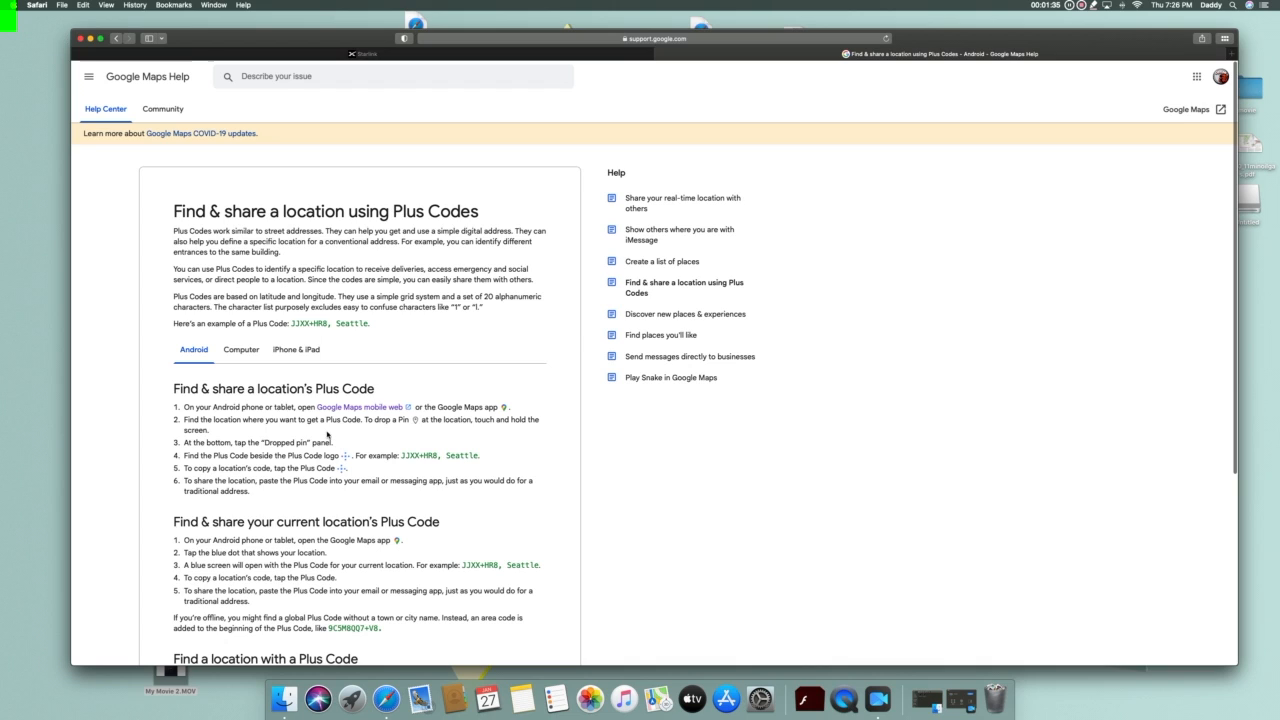
mouse_move(322, 412)
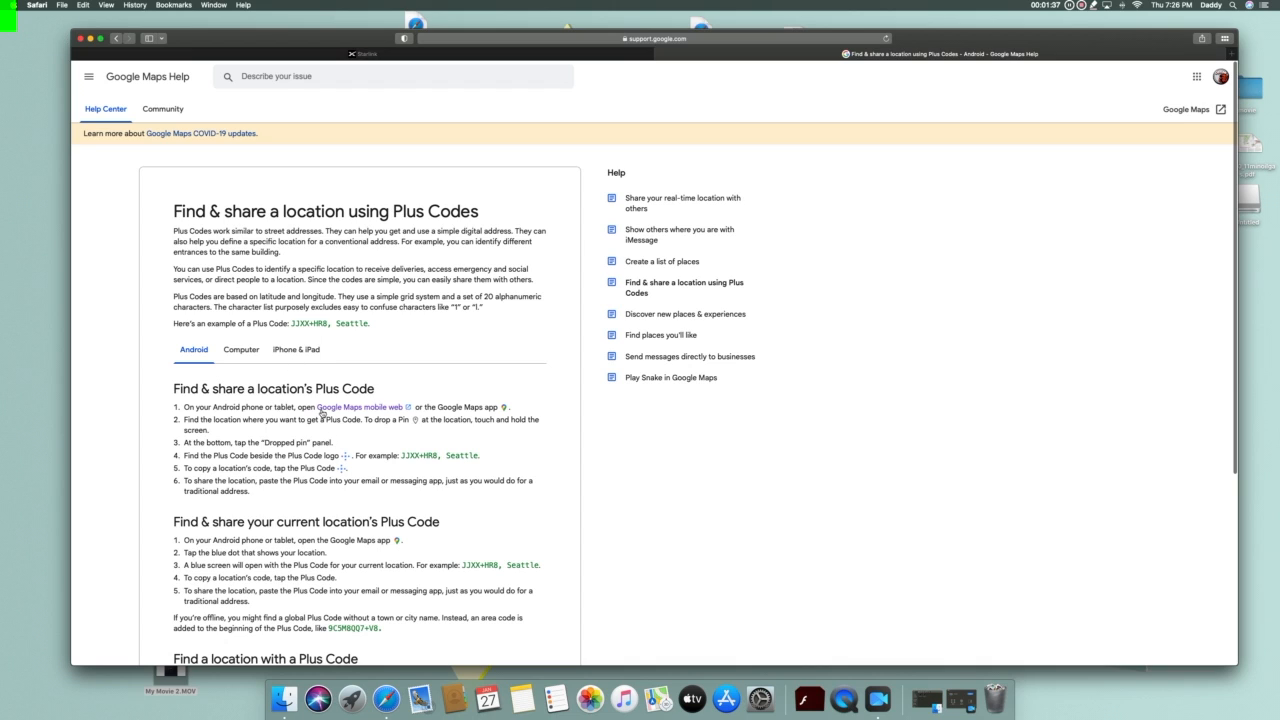
mouse_move(330, 336)
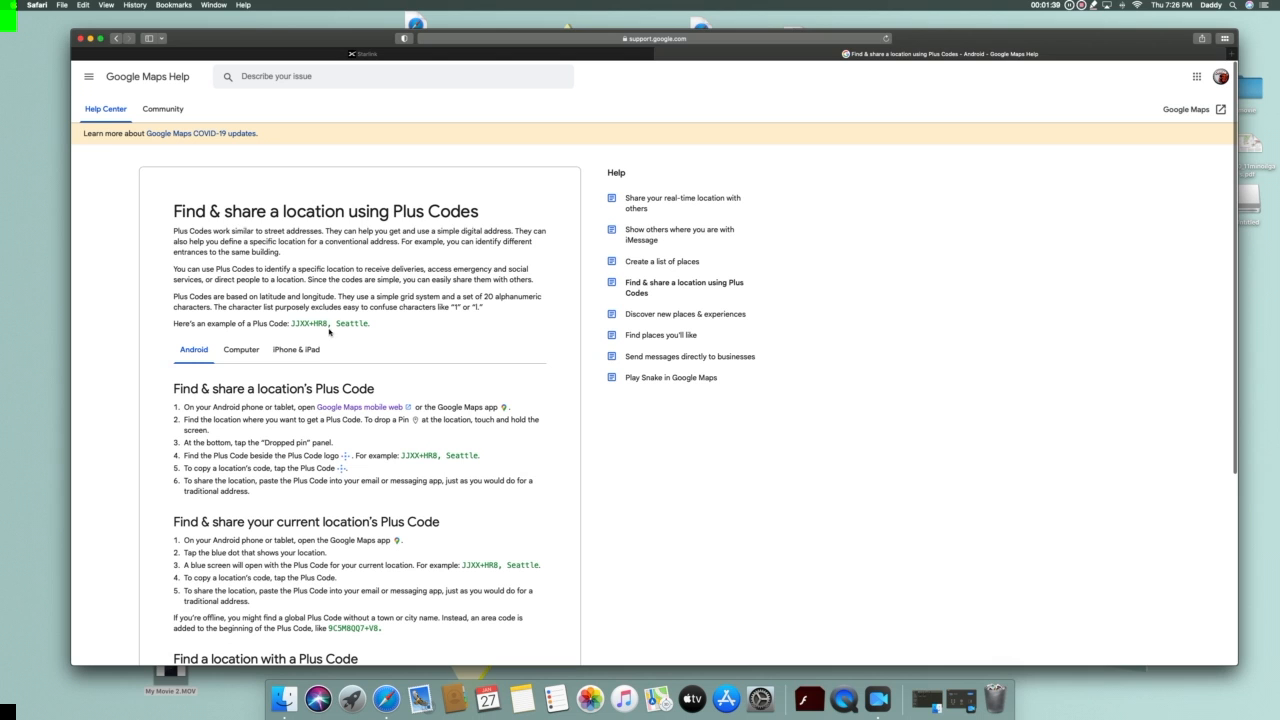
mouse_move(356, 404)
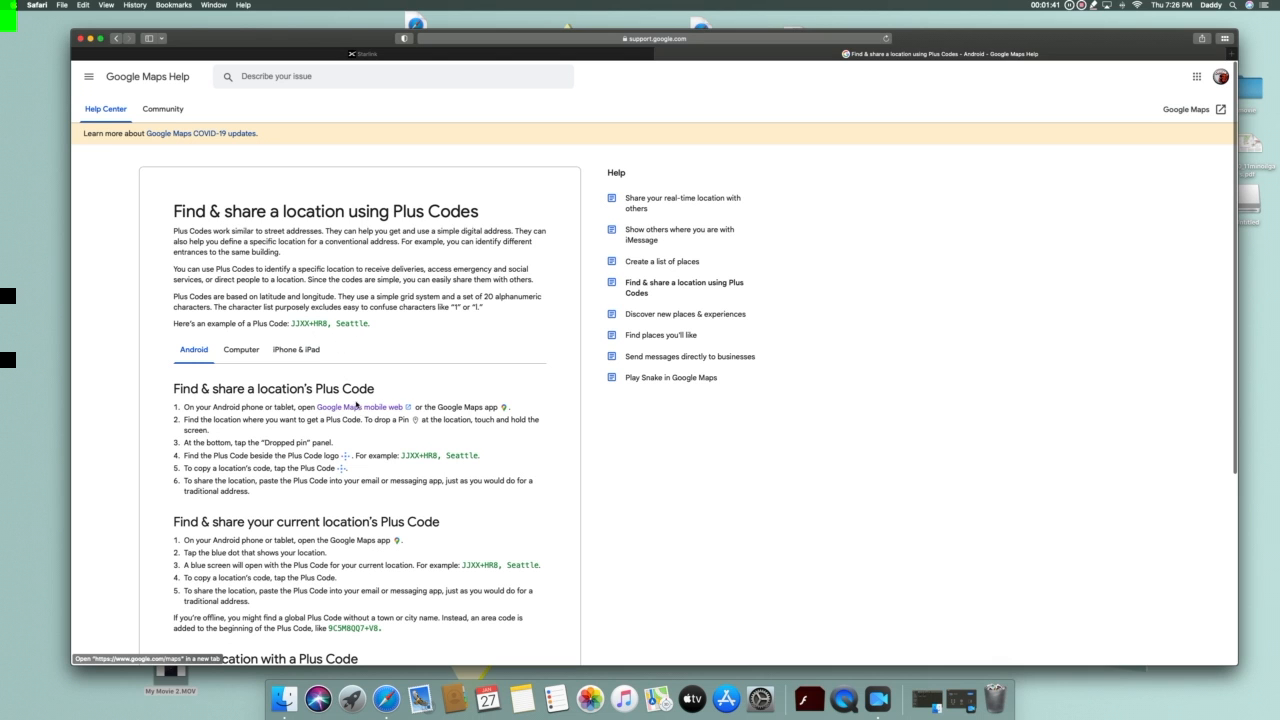
Follow the Google Maps link from the Plus Codes help article
click(360, 408)
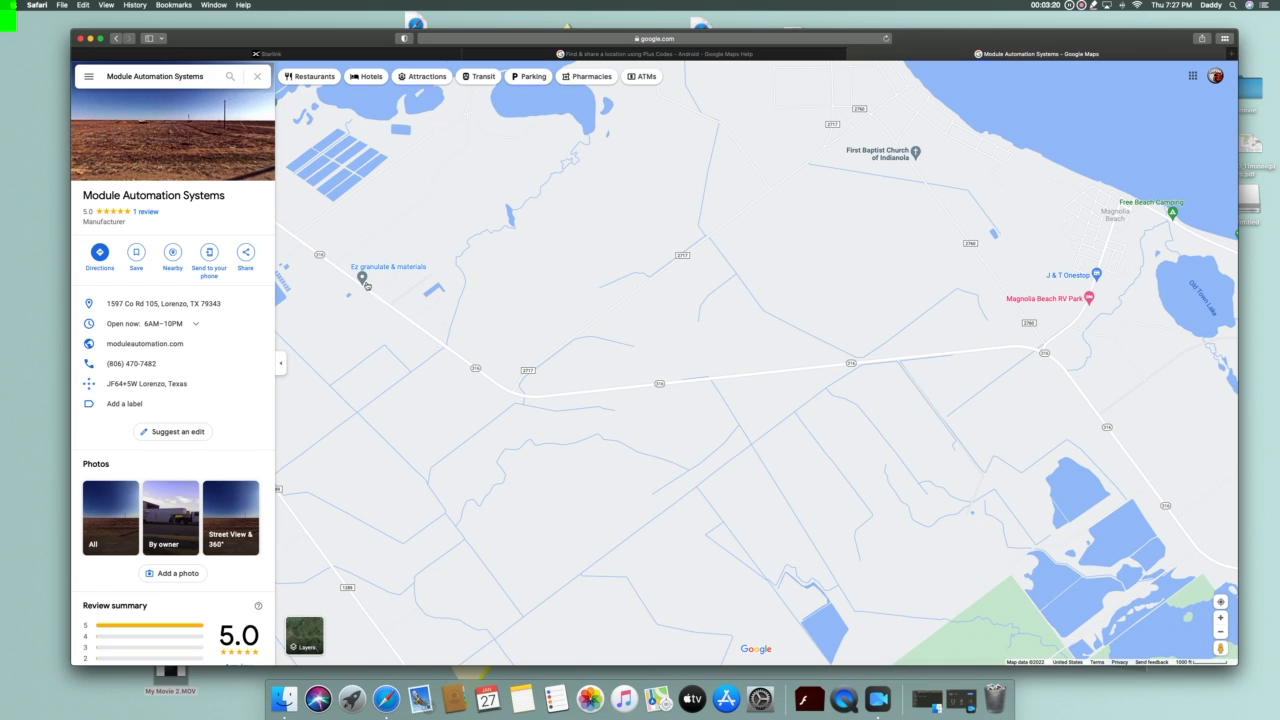
Copy the Plus Code for Ez granulate & materials, Port Lavaca, and return to the Starlink order page
click(364, 276)
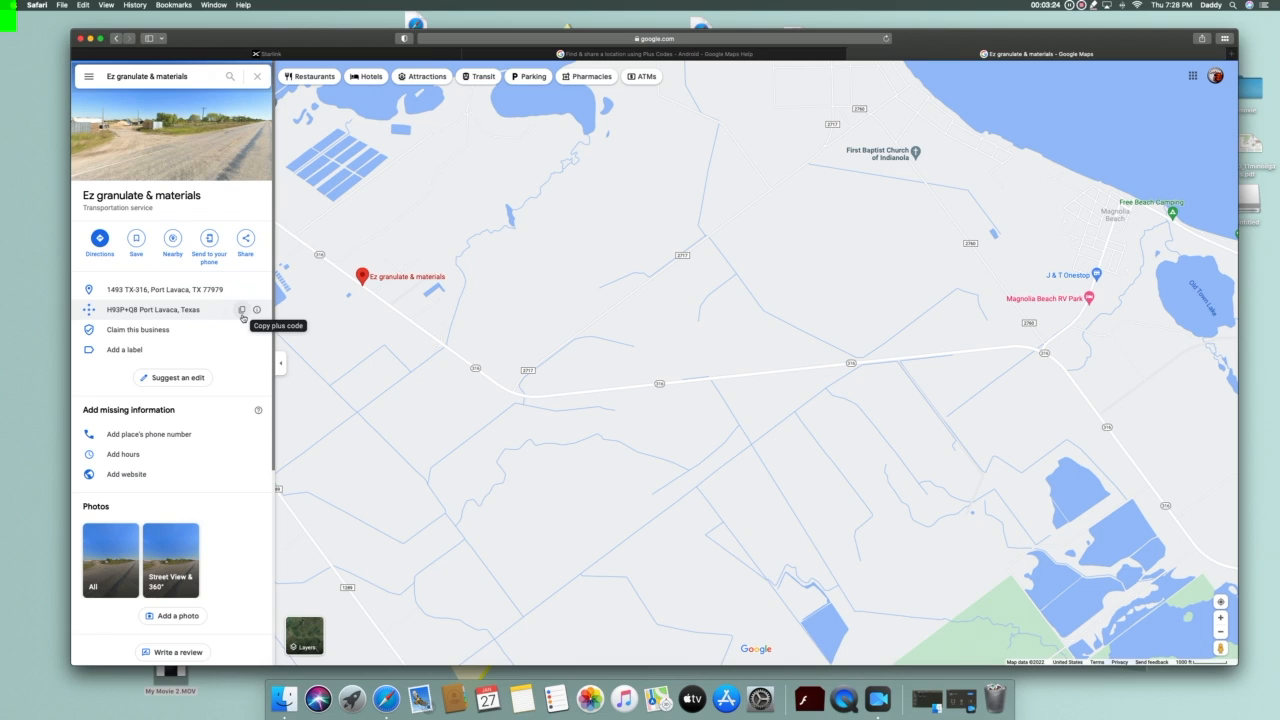
click(242, 308)
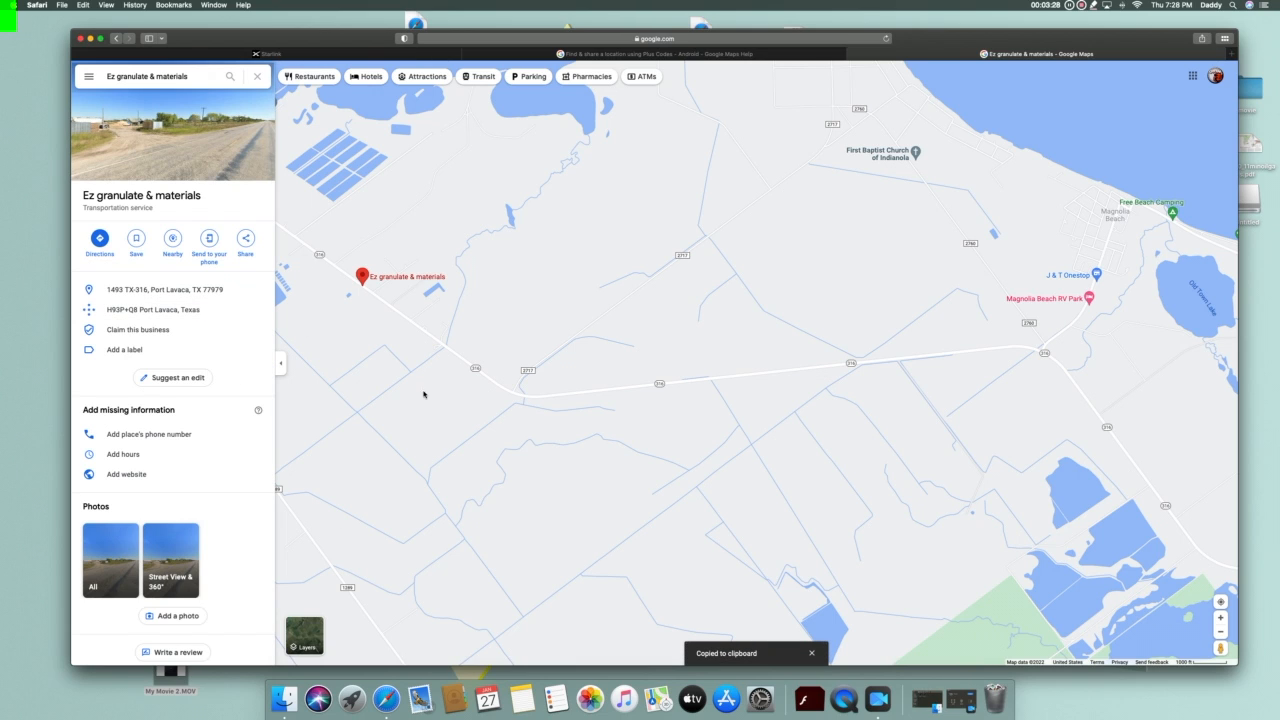
click(266, 52)
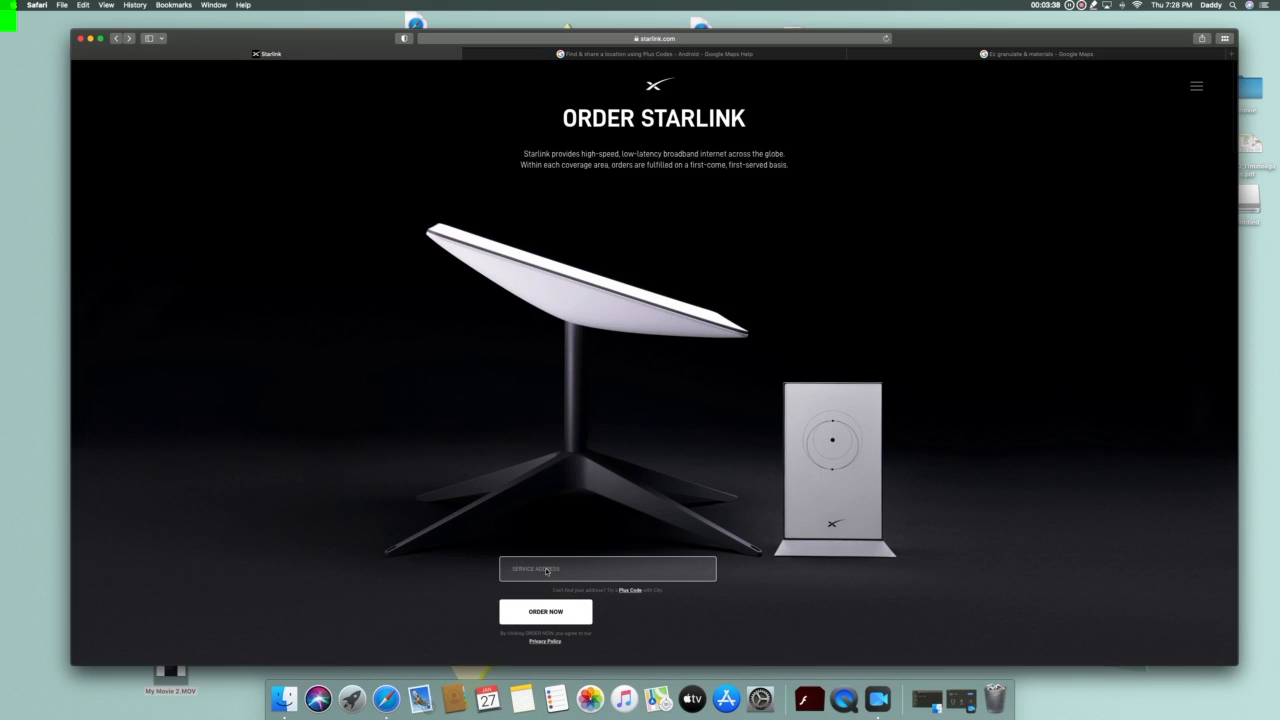
text(H93P+Q8 Port Lavaca, Texas, USA)
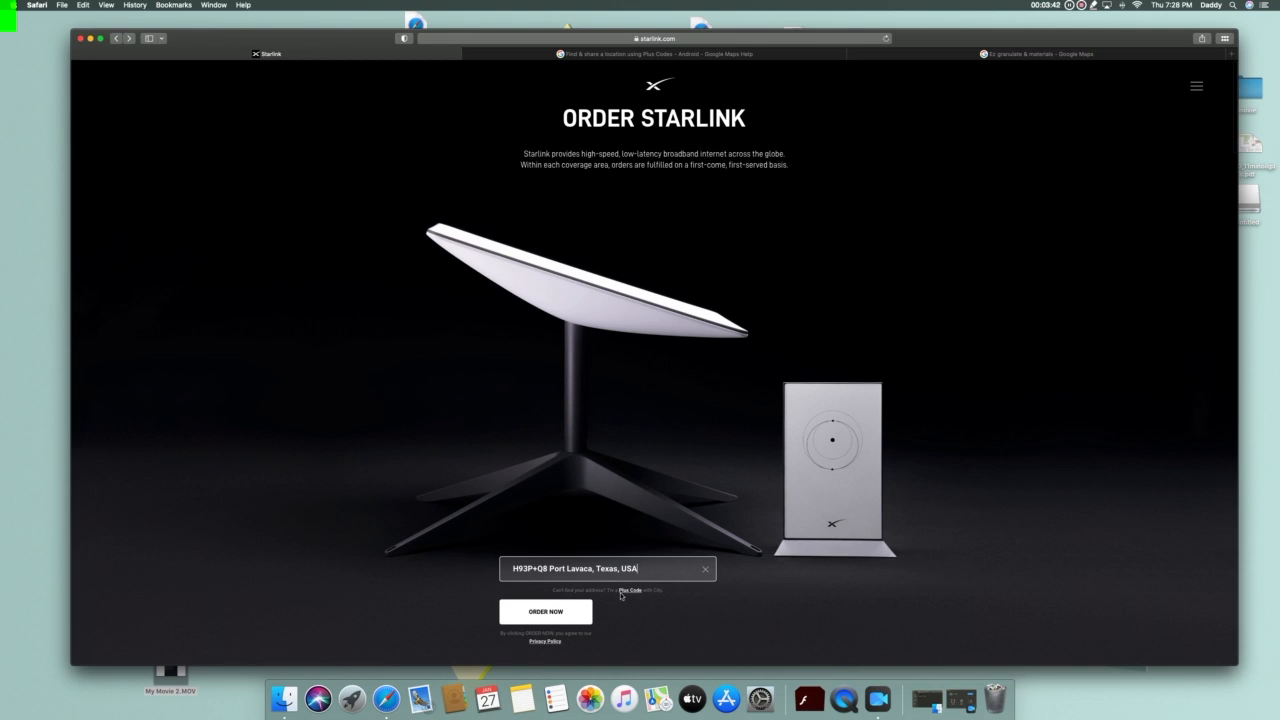
click(544, 612)
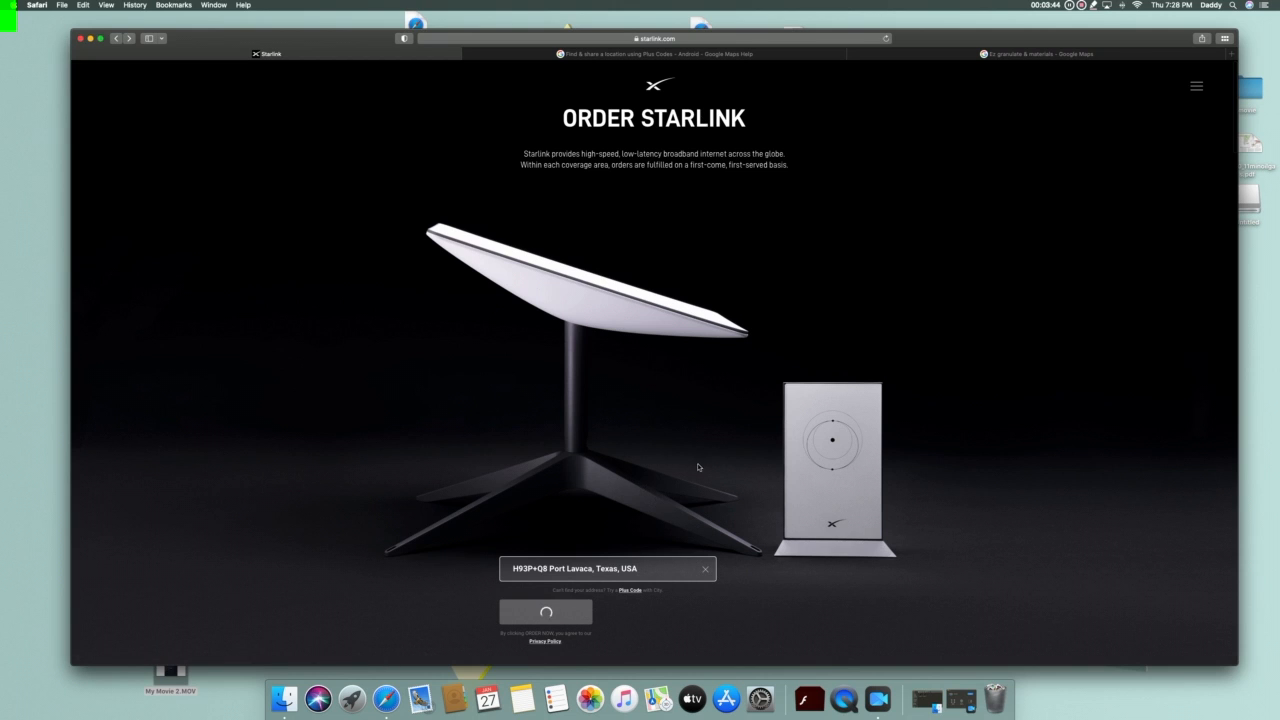
click(544, 612)
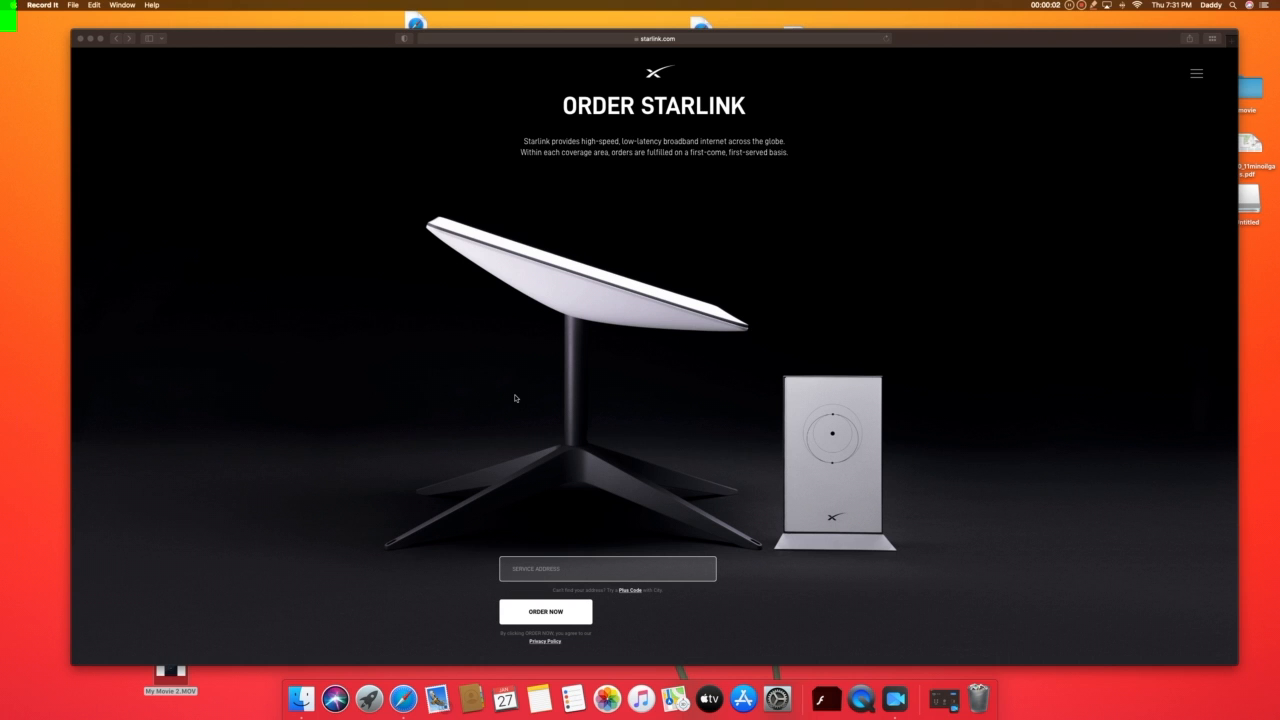
mouse_move(680, 216)
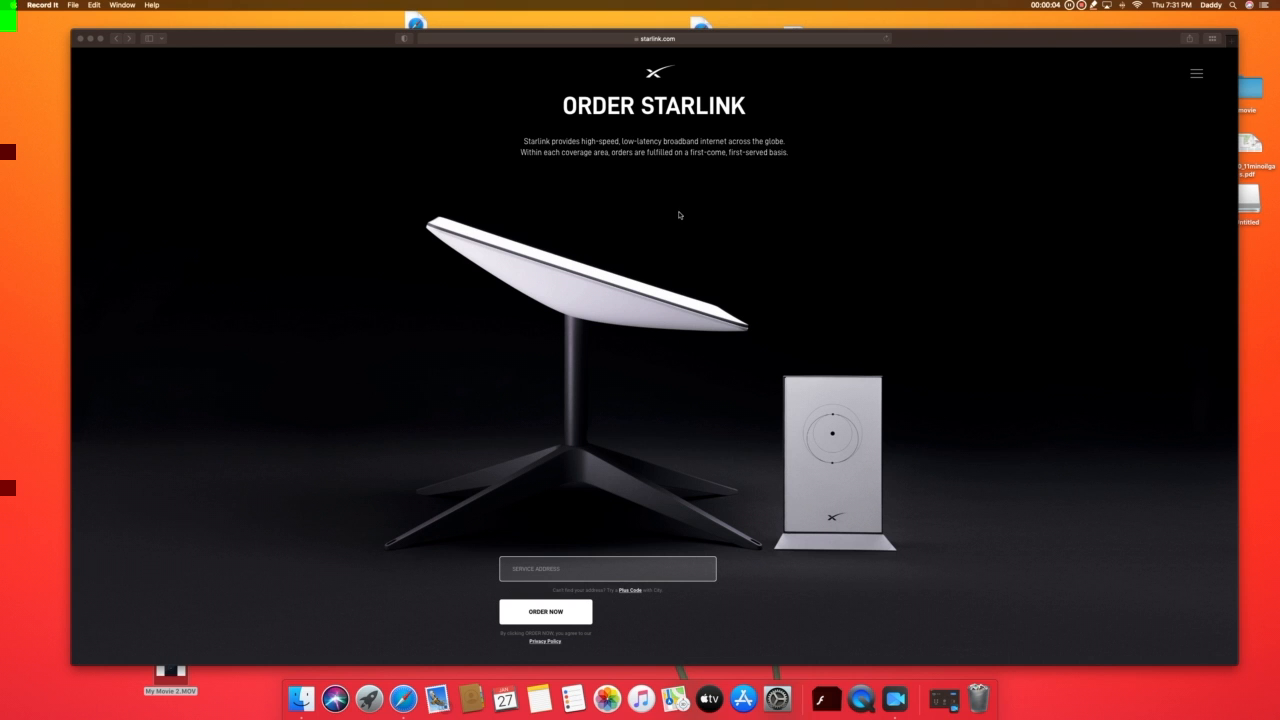
mouse_move(628, 384)
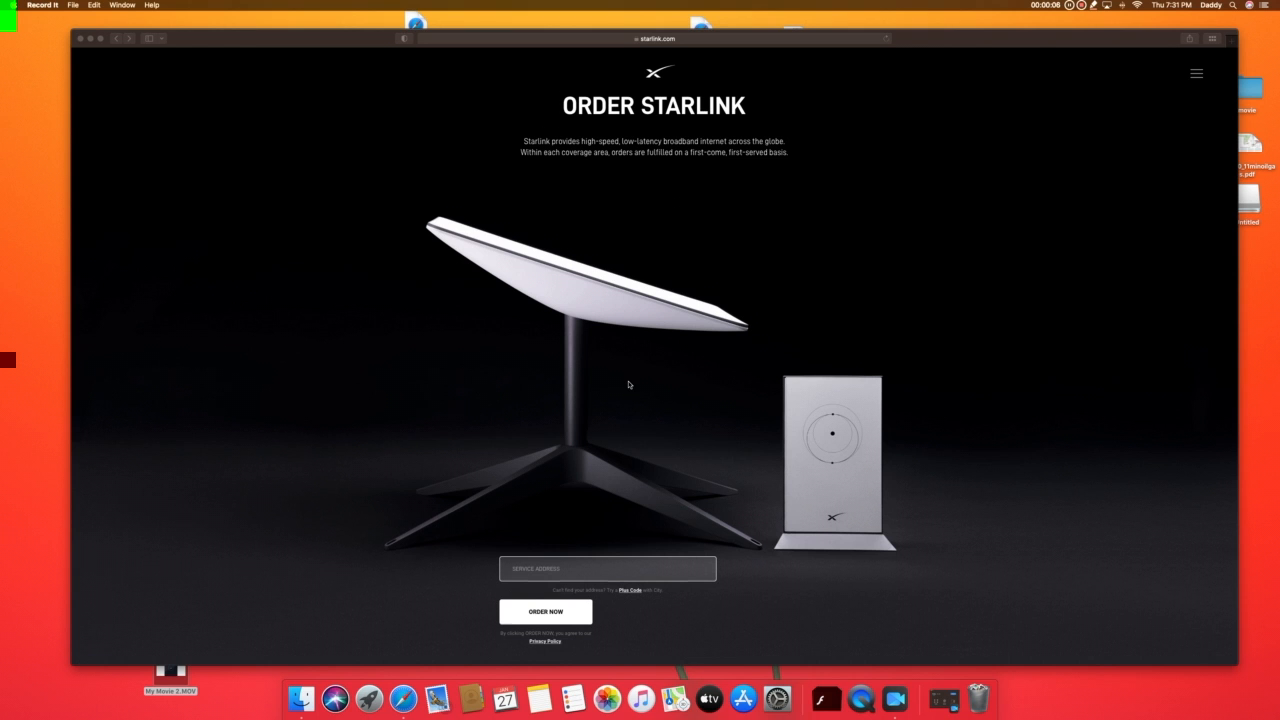
Scroll the starlink.com homepage through the setup section and select the words 'Starlink App'
scroll(down, 3)
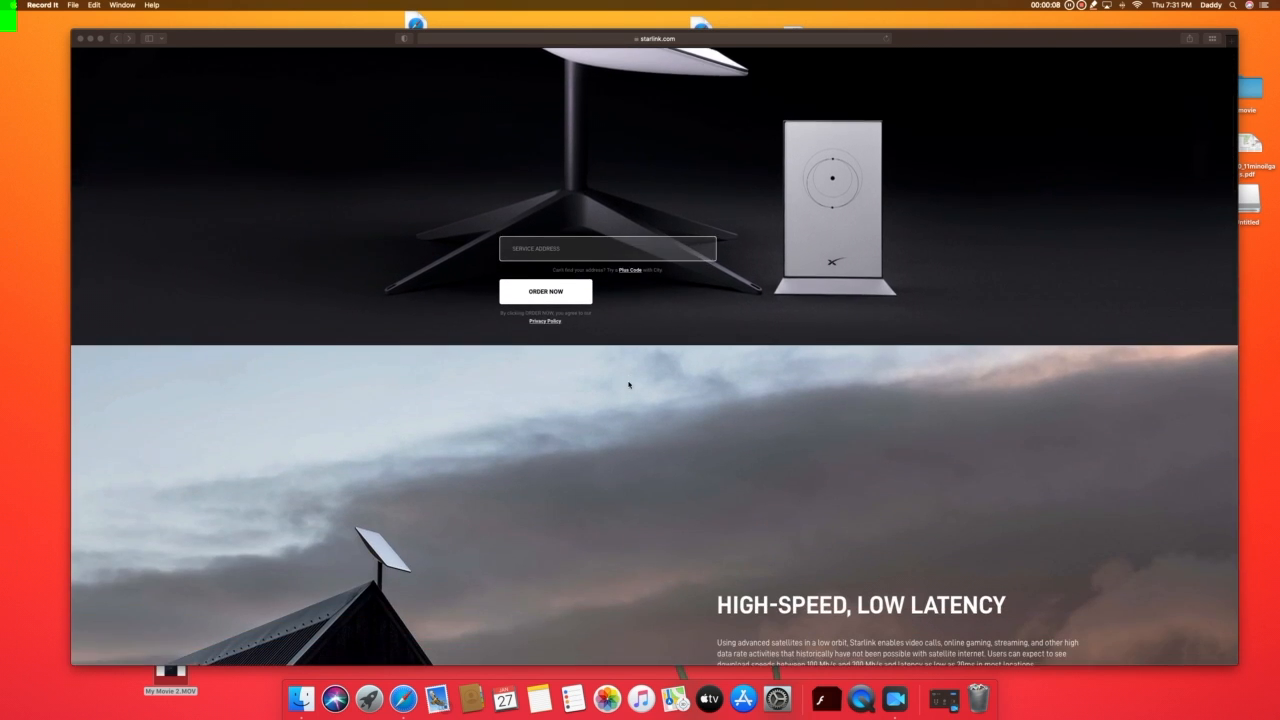
scroll(down, 3)
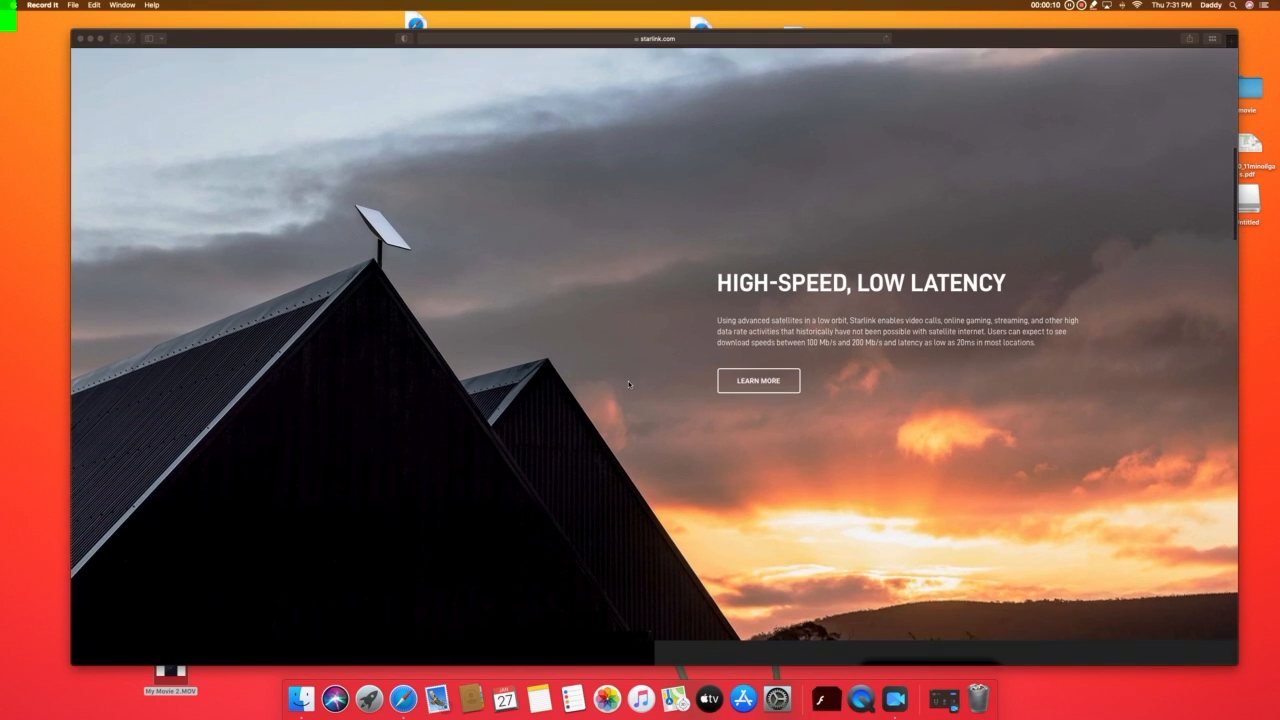
scroll(down, 3)
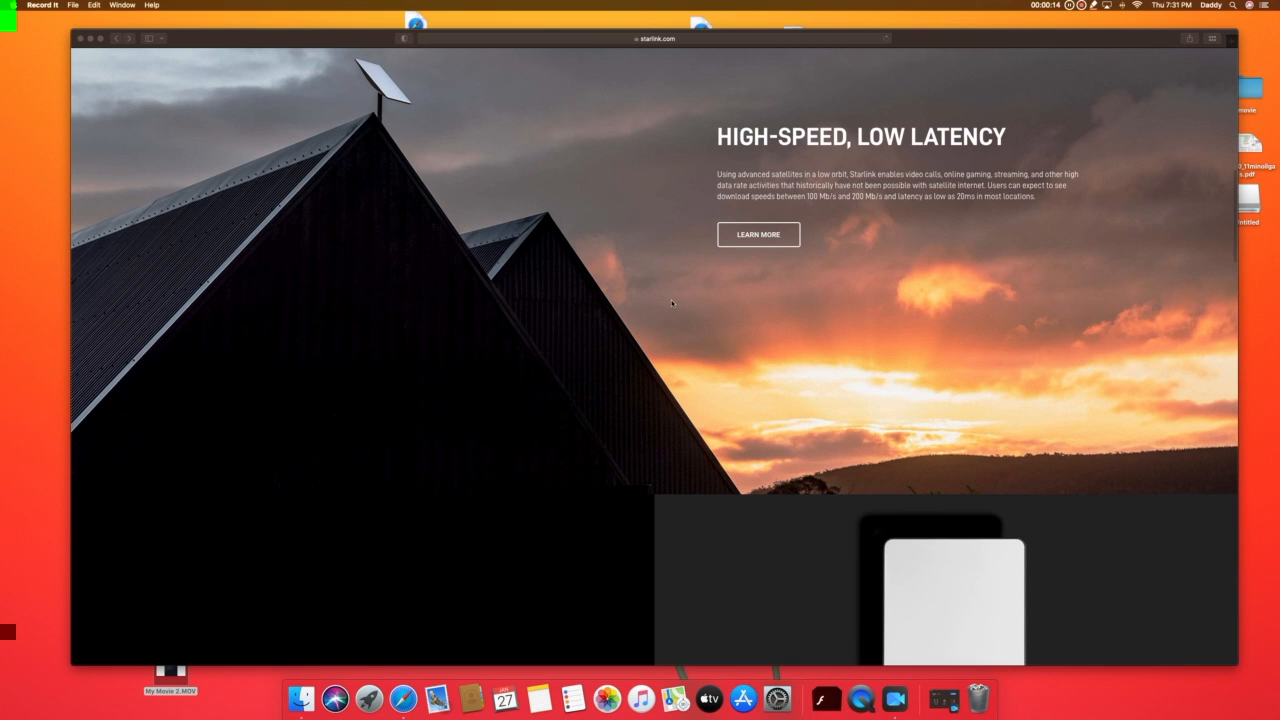
mouse_move(712, 360)
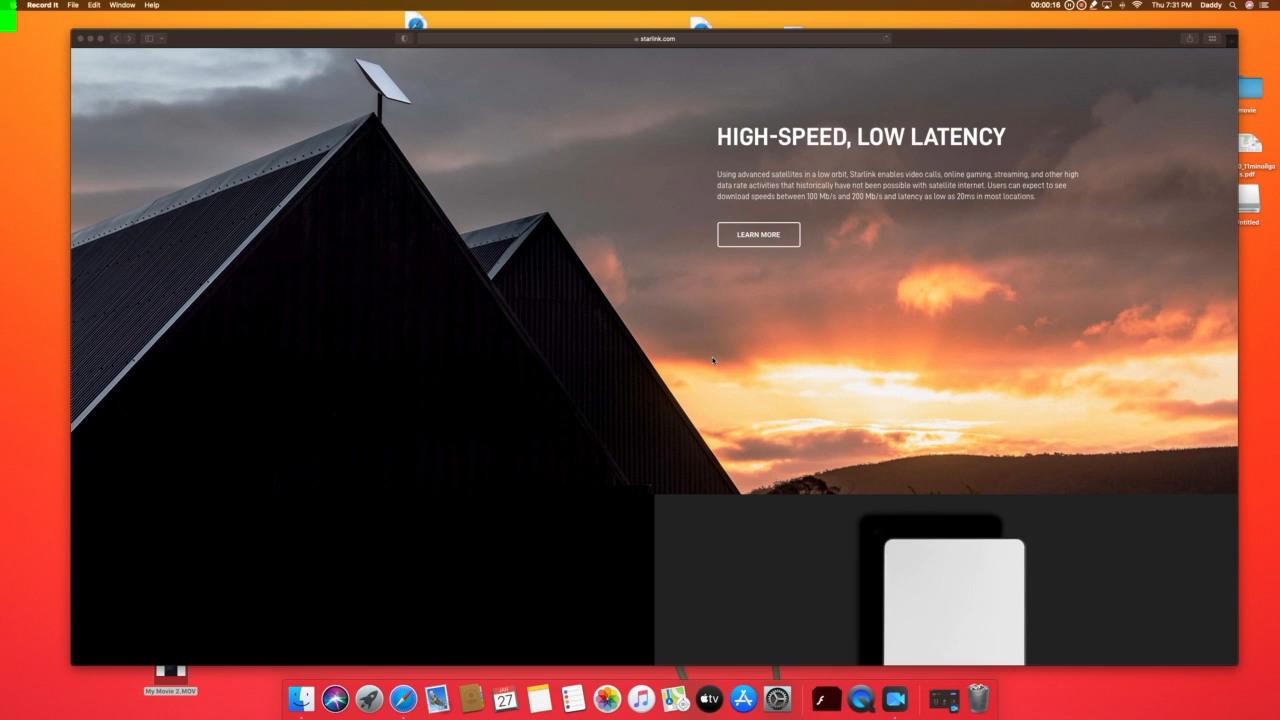
scroll(down, 3)
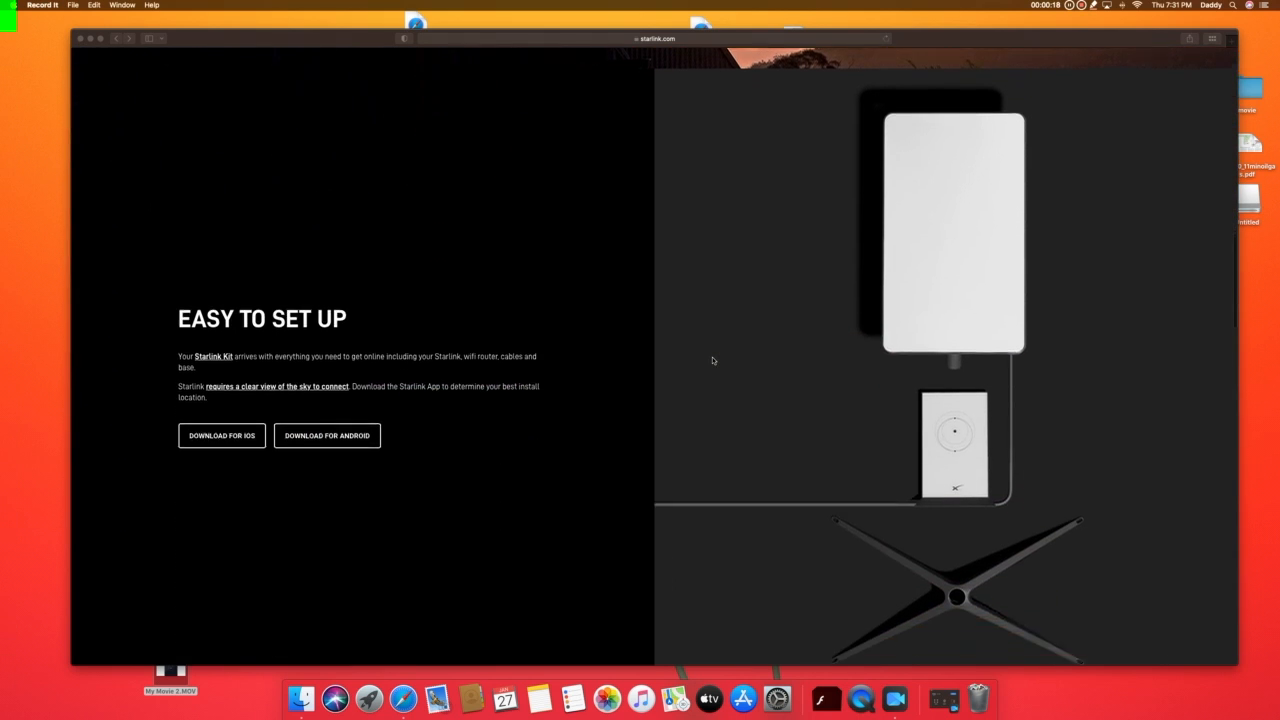
scroll(down, 3)
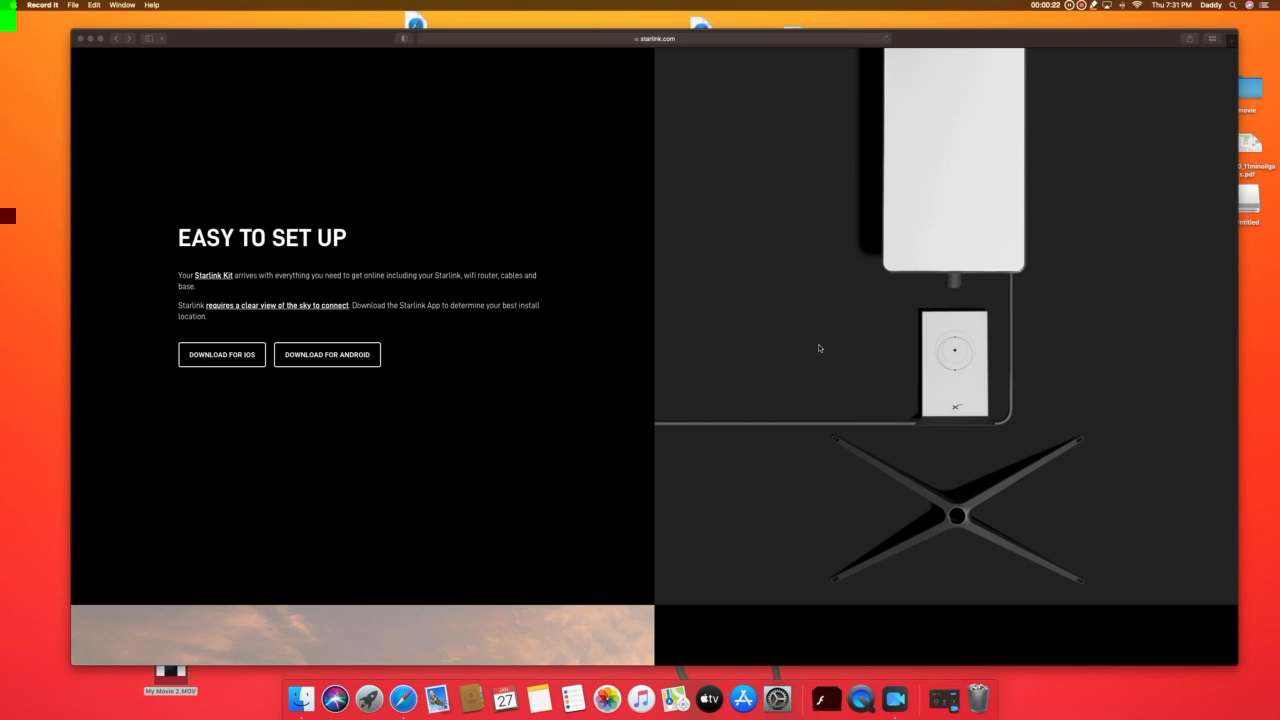
scroll(down, 3)
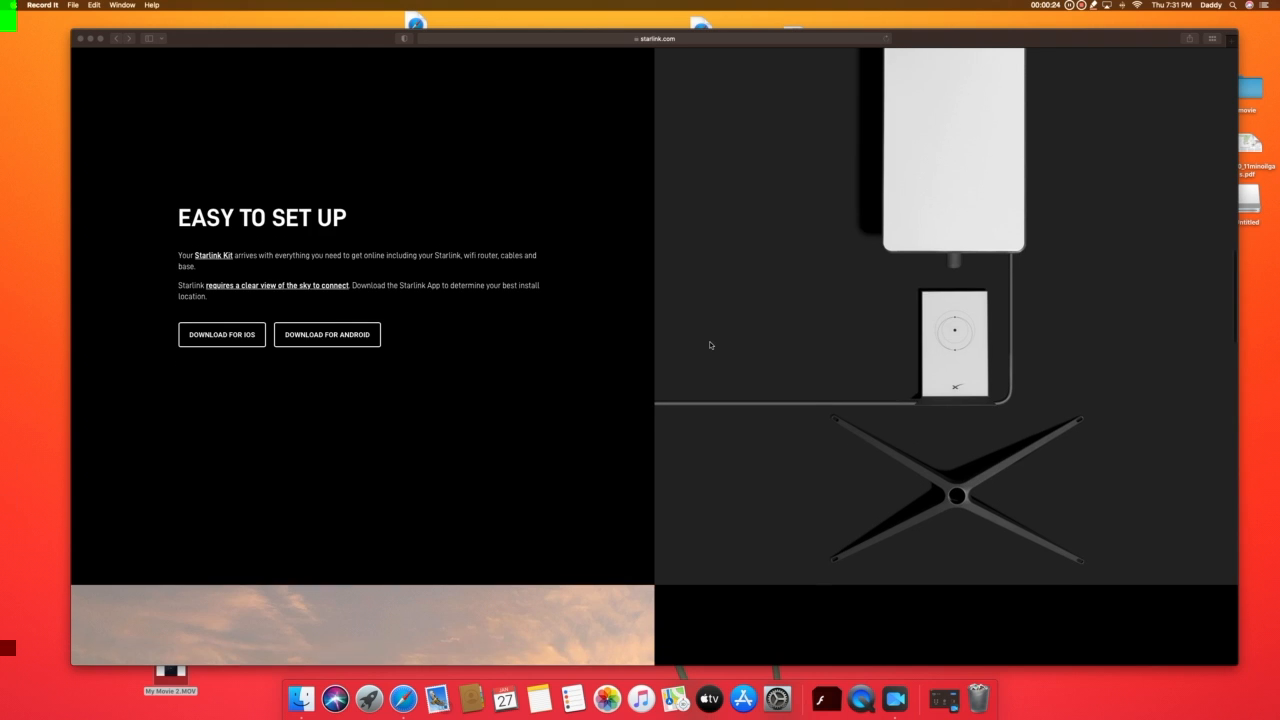
scroll(down, 3)
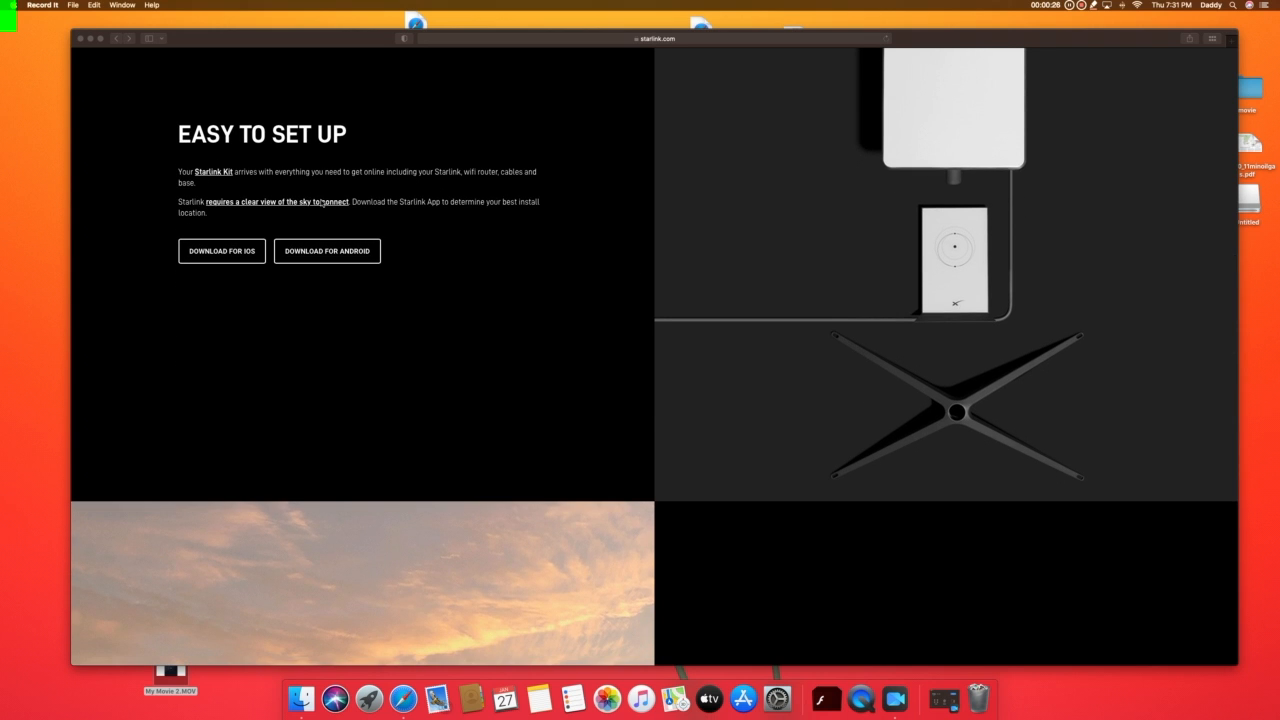
mouse_move(378, 216)
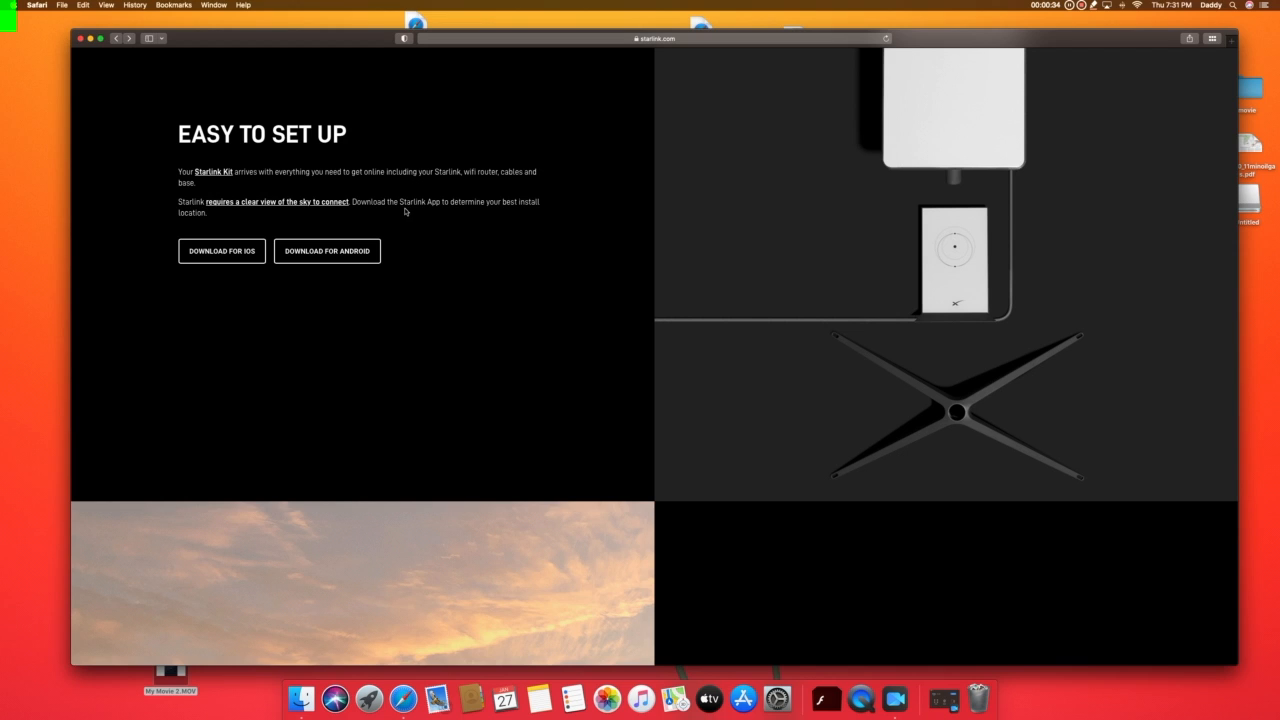
double_click(416, 200)
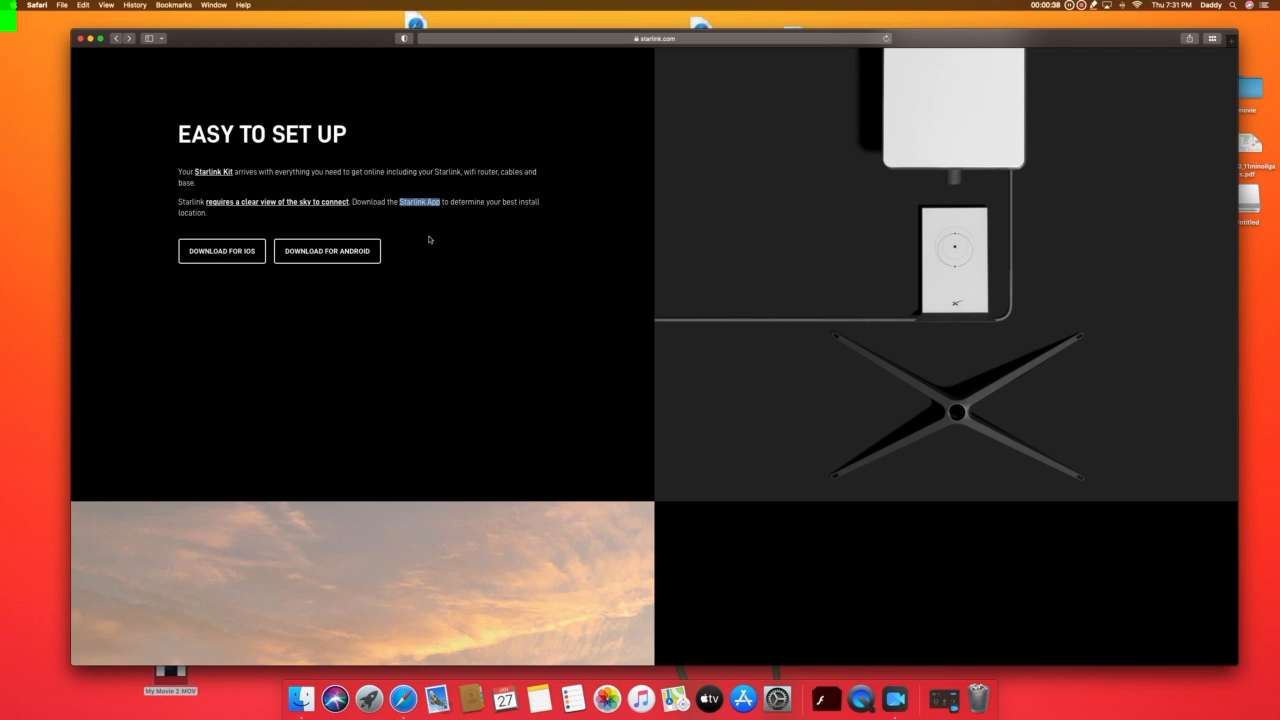
mouse_move(442, 230)
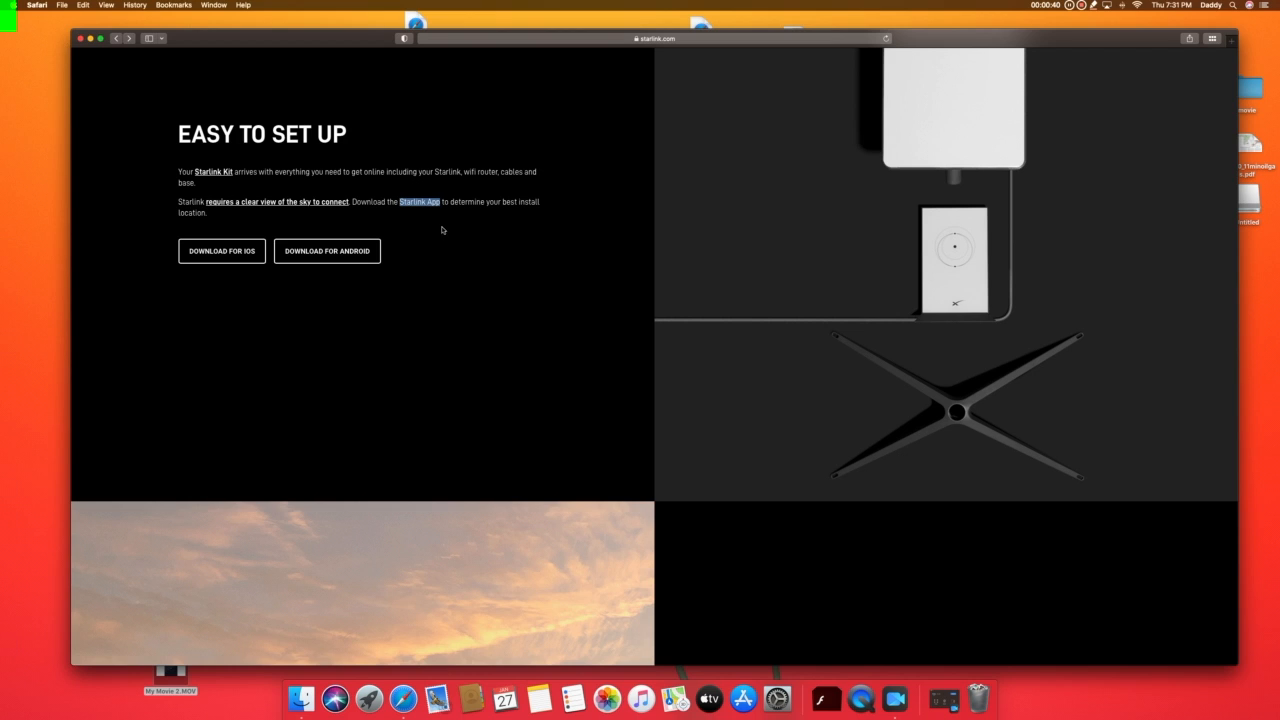
mouse_move(220, 252)
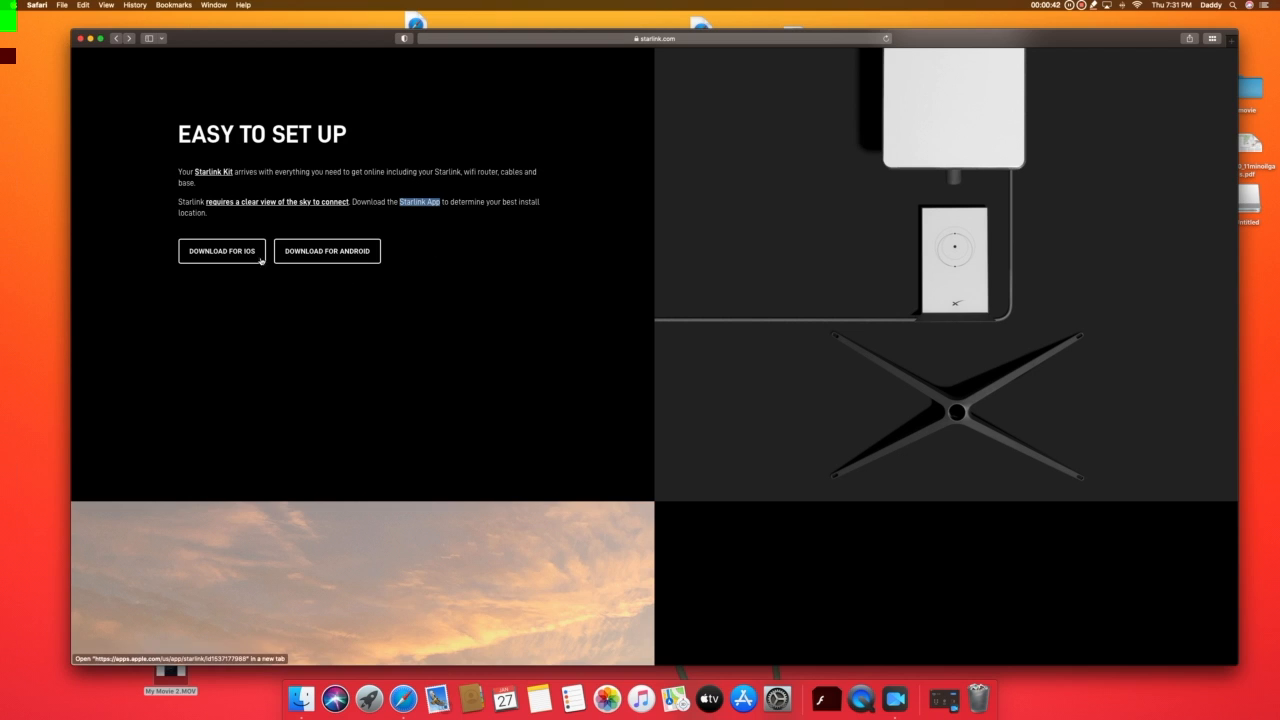
mouse_move(560, 348)
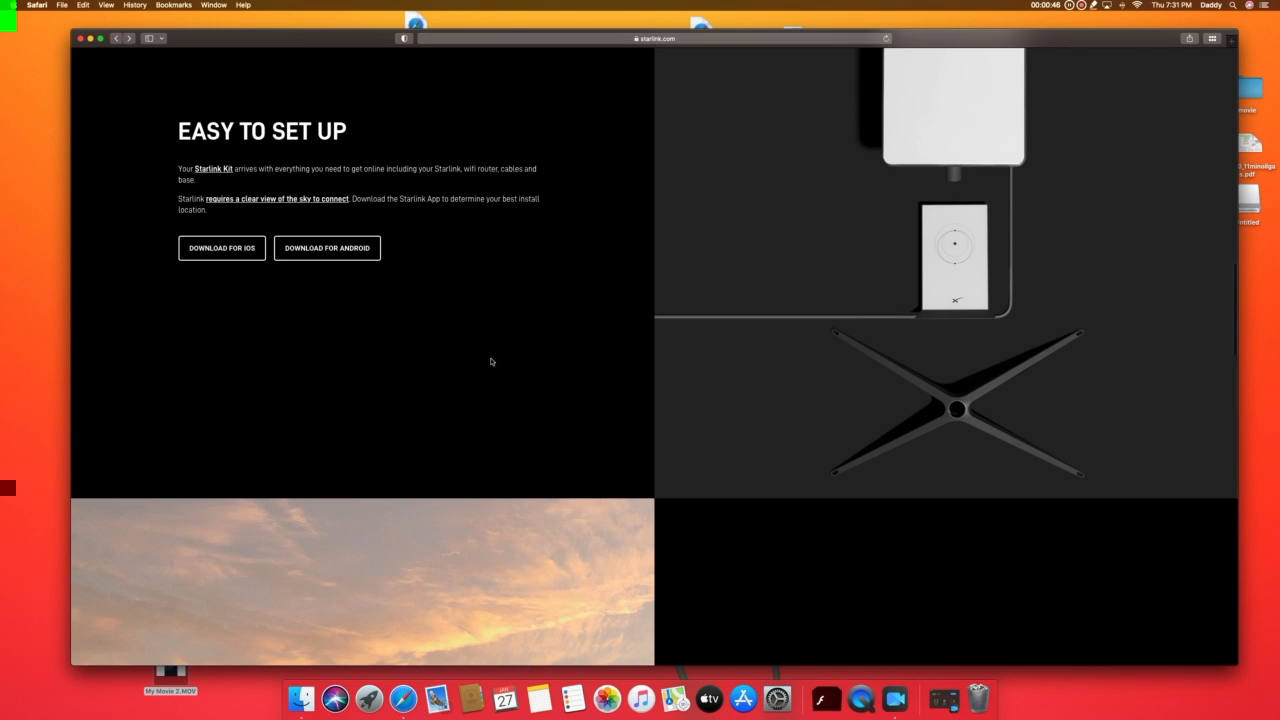
Continue down past Preserving the Night Sky to the Engineered by SpaceX section
scroll(down, 3)
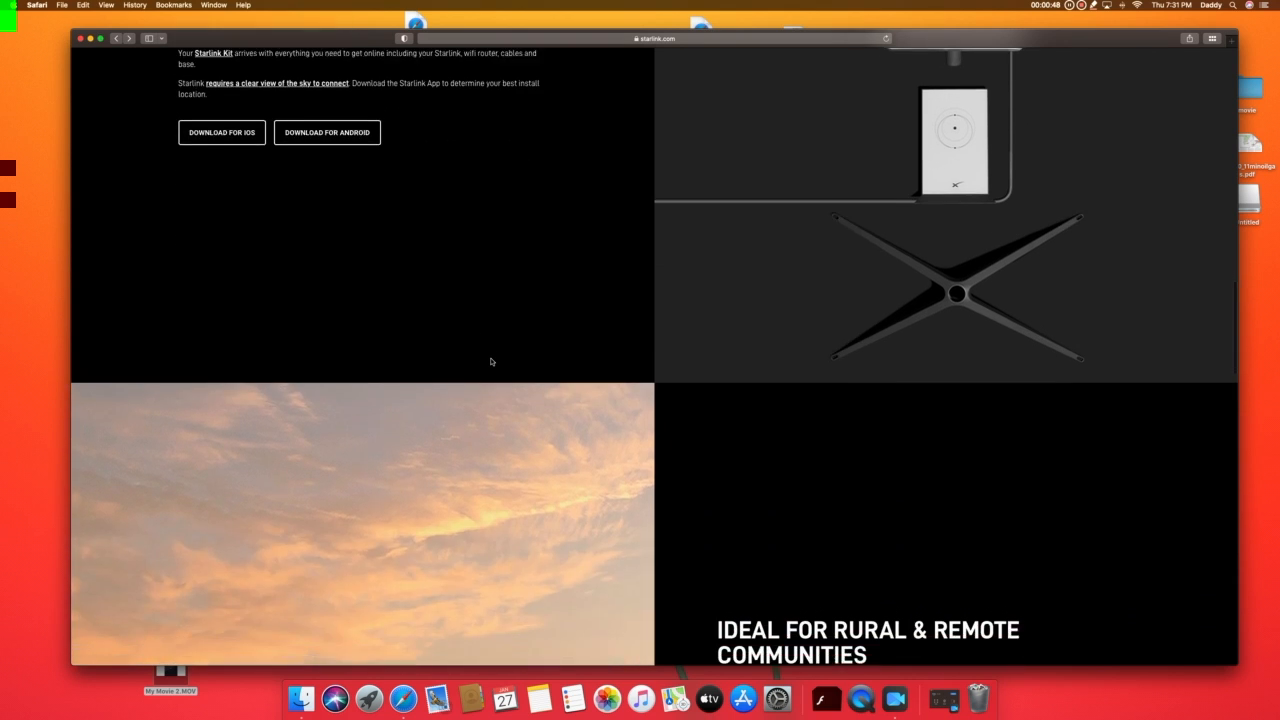
scroll(down, 3)
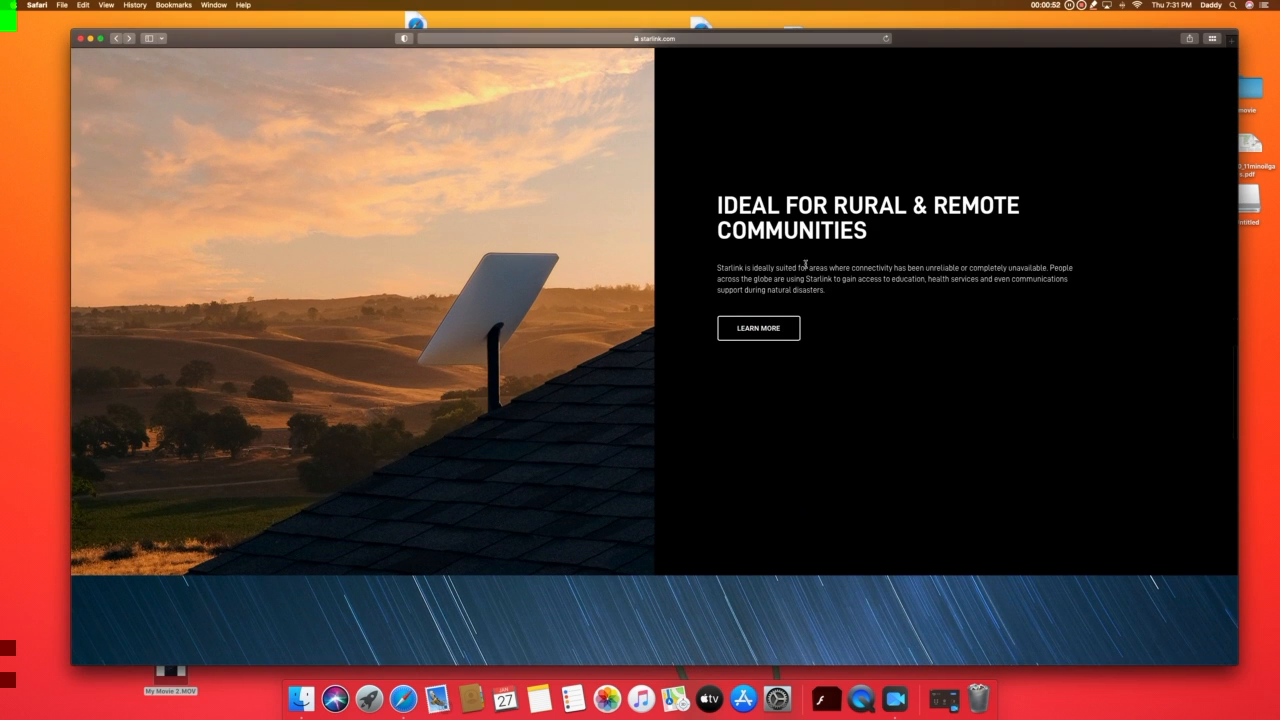
scroll(down, 3)
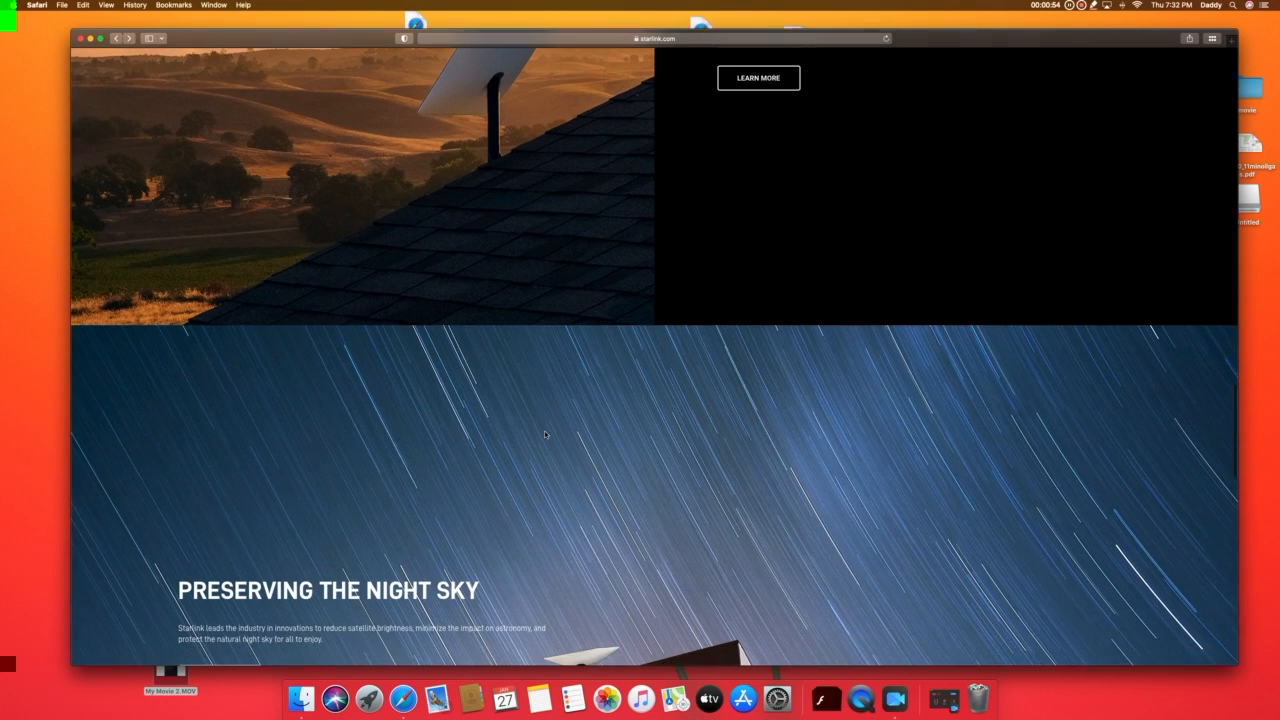
scroll(down, 3)
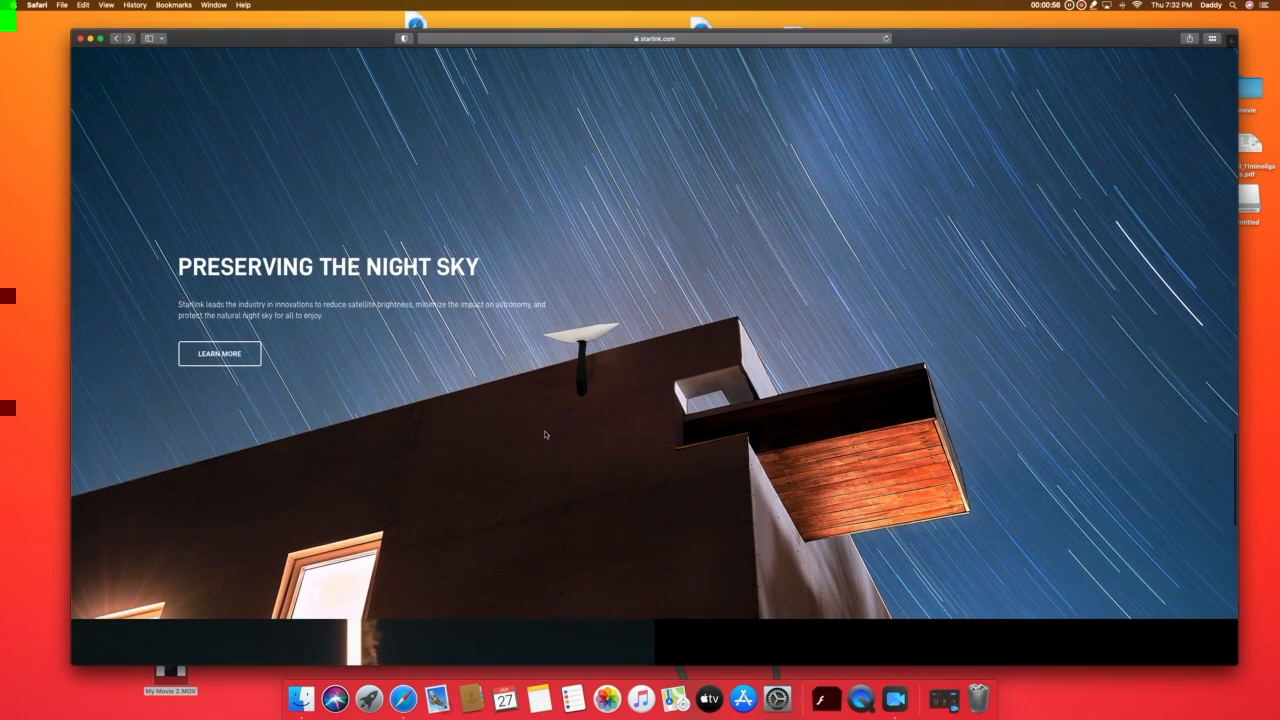
scroll(down, 3)
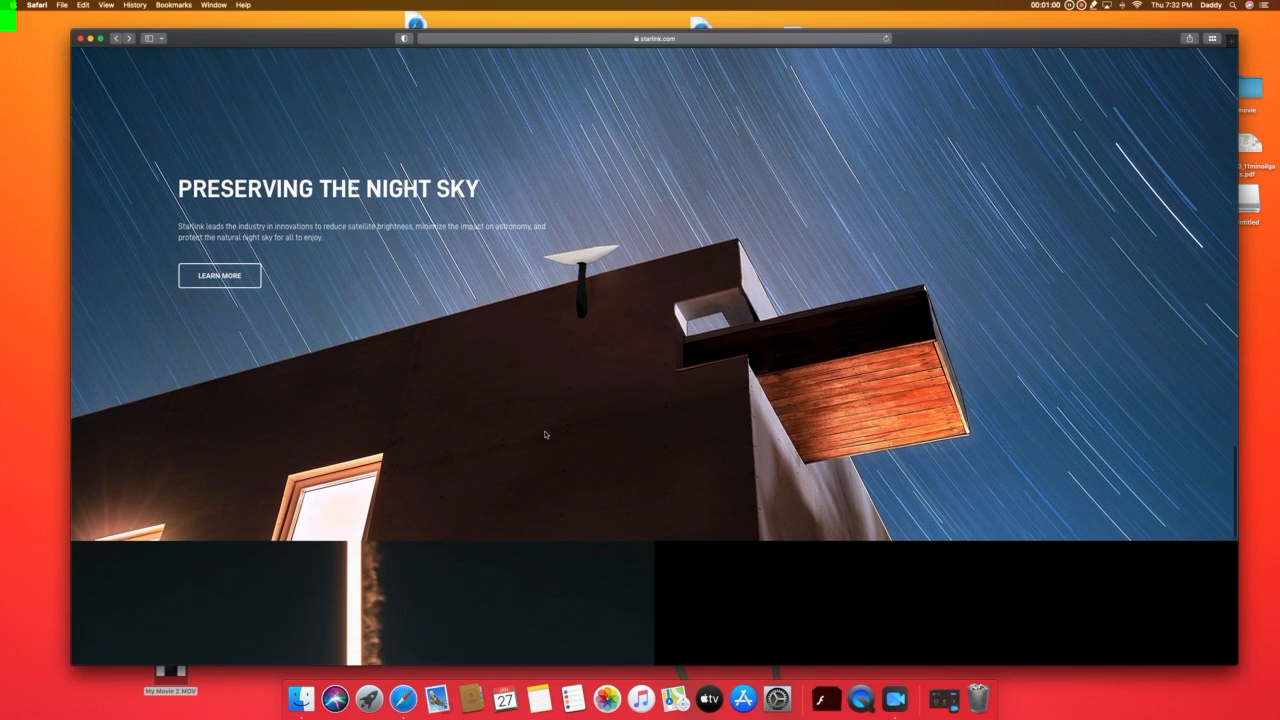
scroll(down, 3)
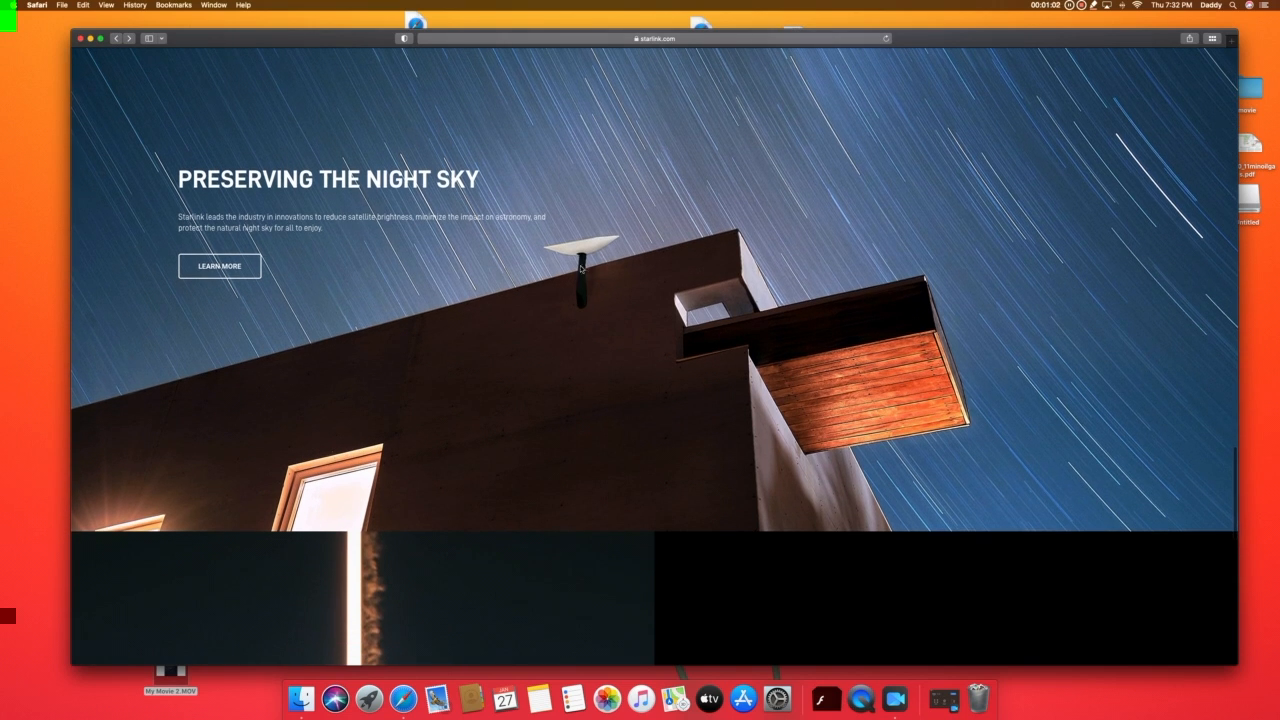
mouse_move(604, 410)
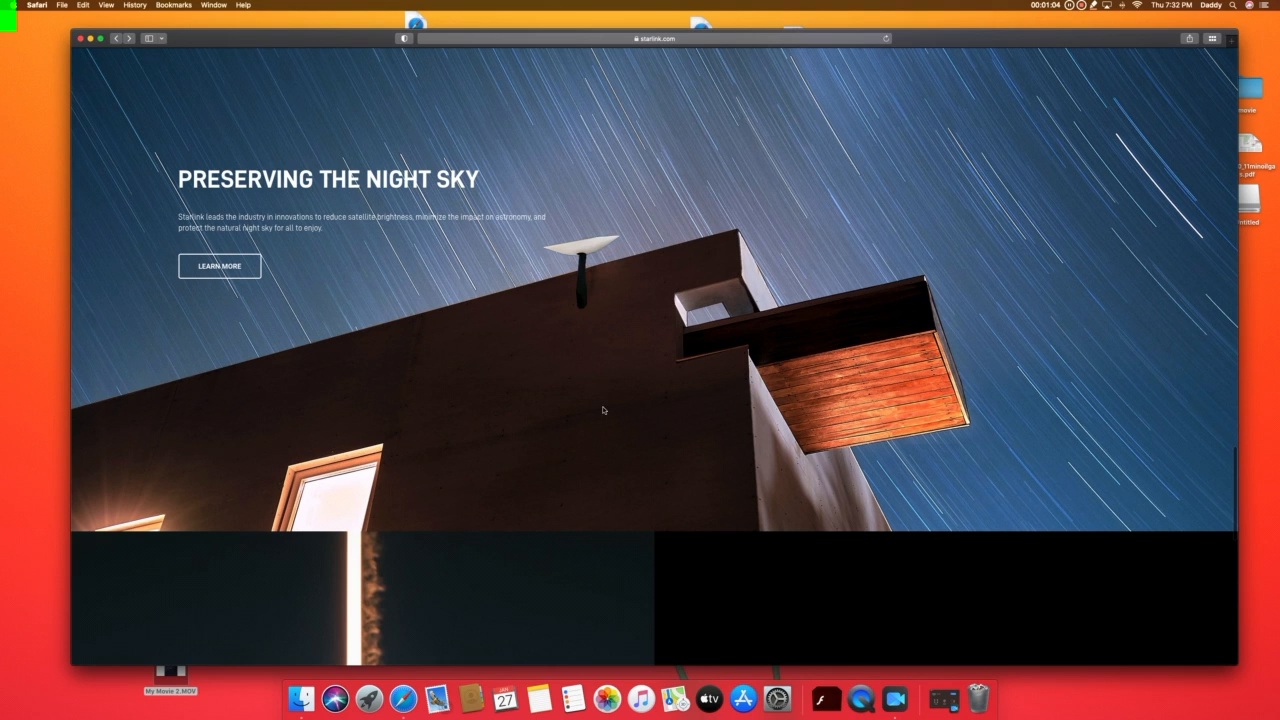
scroll(down, 3)
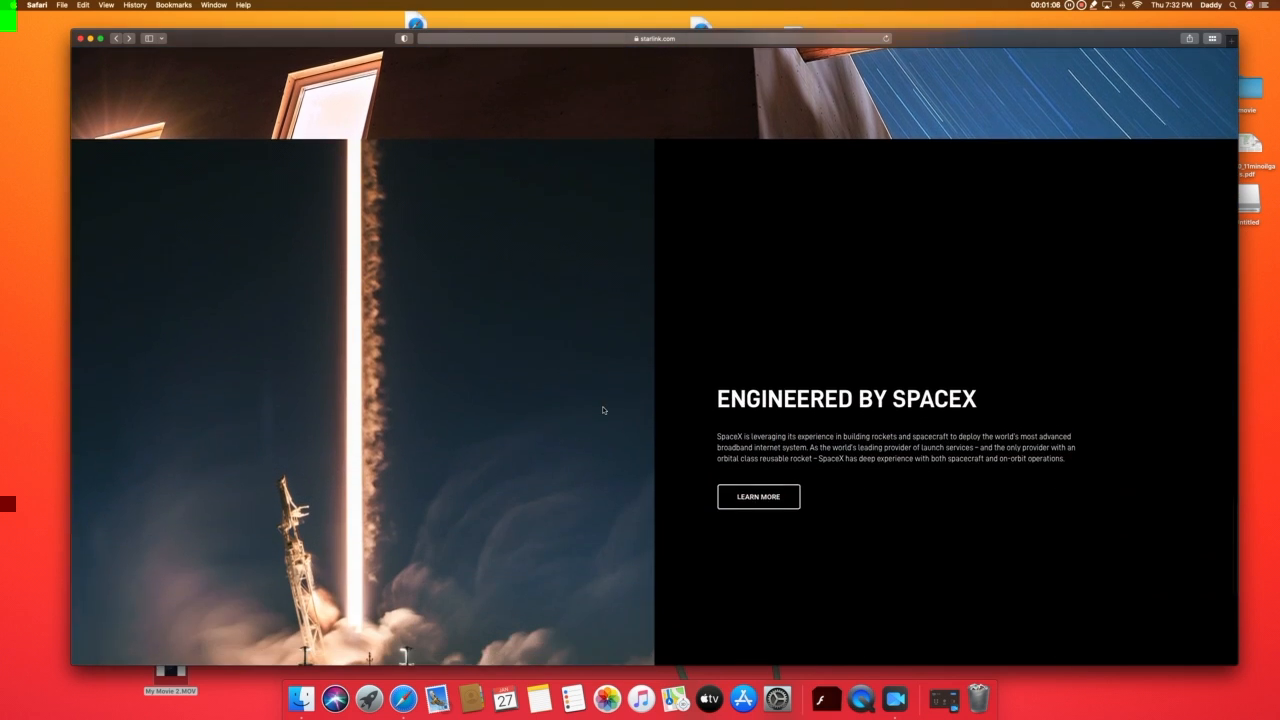
scroll(down, 3)
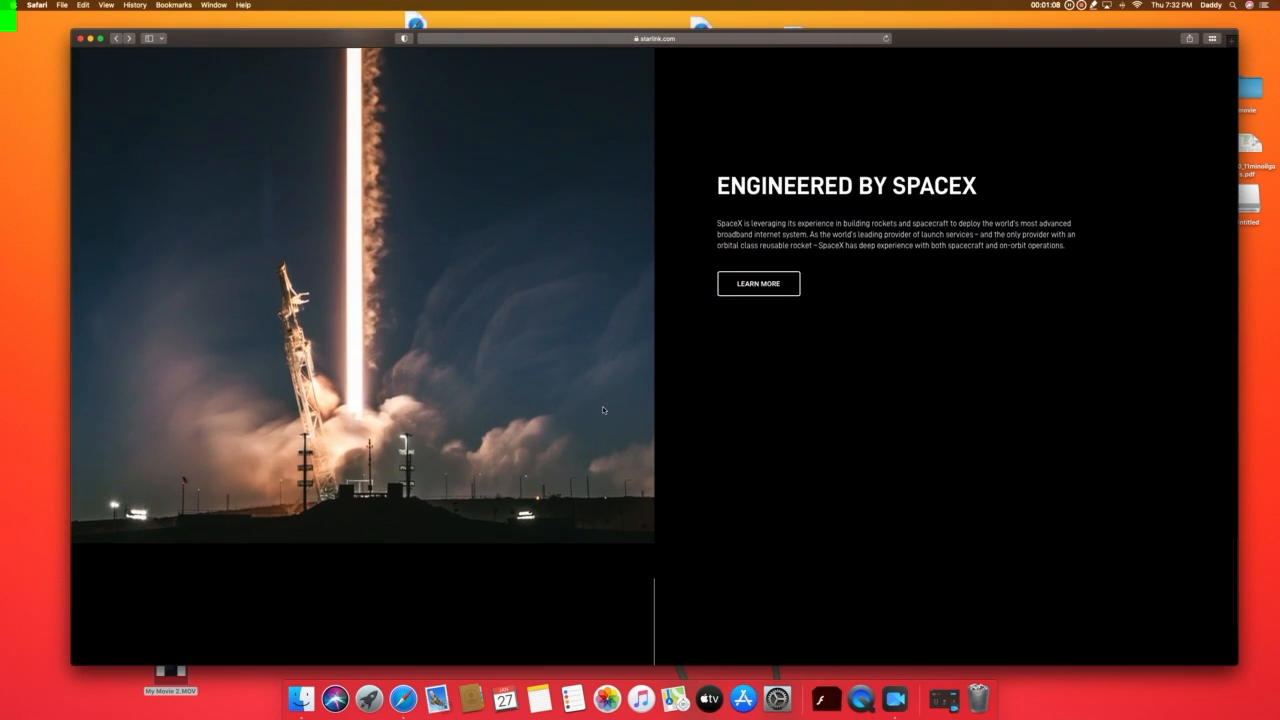
scroll(down, 3)
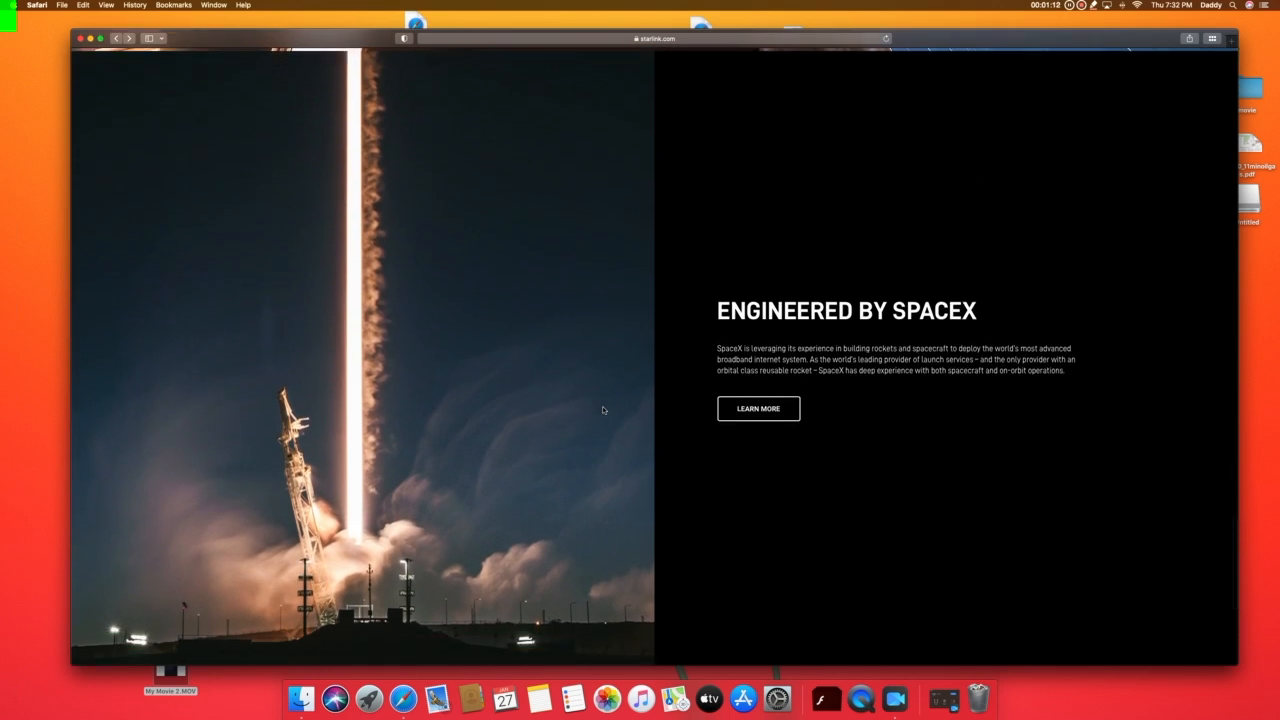
scroll(down, 3)
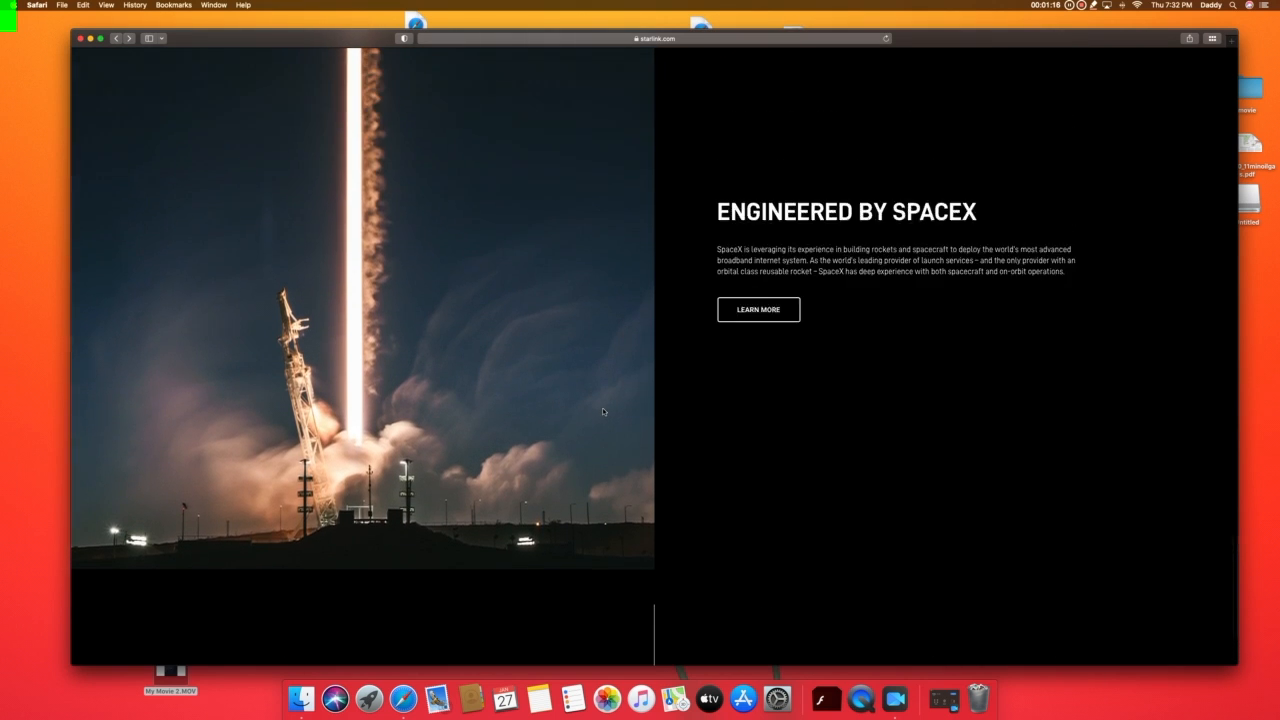
scroll(down, 3)
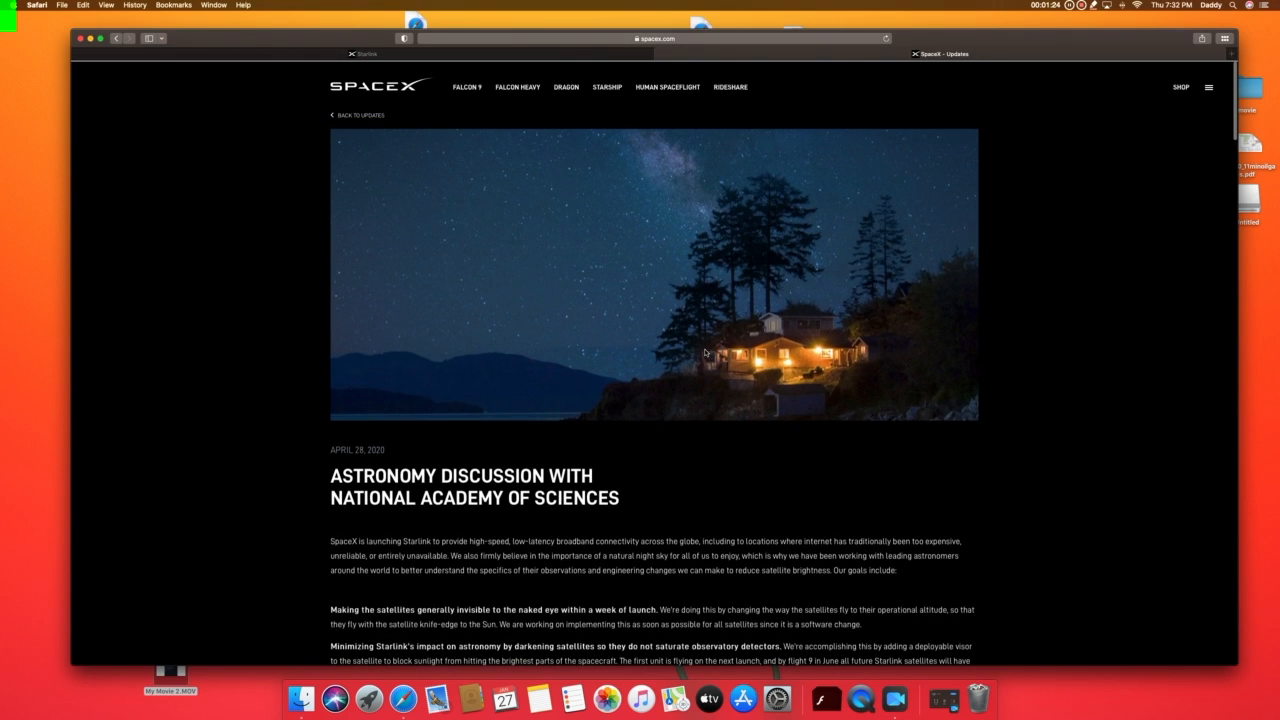
Read down the SpaceX astronomy article through the DarkSat antennae and orientational roll sections
scroll(down, 3)
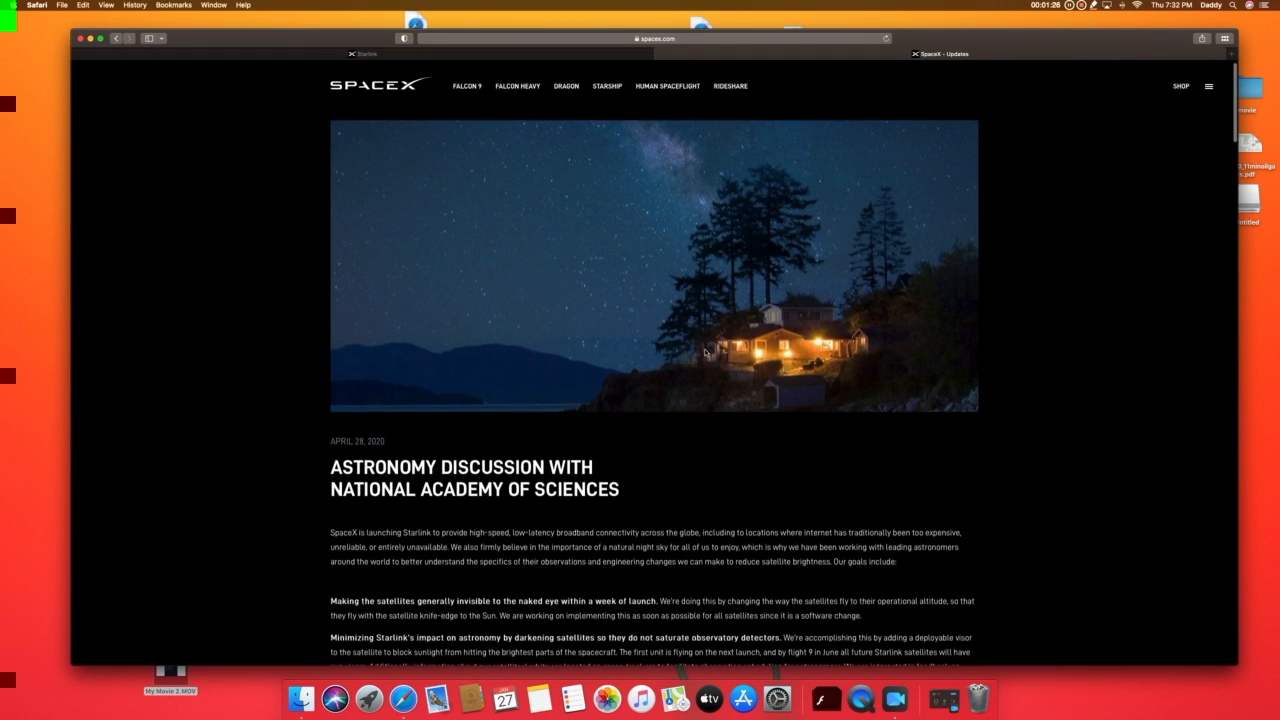
scroll(down, 3)
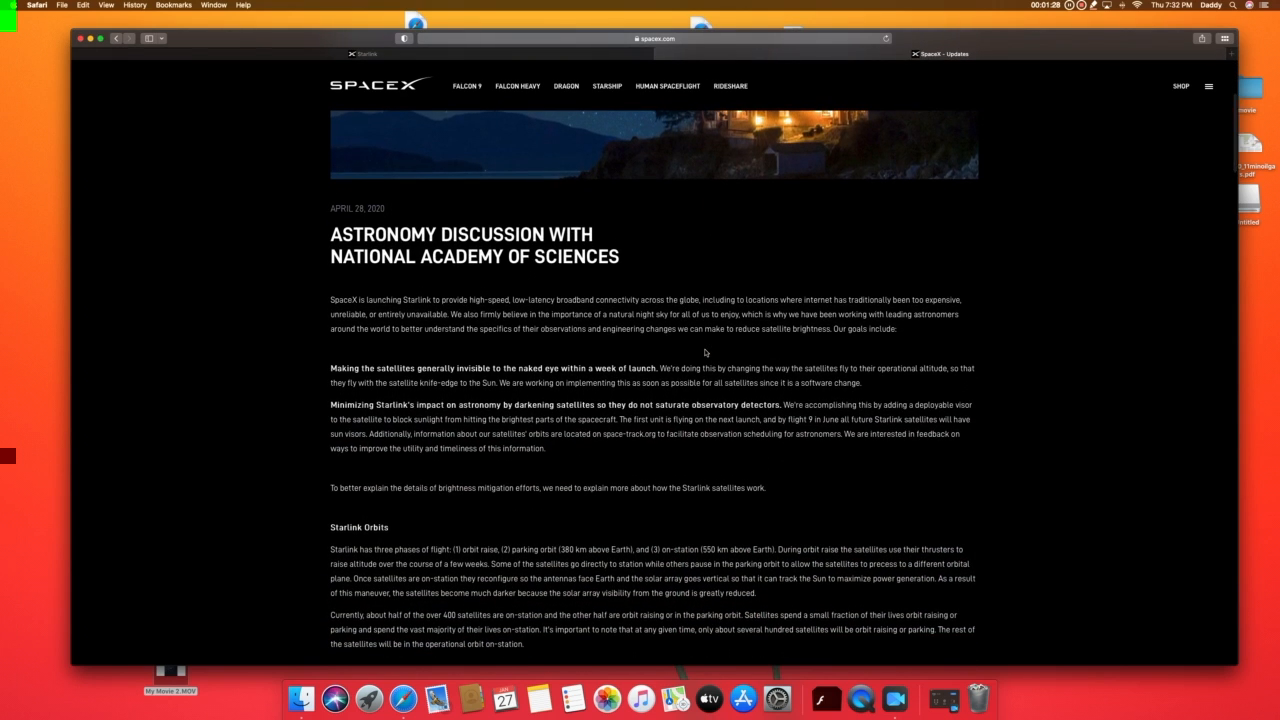
scroll(up, 3)
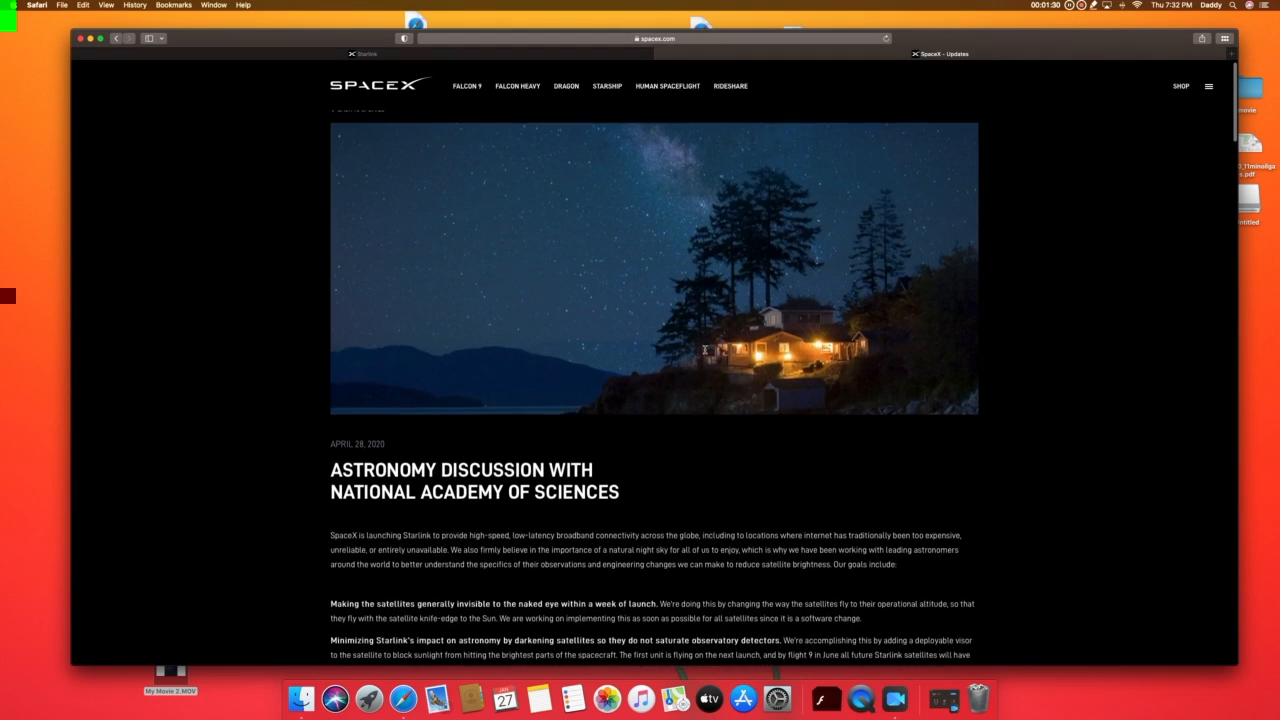
scroll(down, 3)
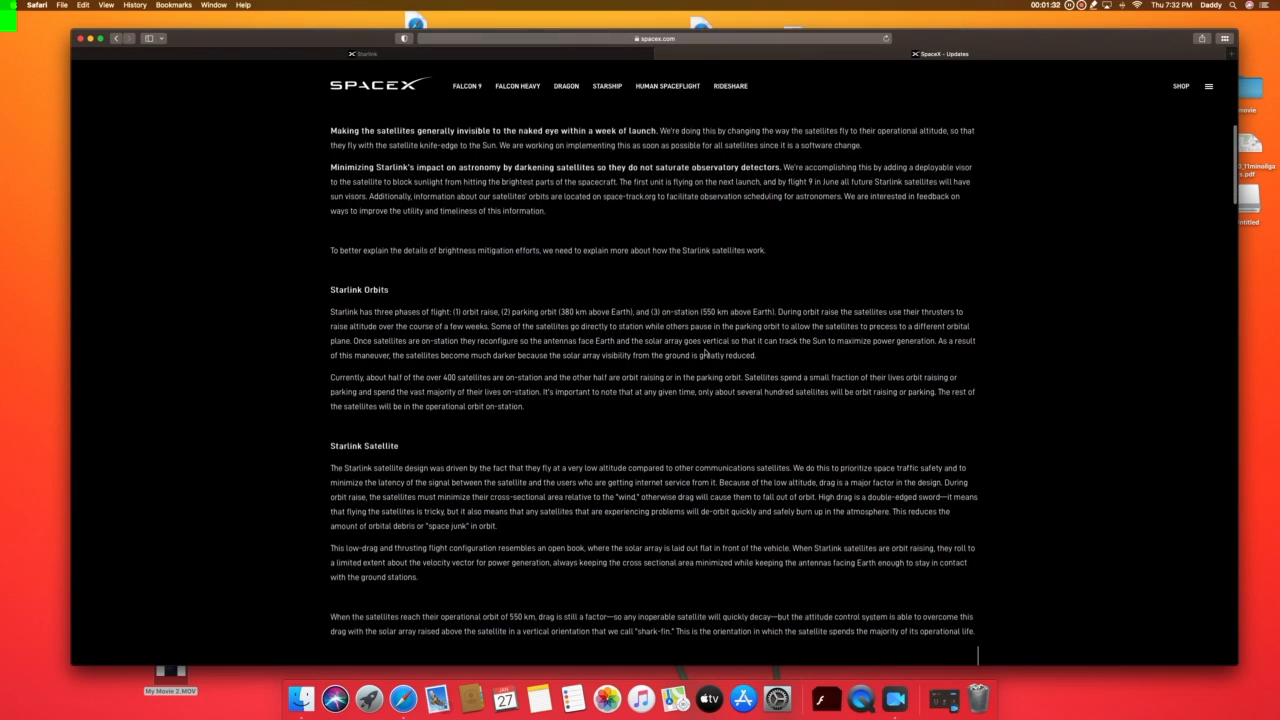
scroll(down, 3)
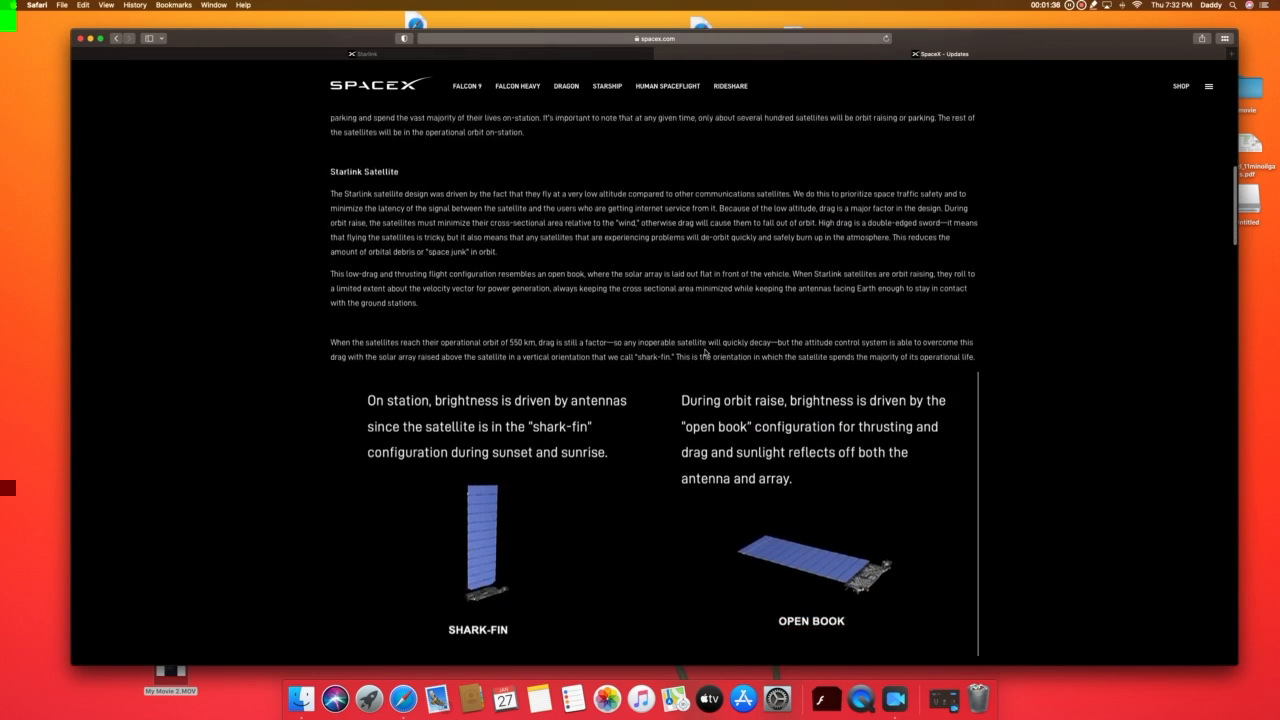
scroll(down, 3)
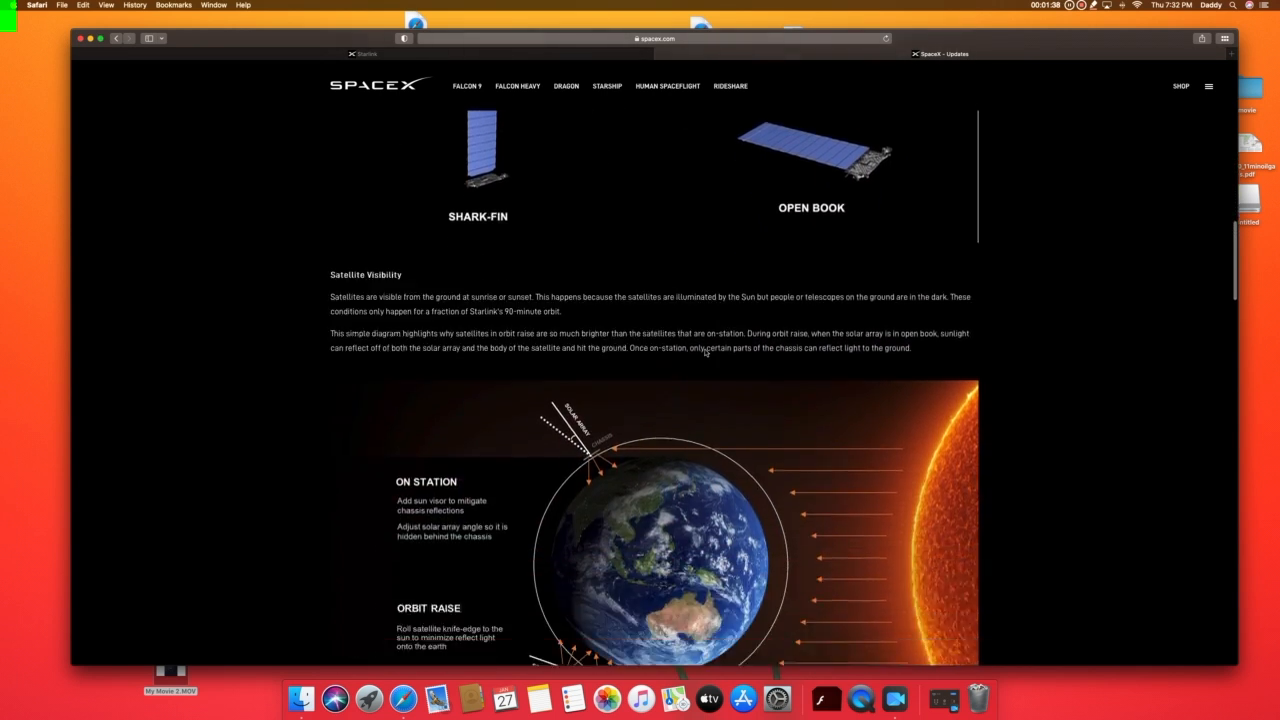
scroll(down, 3)
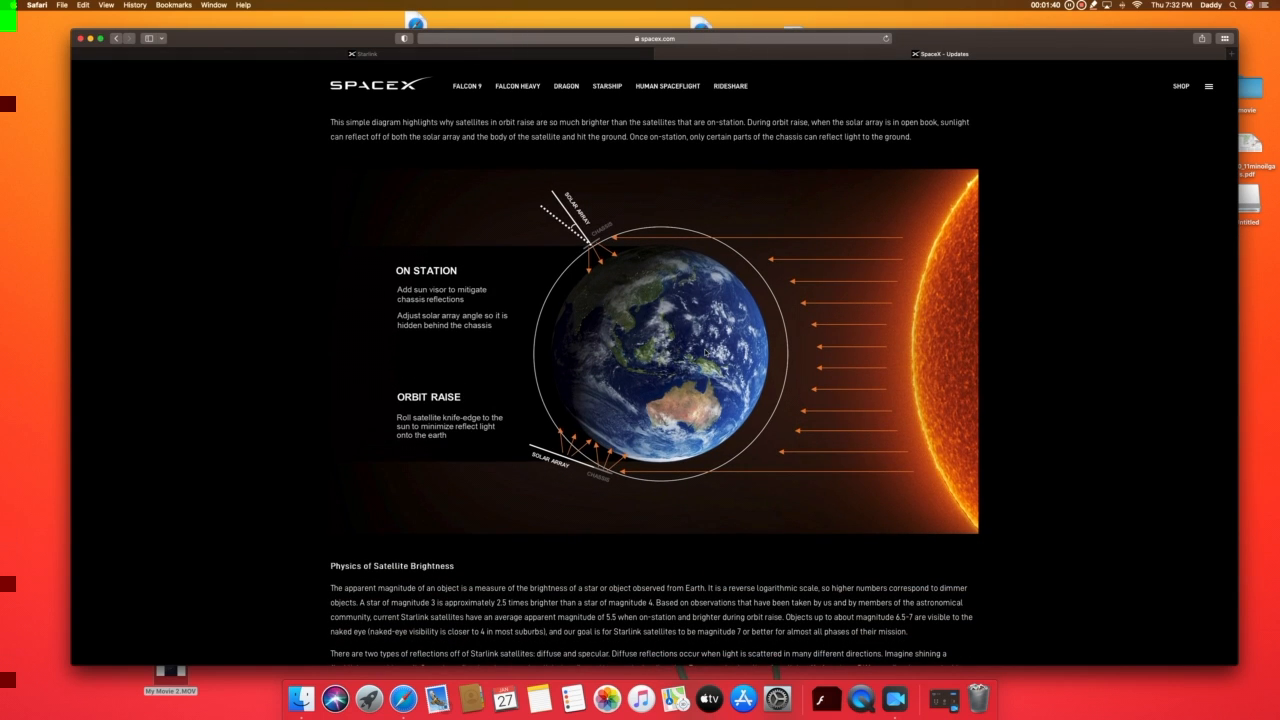
scroll(down, 3)
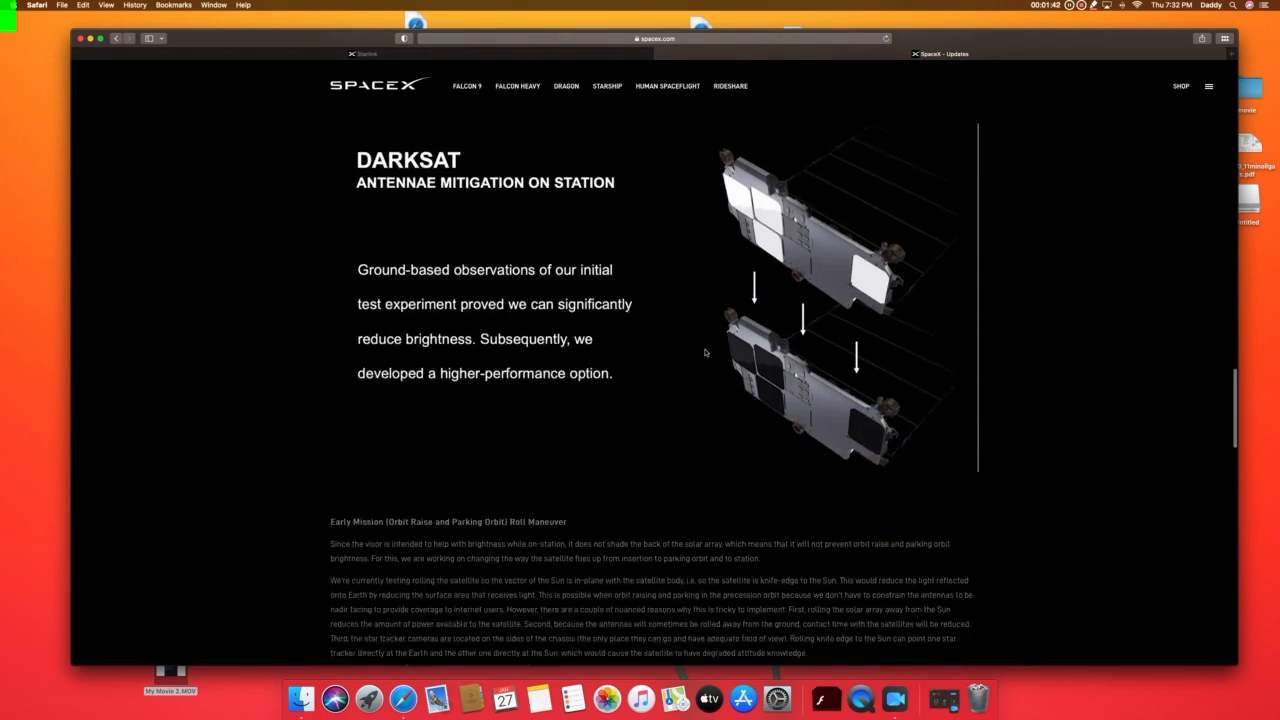
scroll(down, 3)
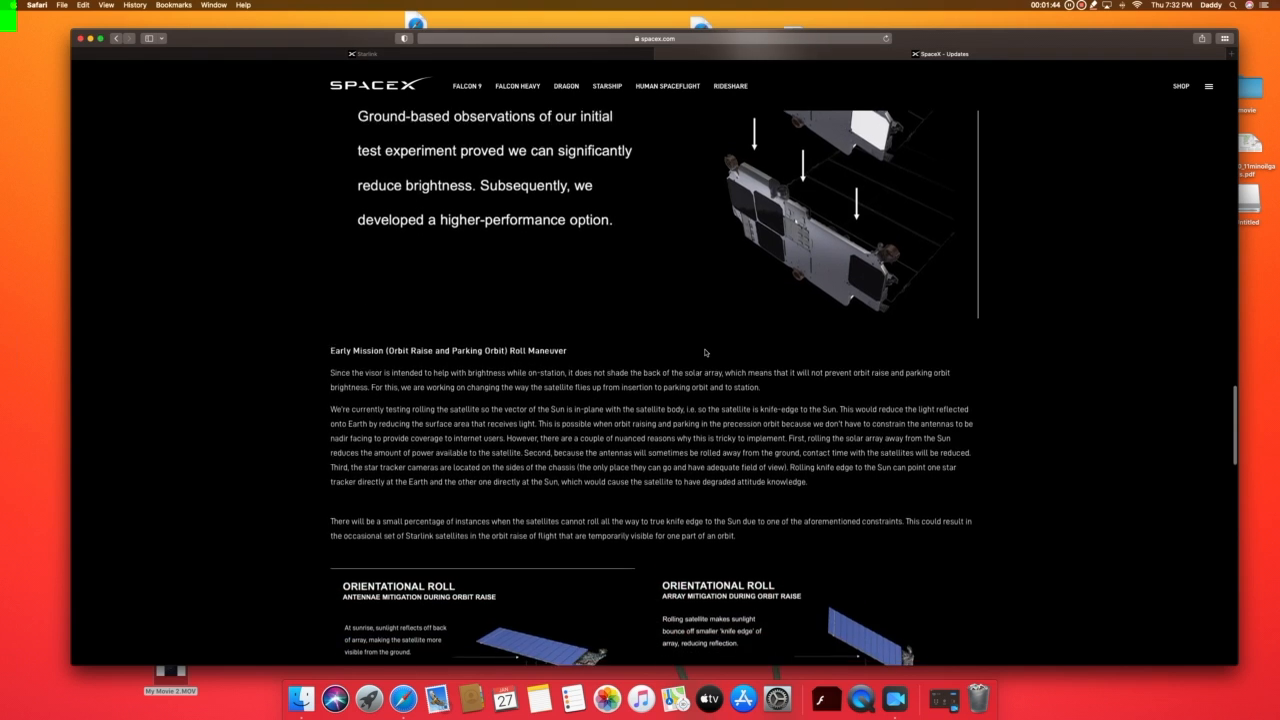
scroll(down, 3)
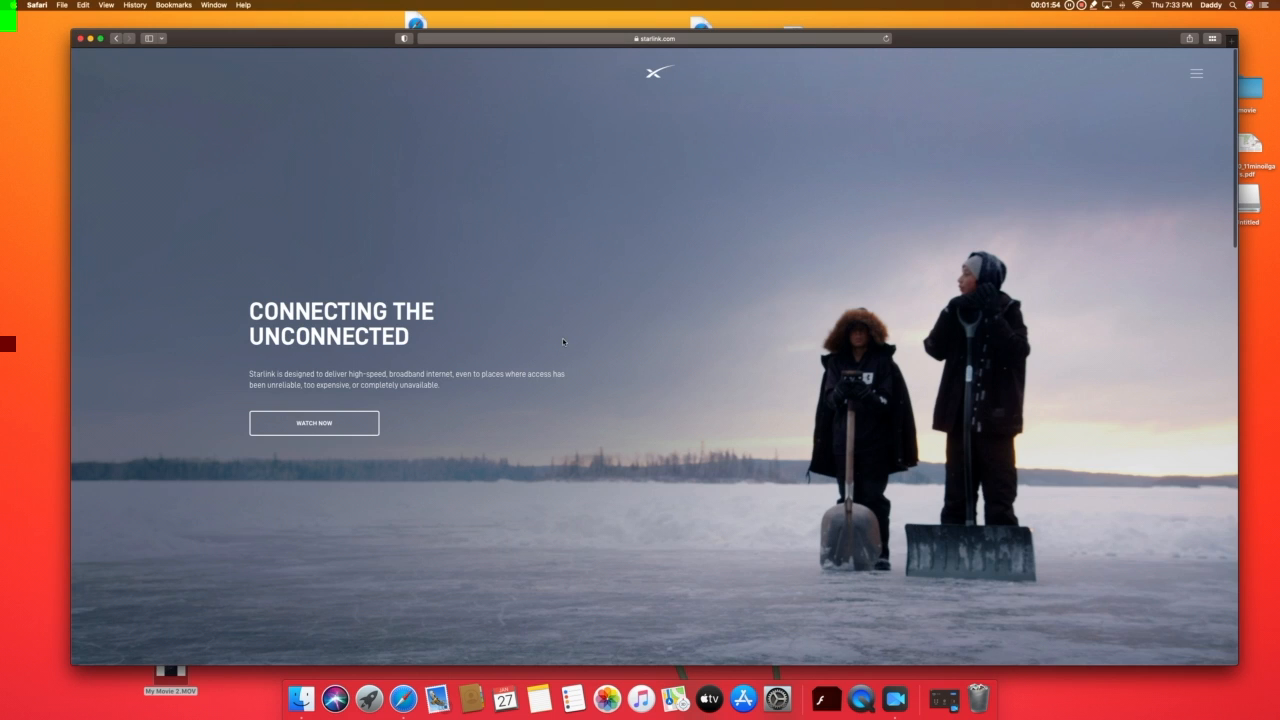
mouse_move(476, 312)
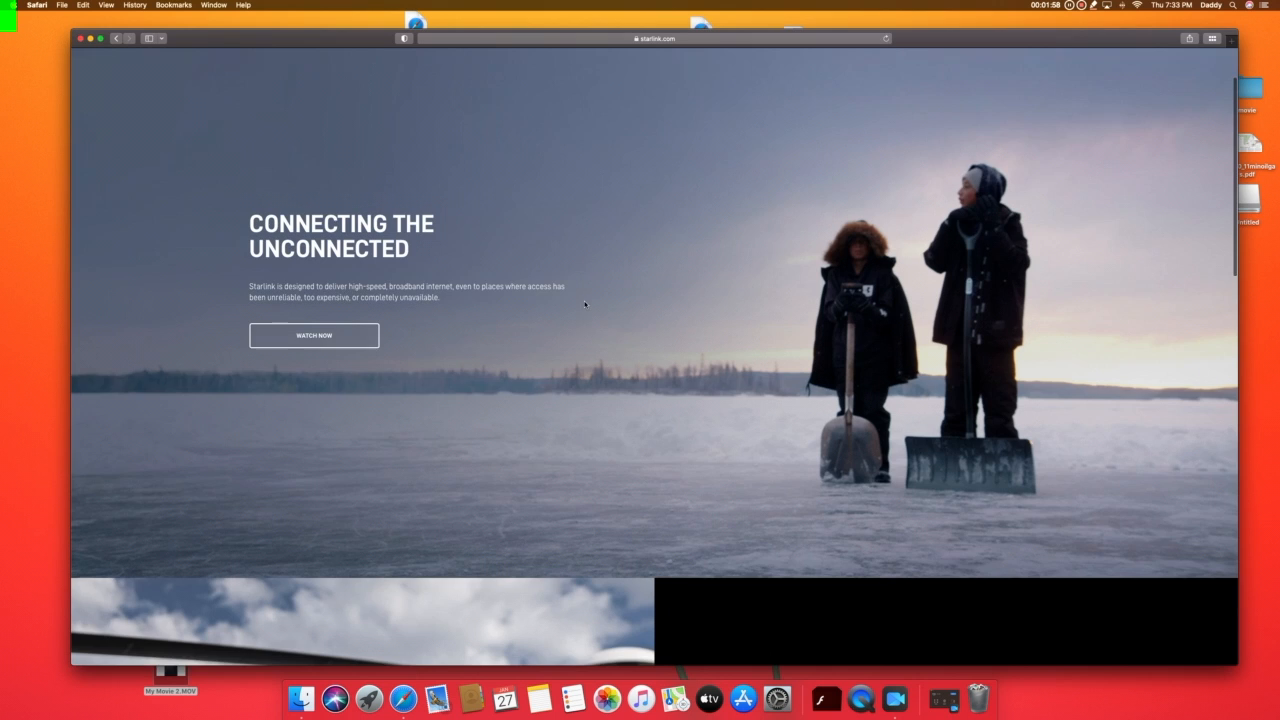
Scroll from Connecting the Unconnected past Emergency Response to Closing the Rural Broadband Gap
scroll(down, 3)
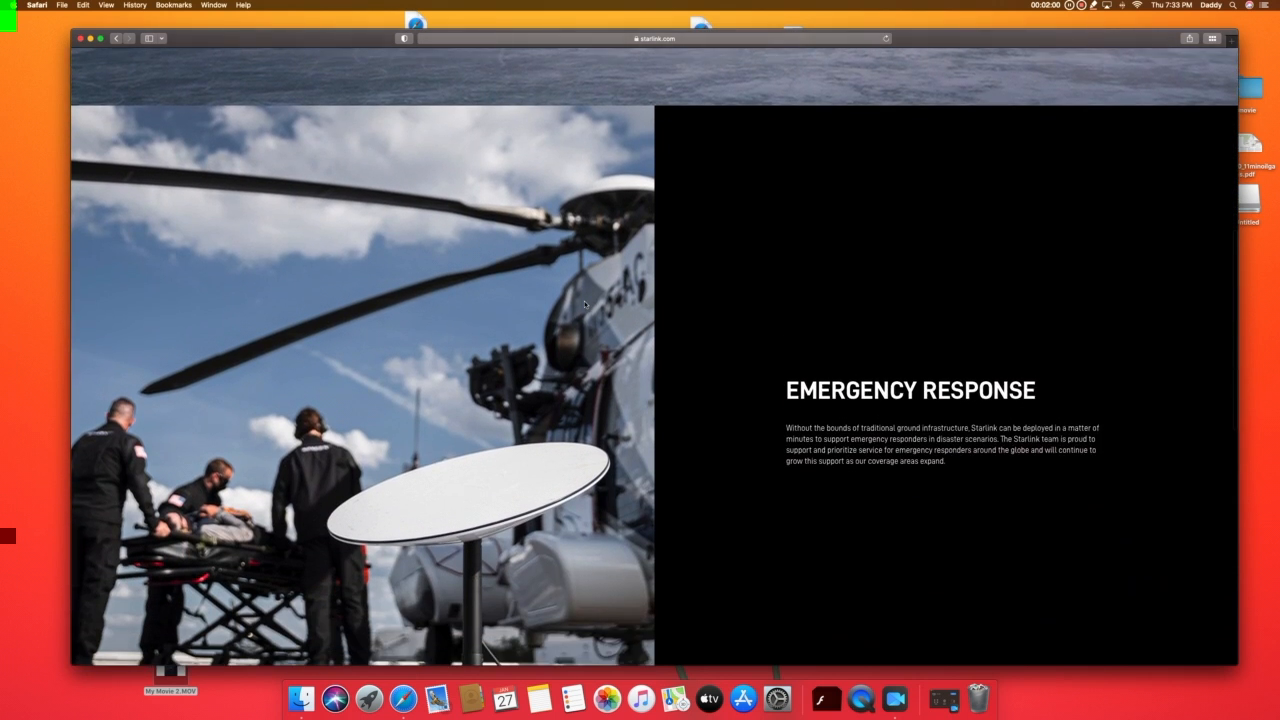
scroll(down, 3)
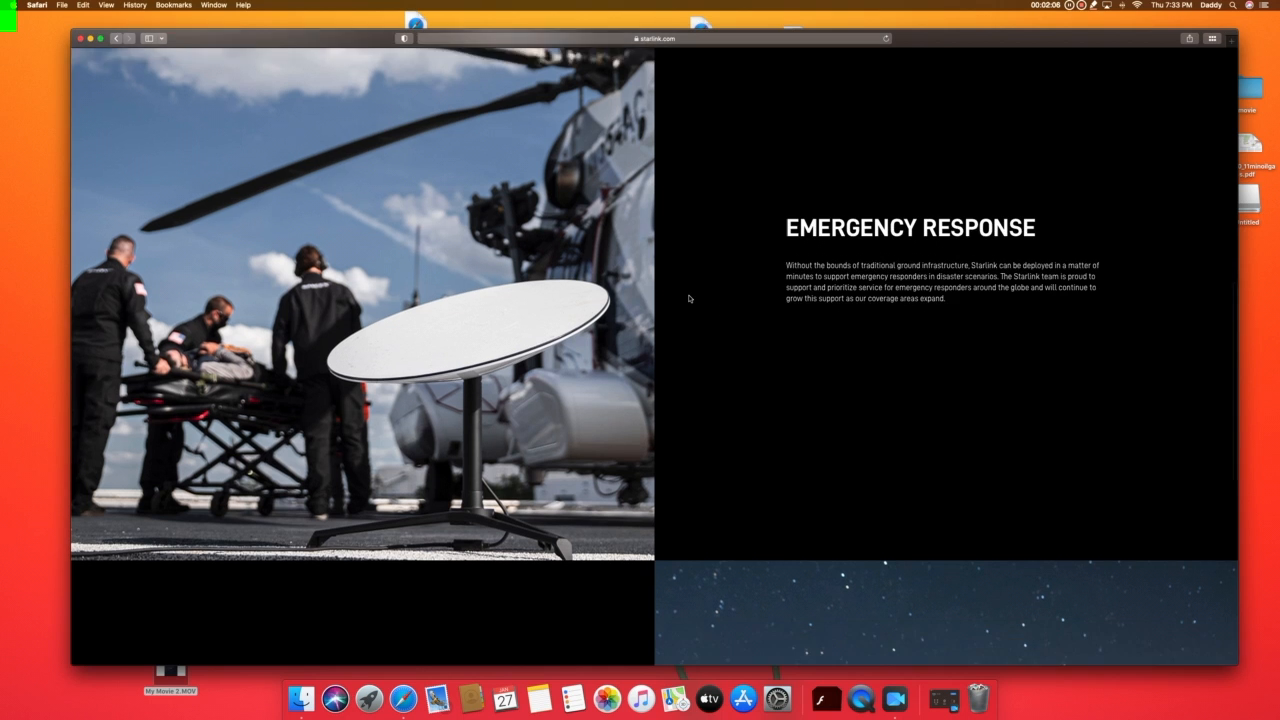
scroll(down, 3)
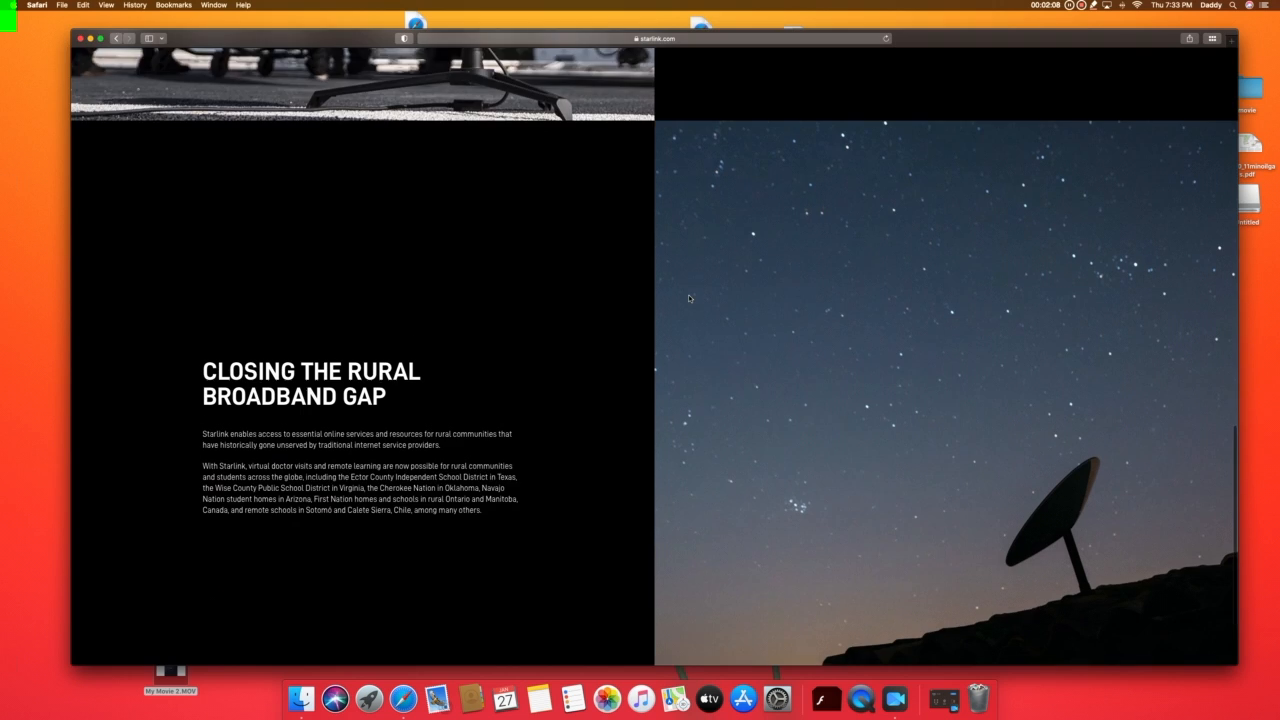
scroll(down, 3)
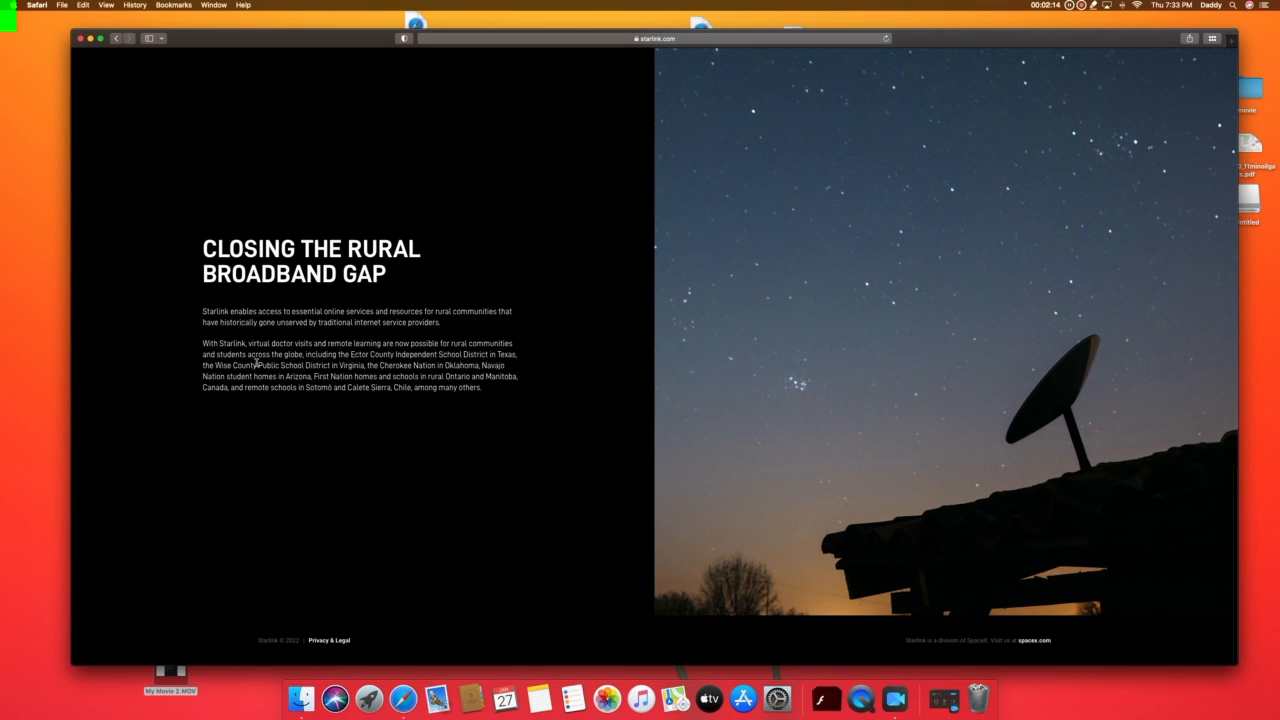
mouse_move(356, 368)
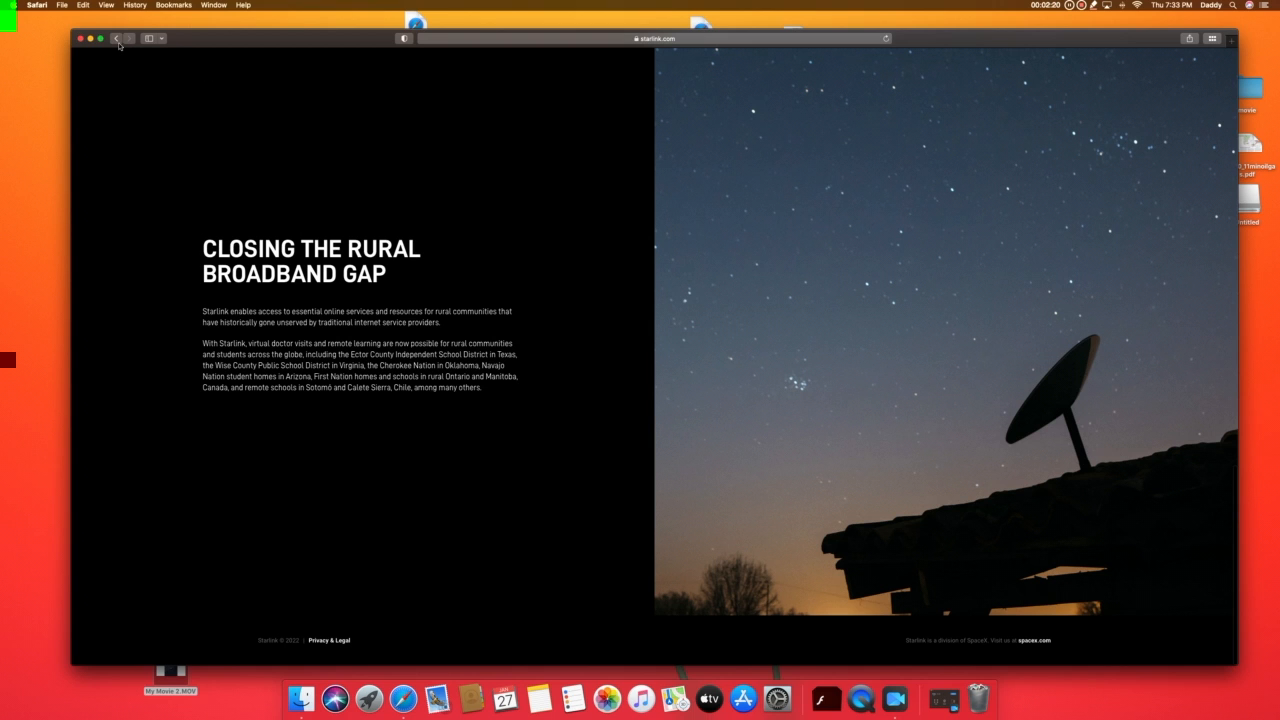
Scroll past Less Mass, More Compact to the Keeping Space Clean section
scroll(down, 3)
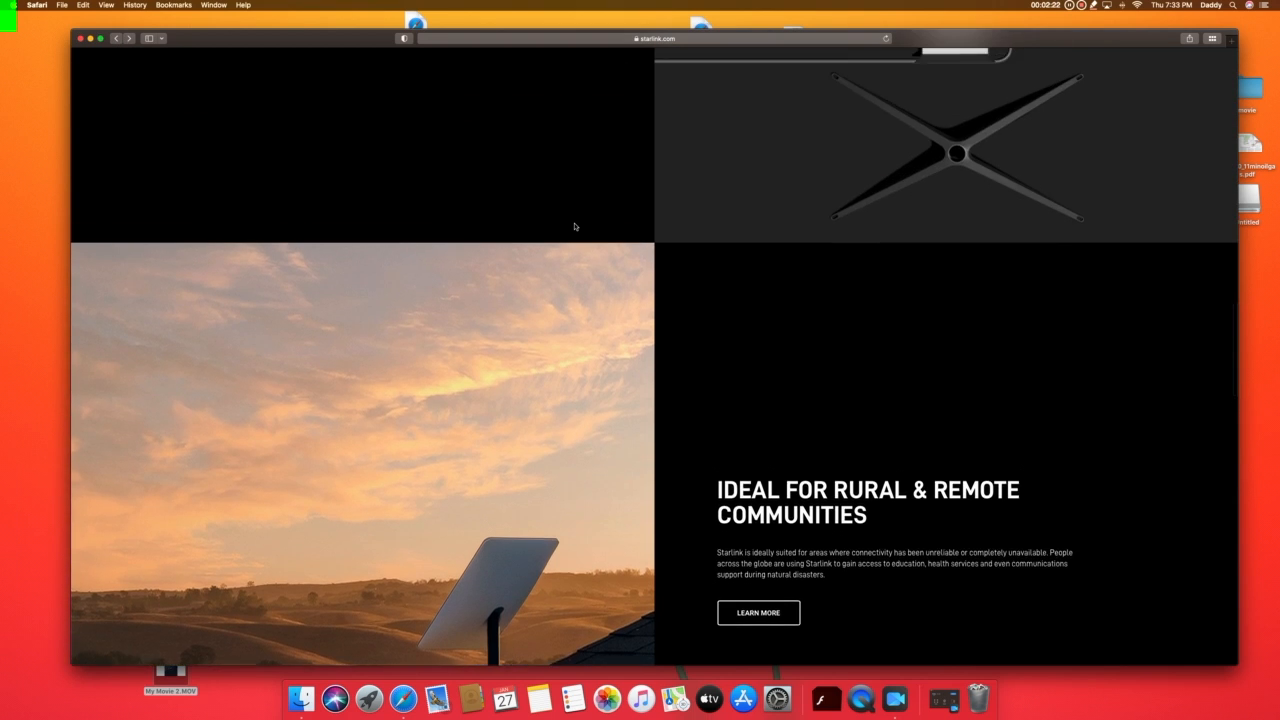
scroll(down, 3)
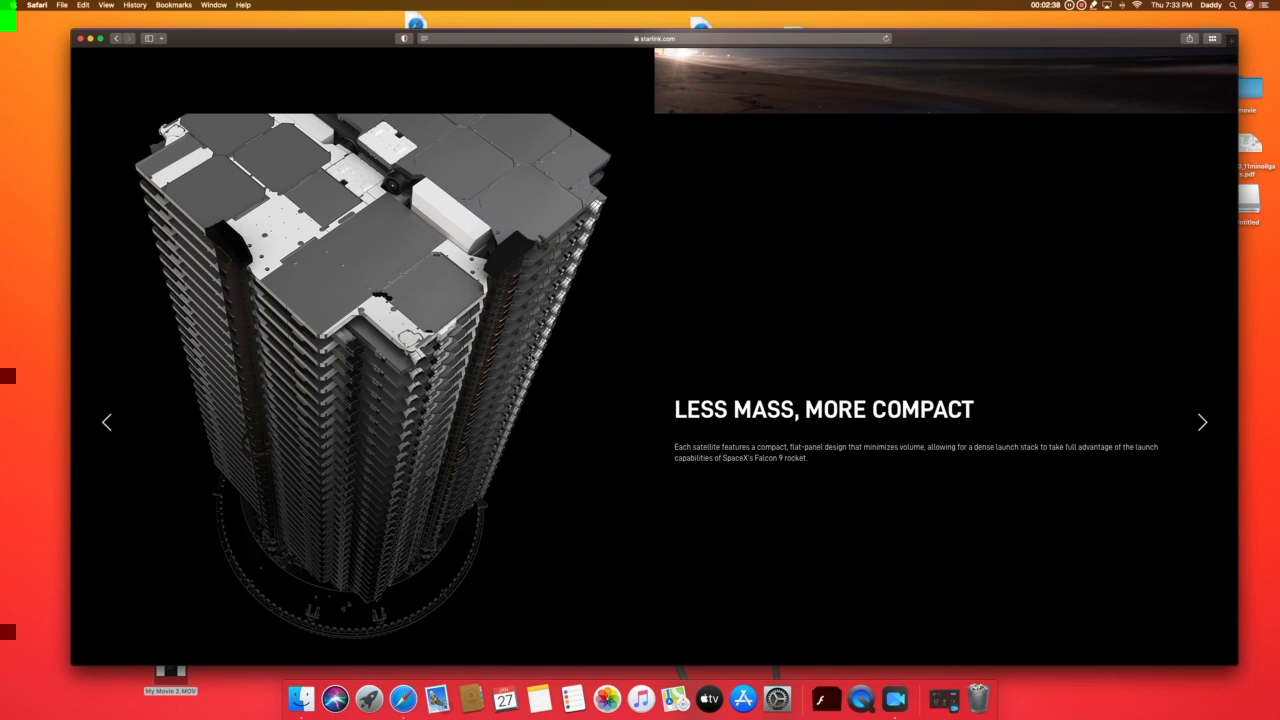
scroll(down, 3)
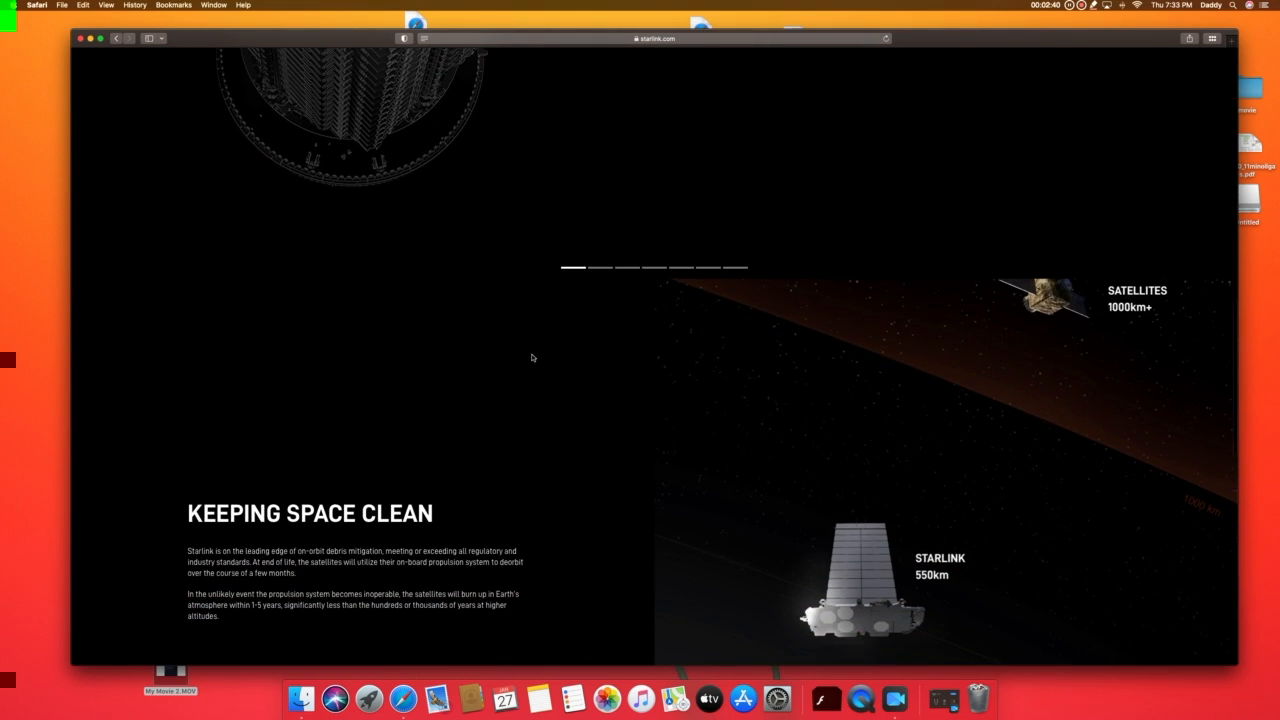